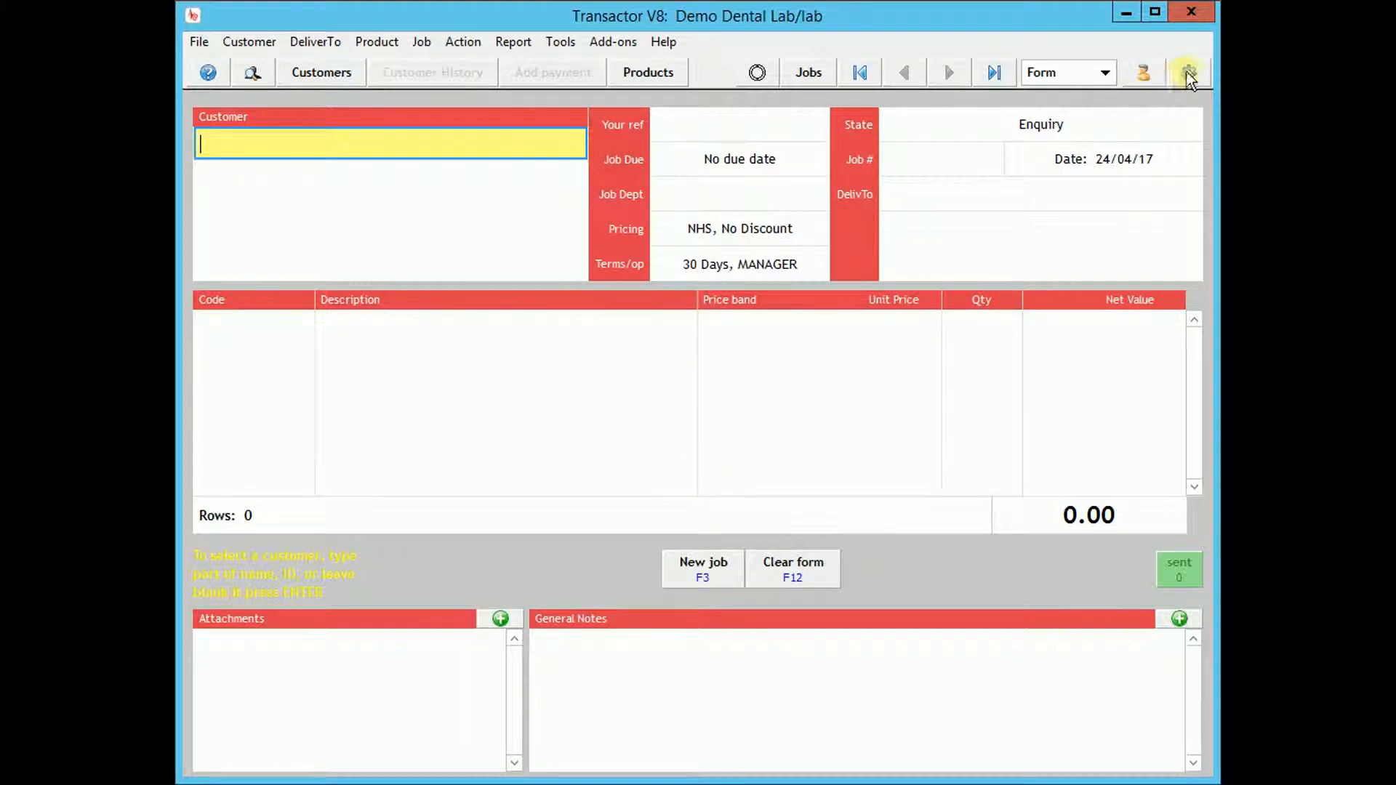
# - Reach the Control Centre's advanced Cloud Setup page and unlock it for editing
pyautogui.click(1188, 72)
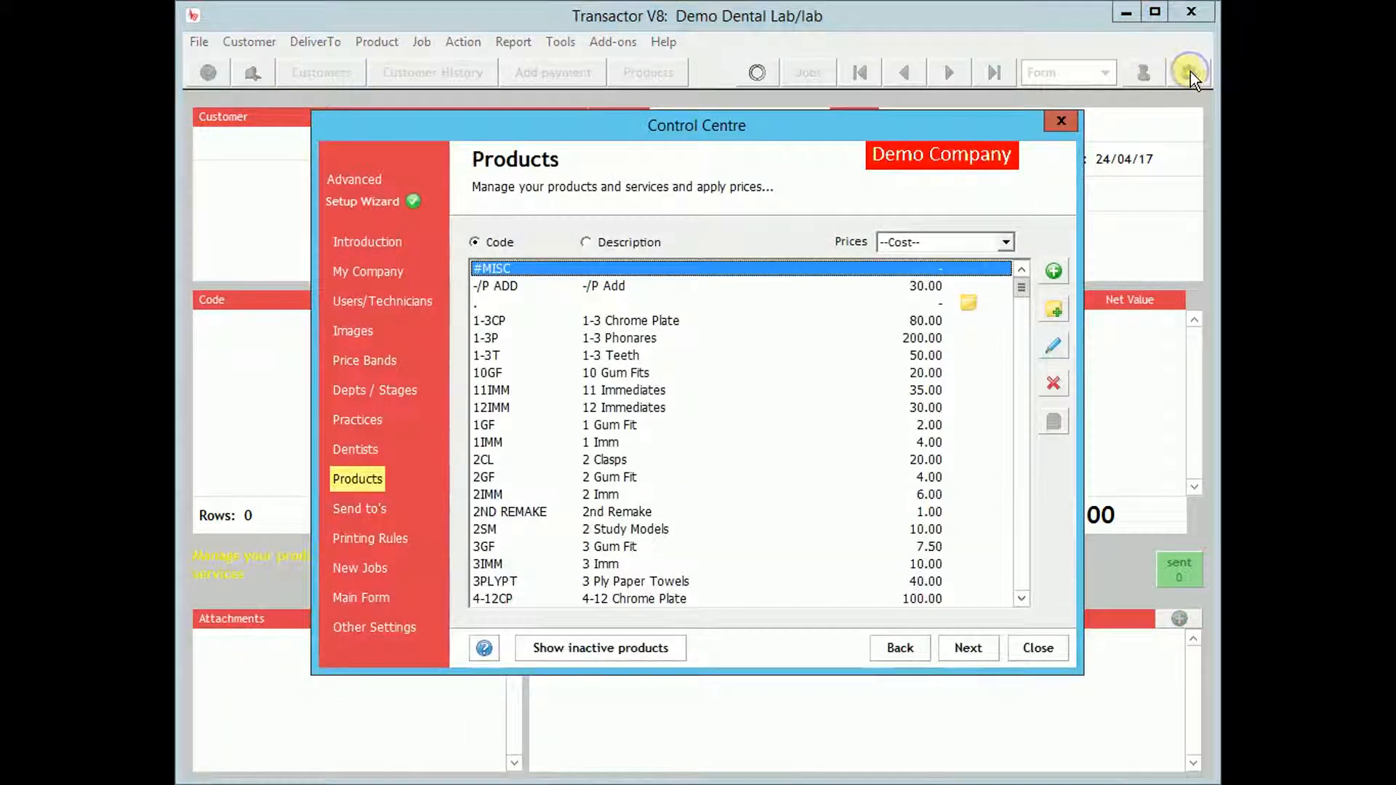
pyautogui.moveTo(355, 184)
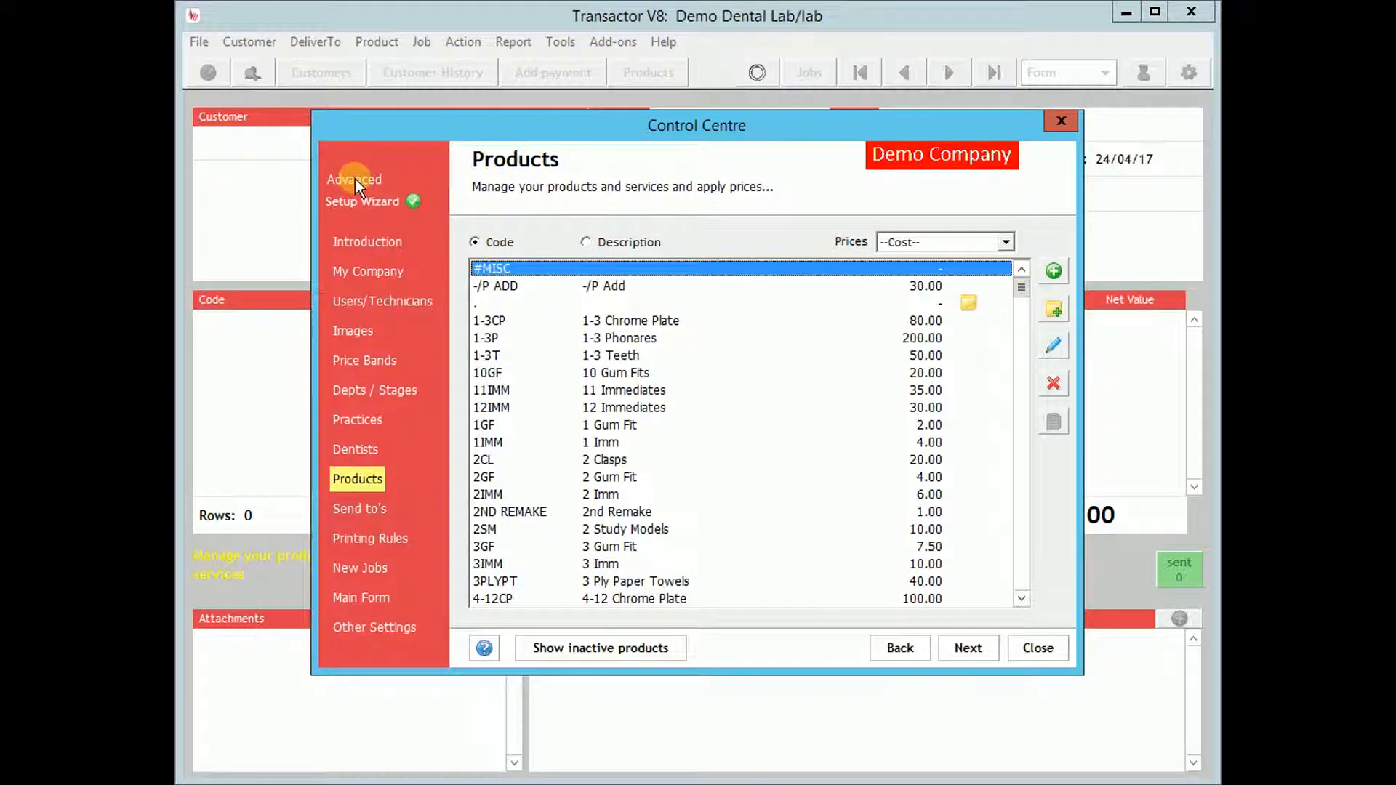
pyautogui.click(353, 179)
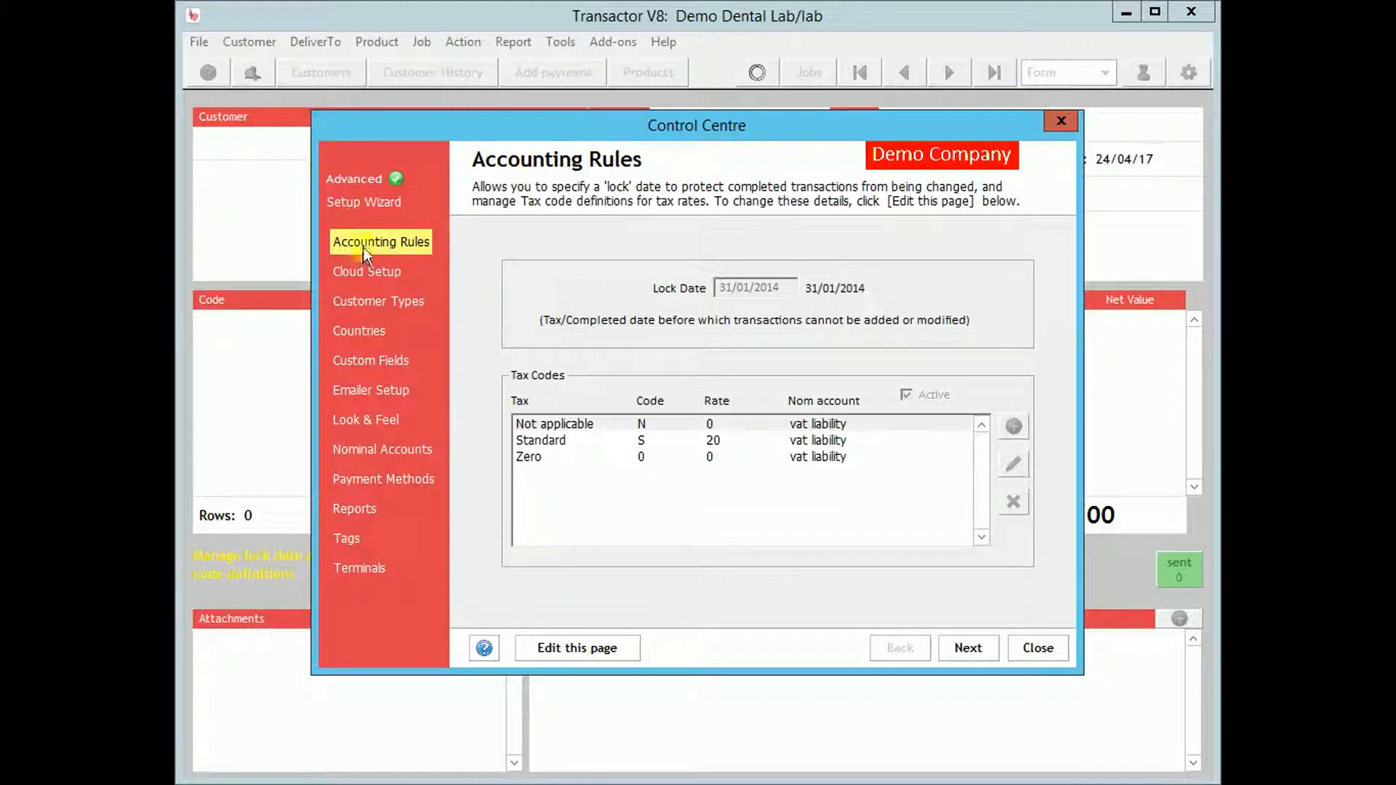
pyautogui.click(367, 272)
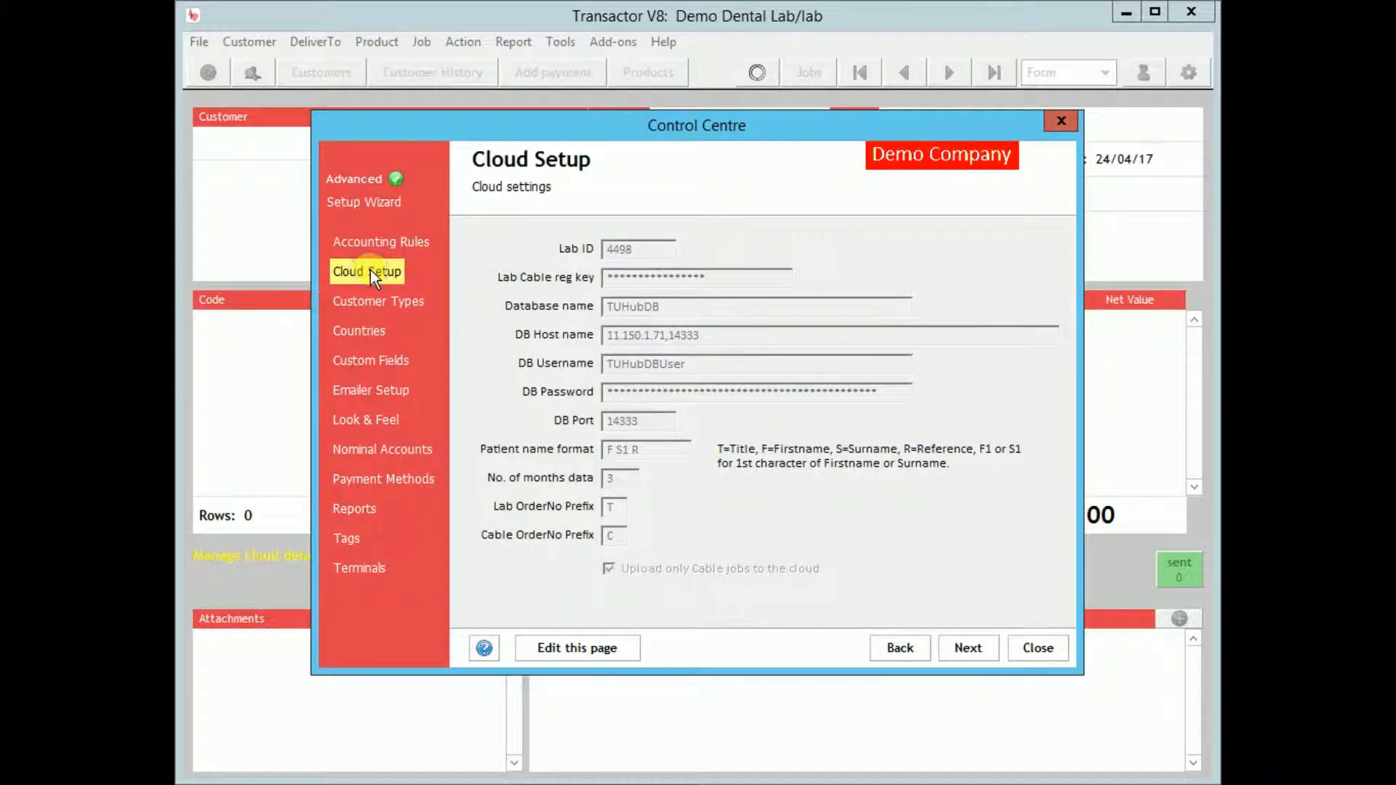
pyautogui.click(575, 647)
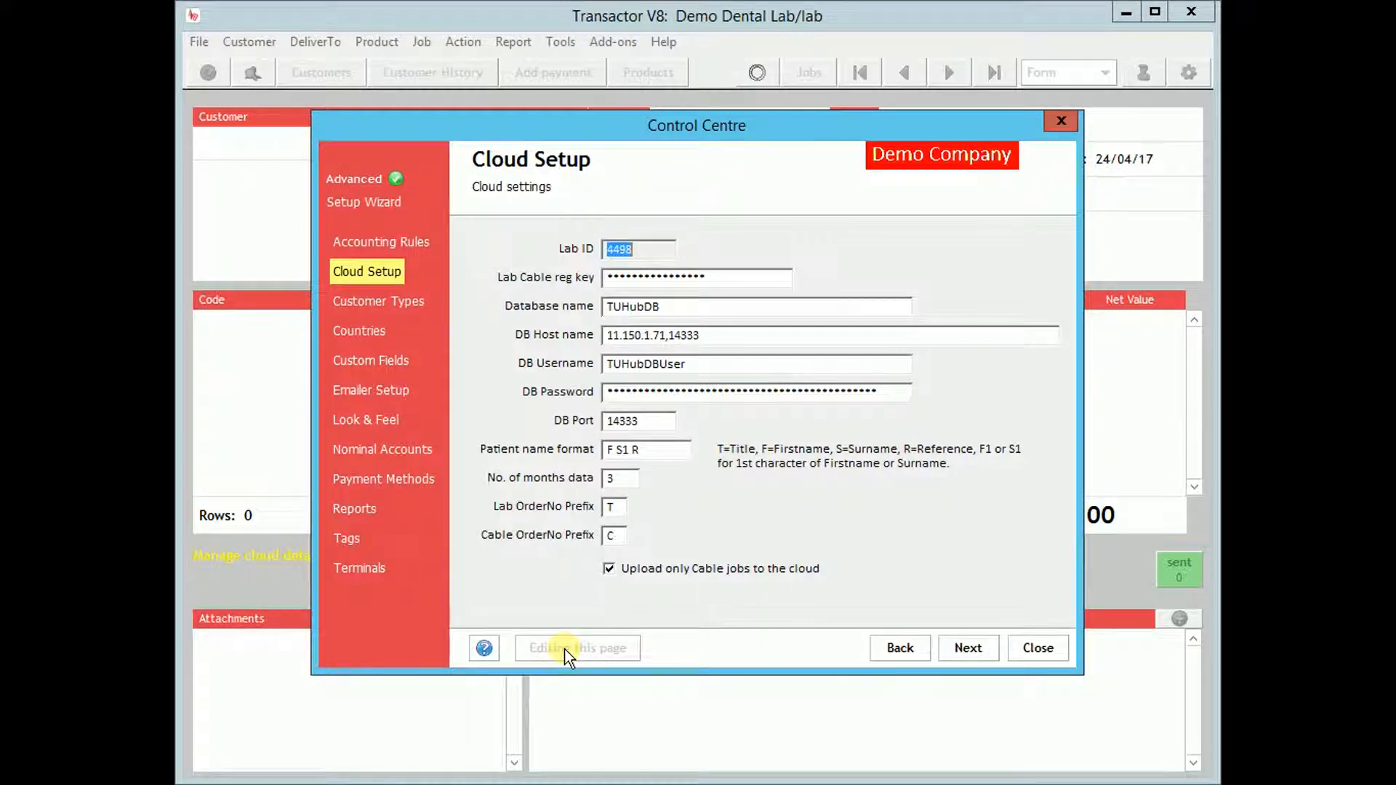
pyautogui.moveTo(363, 202)
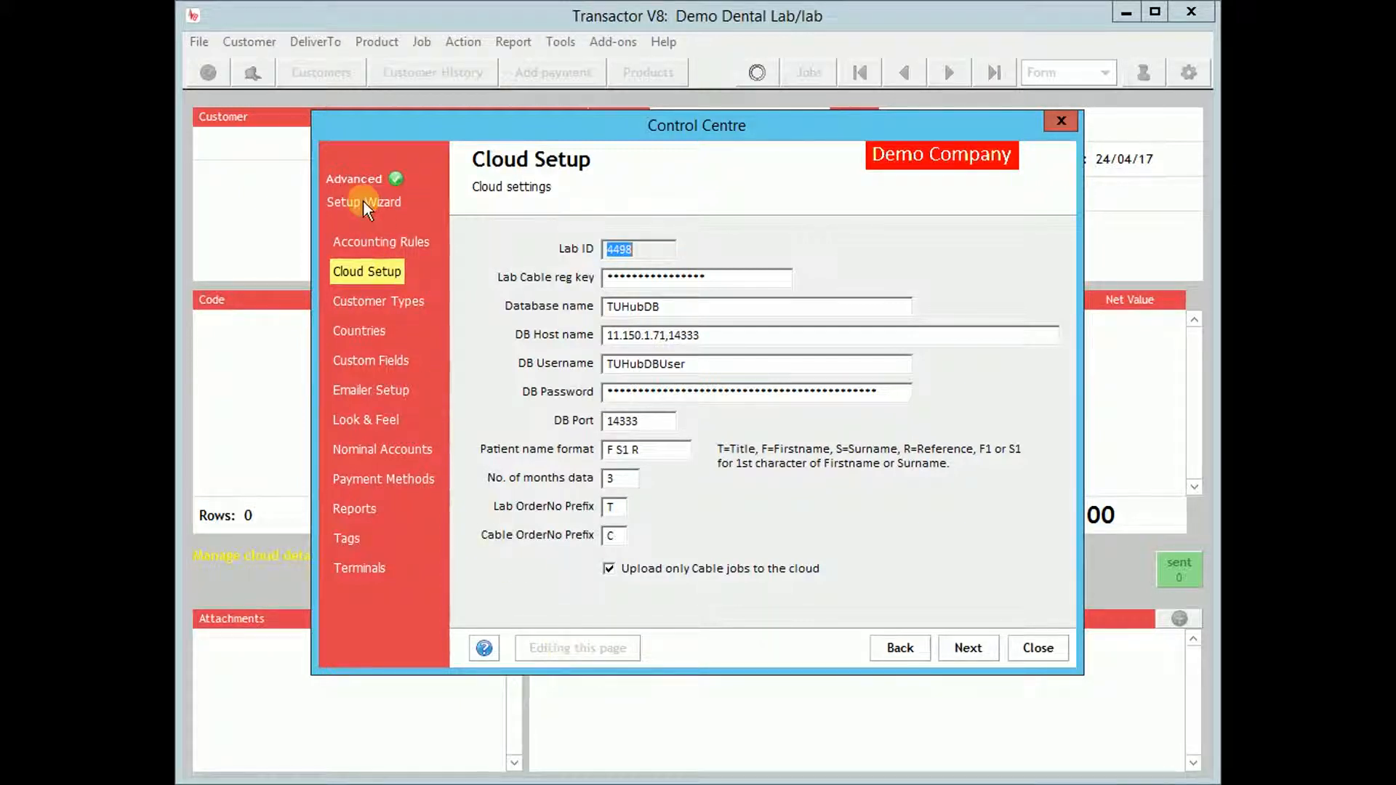
# - Inspect the cloud_intermediate price band from the Setup Wizard's Price Bands list, then dismiss it
pyautogui.click(362, 202)
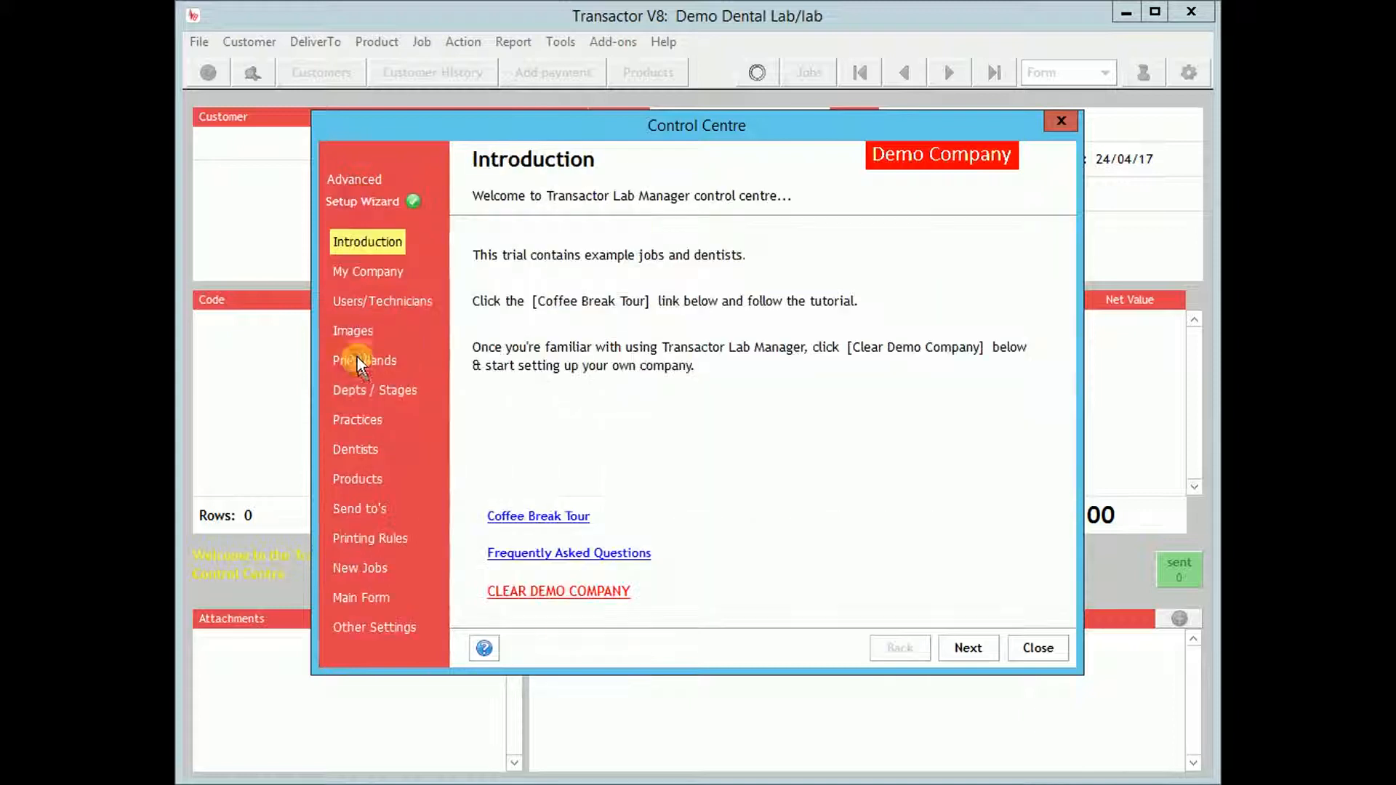
pyautogui.click(364, 360)
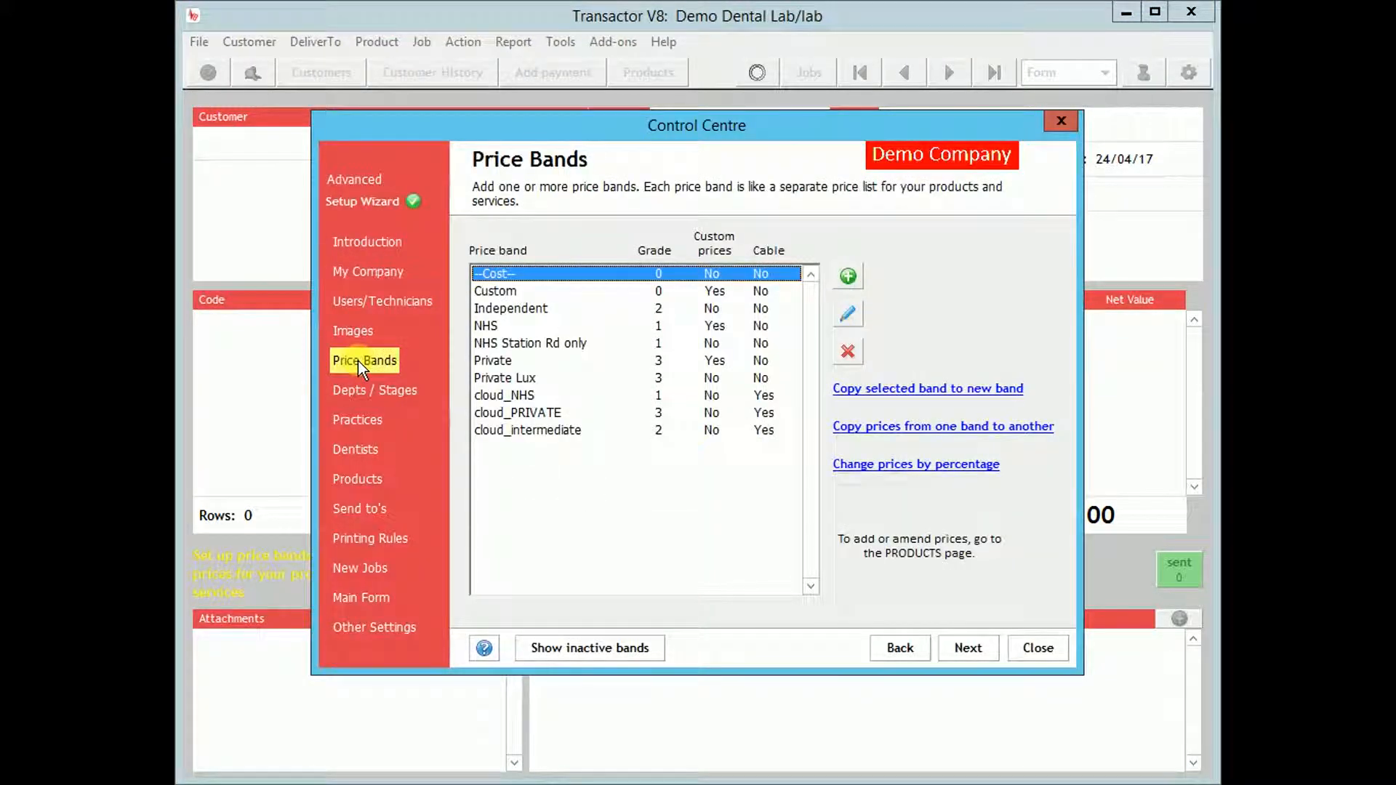
pyautogui.moveTo(788, 414)
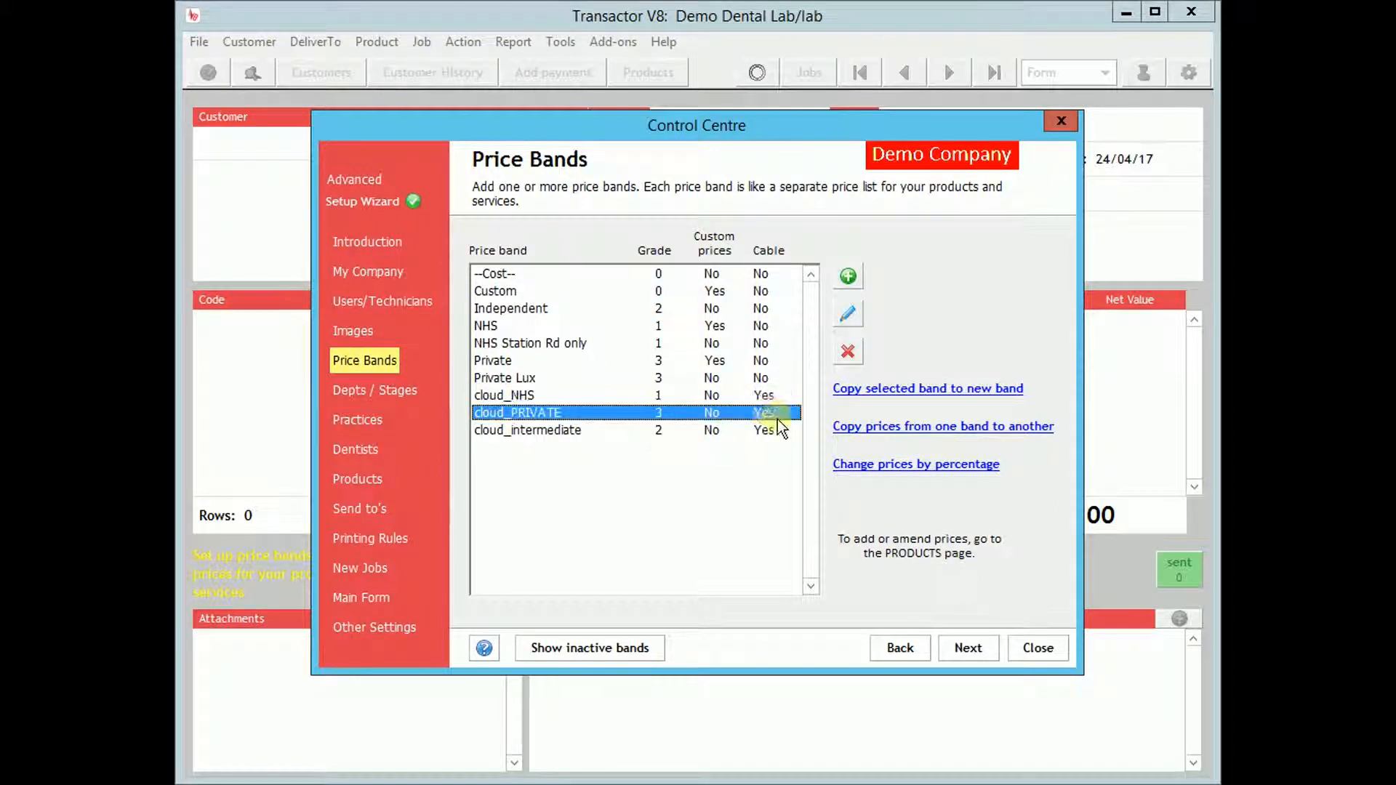
pyautogui.click(526, 430)
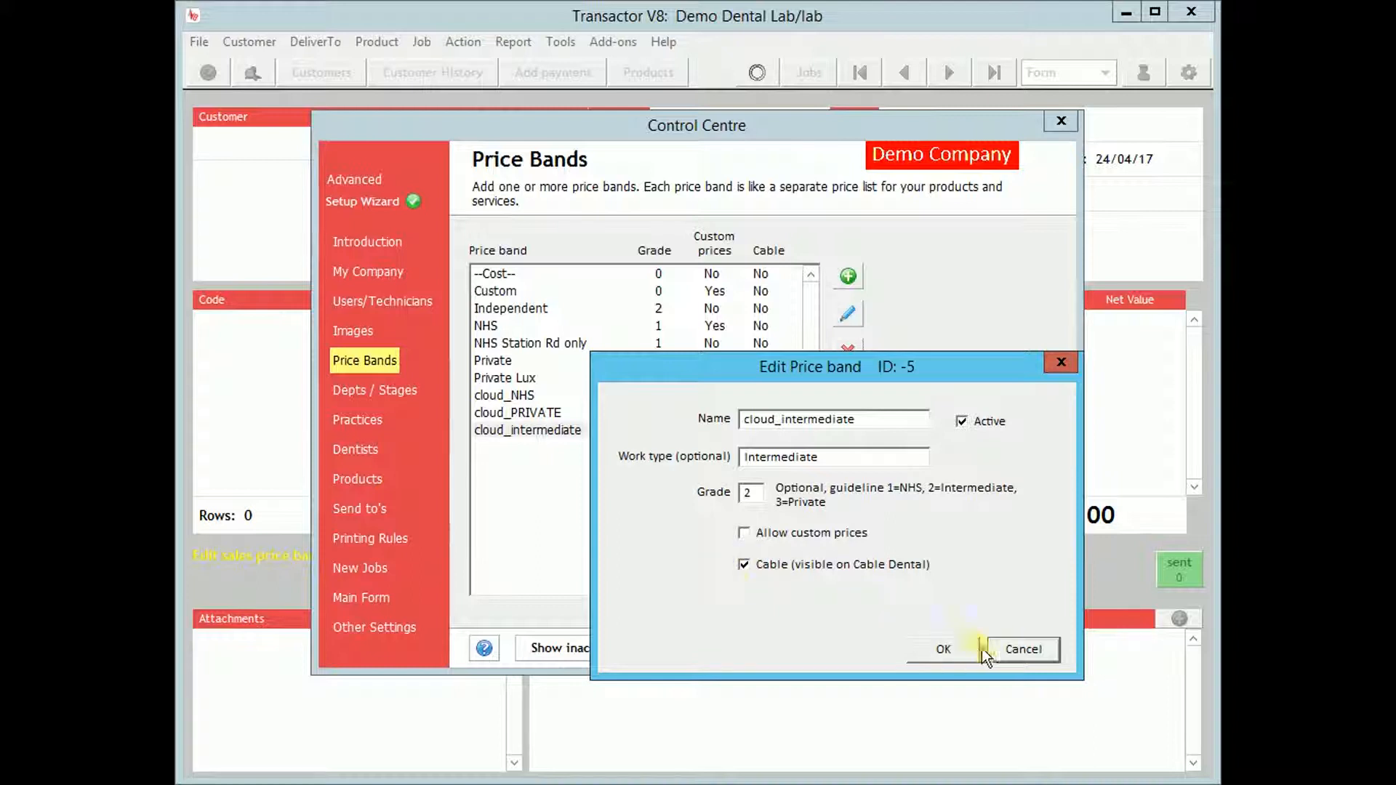
pyautogui.click(1022, 648)
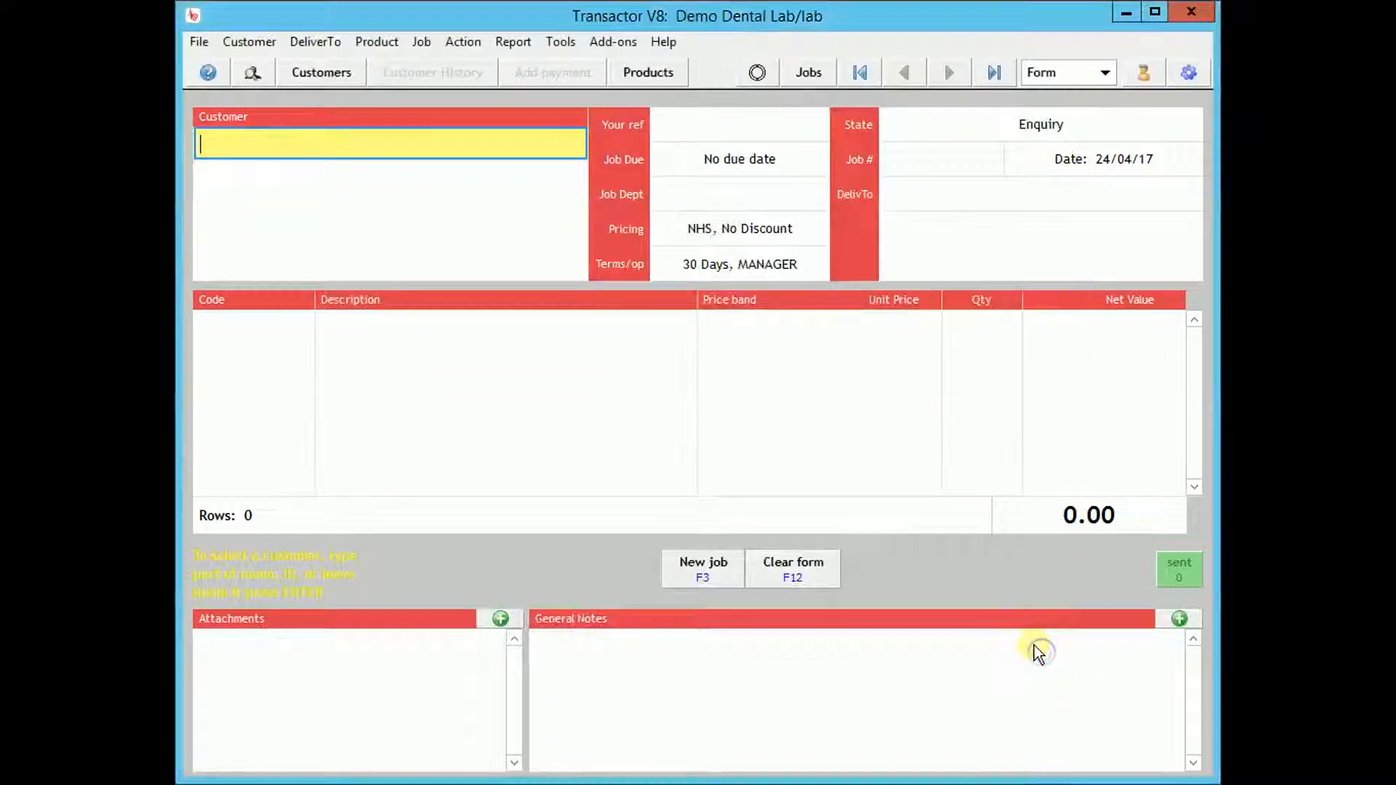
pyautogui.write('hudson')
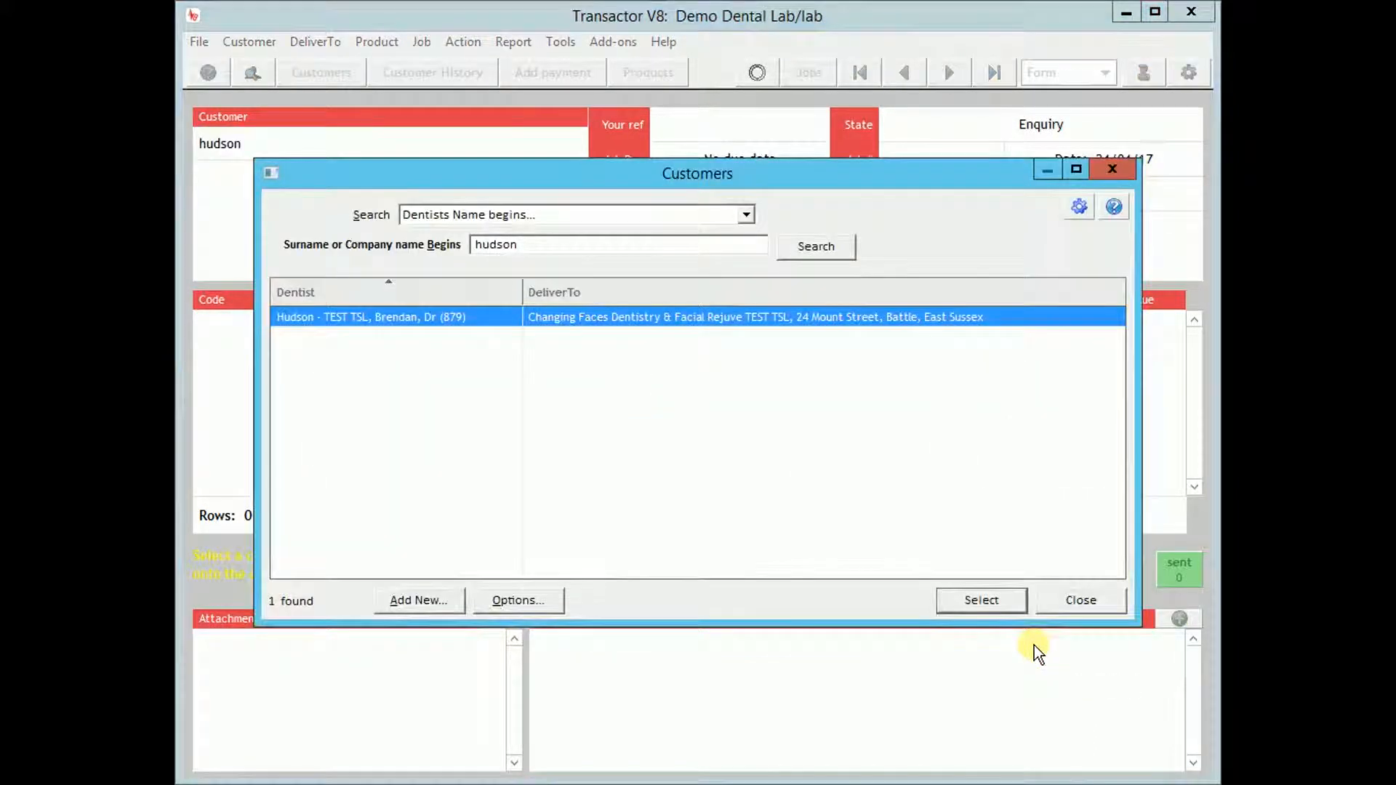
pyautogui.click(979, 599)
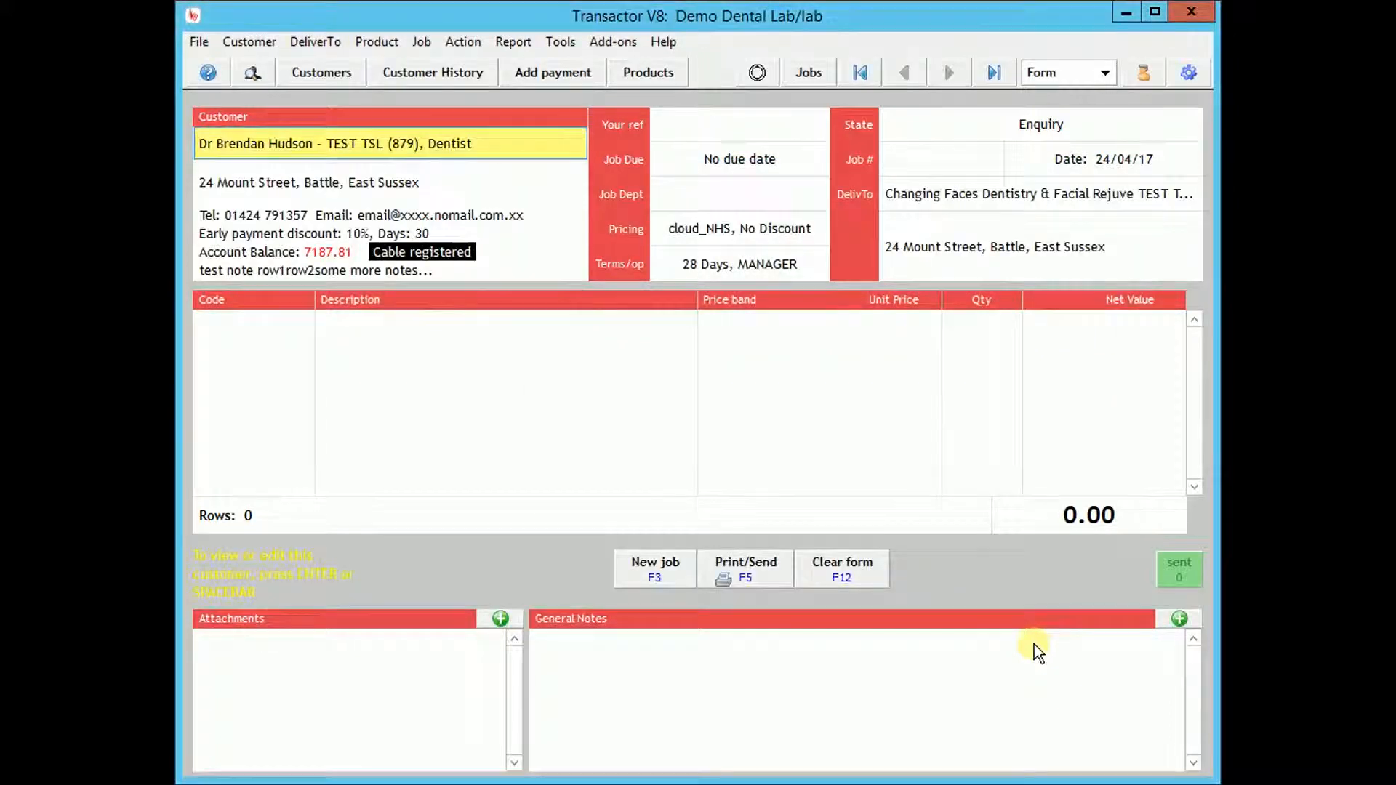
pyautogui.moveTo(1028, 633)
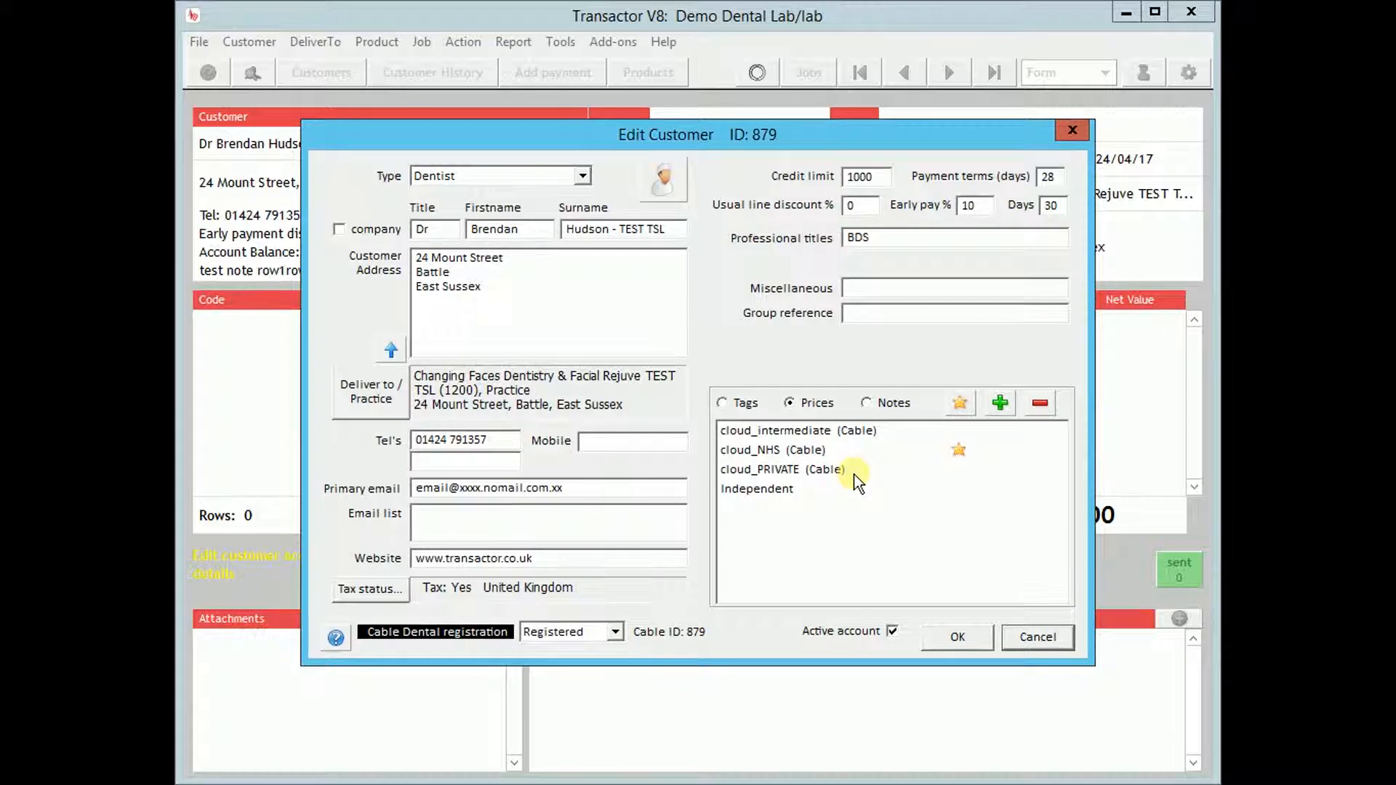
pyautogui.moveTo(1037, 637)
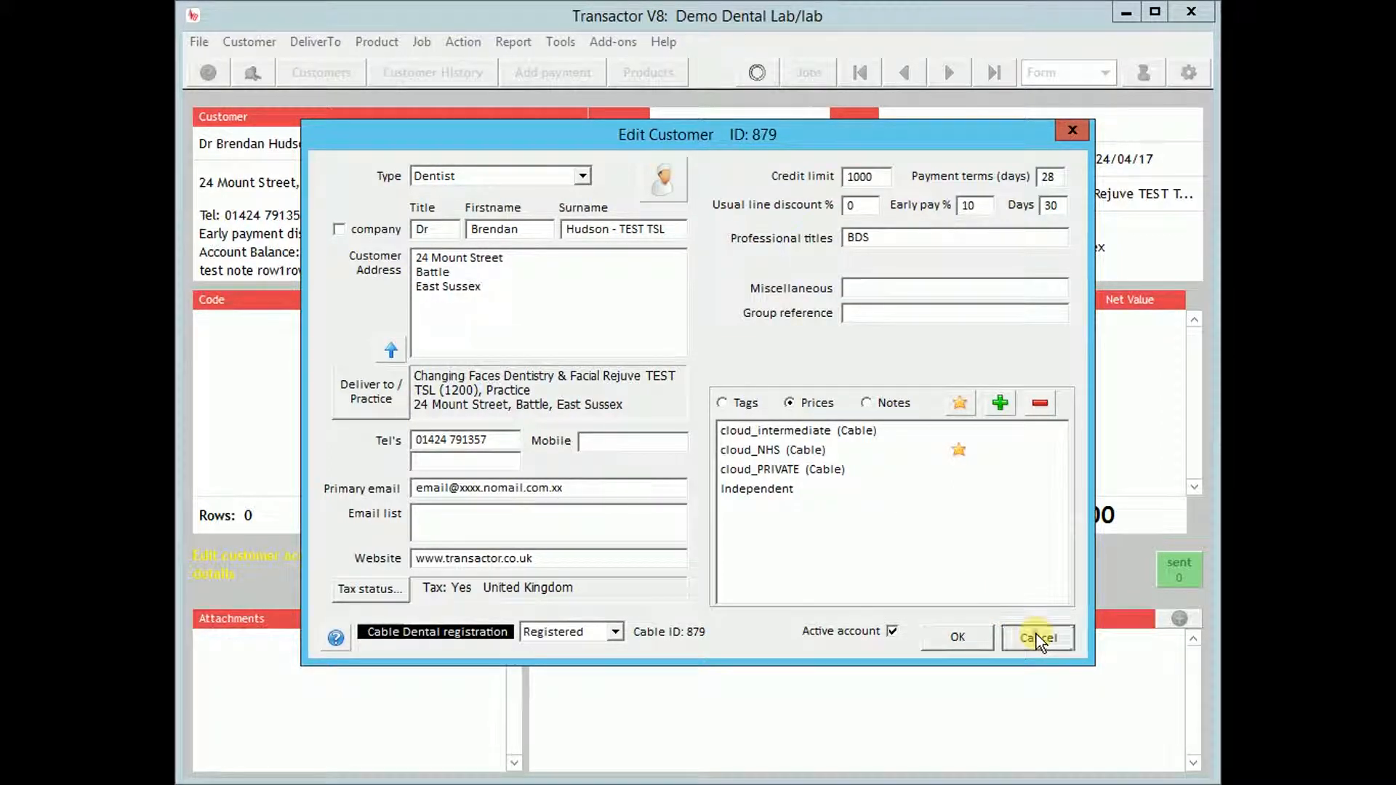
pyautogui.click(1037, 637)
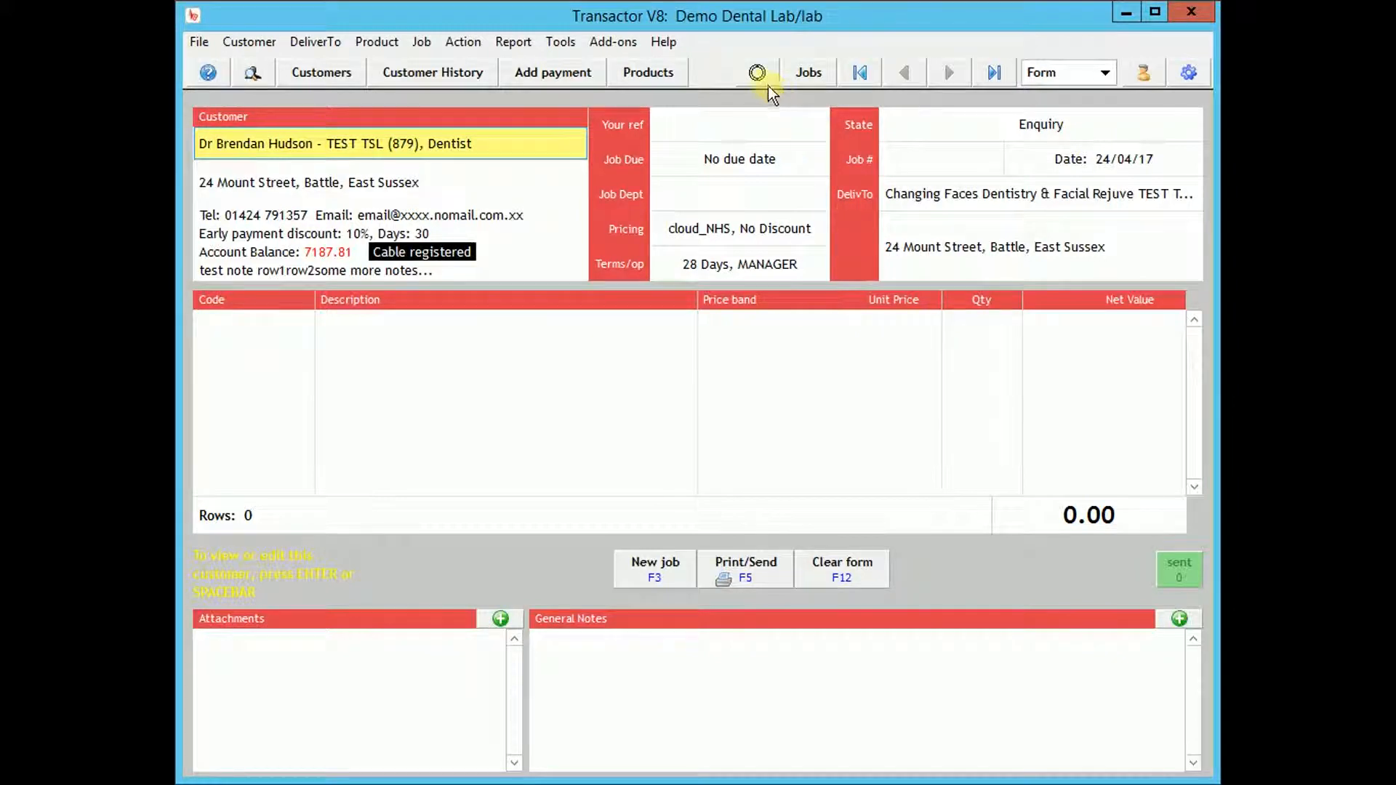
pyautogui.moveTo(756, 73)
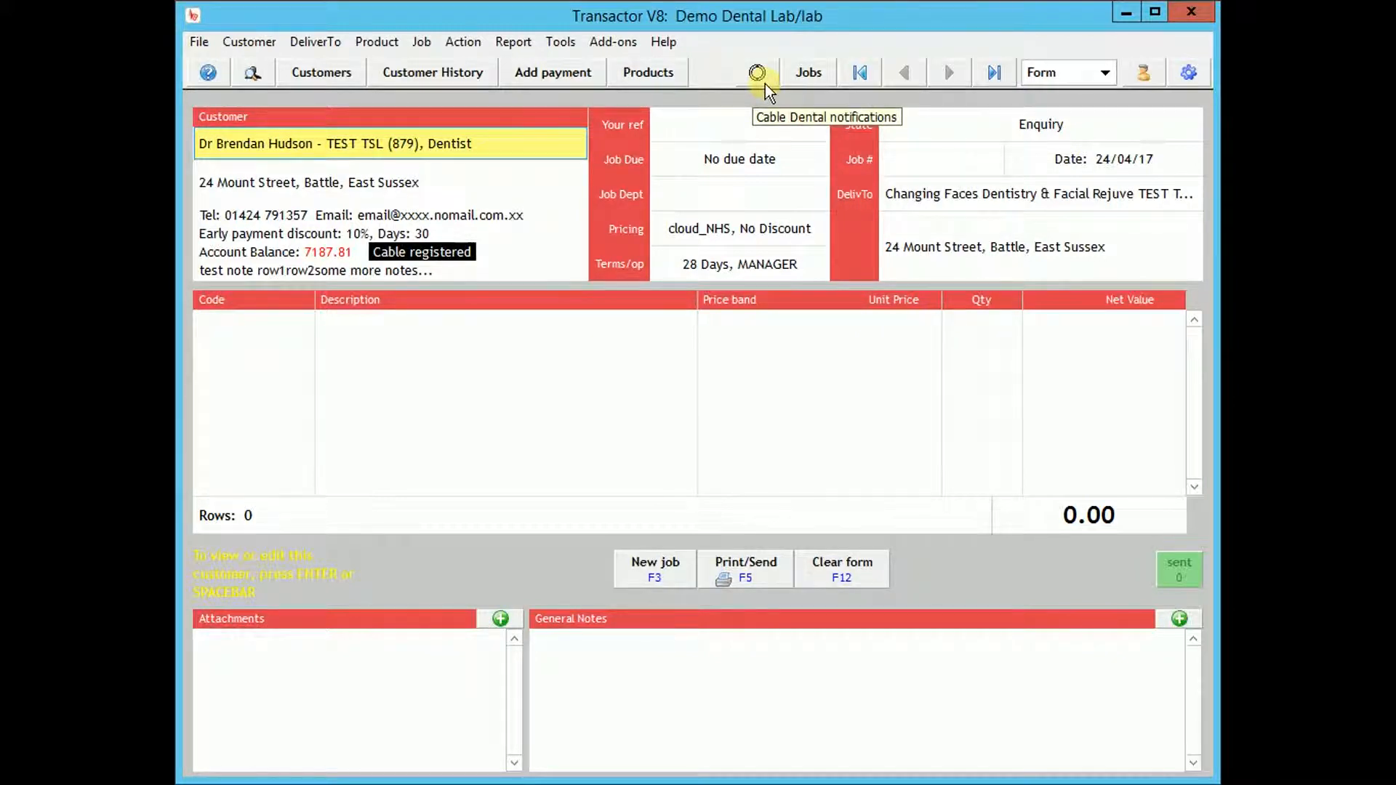
pyautogui.moveTo(465, 266)
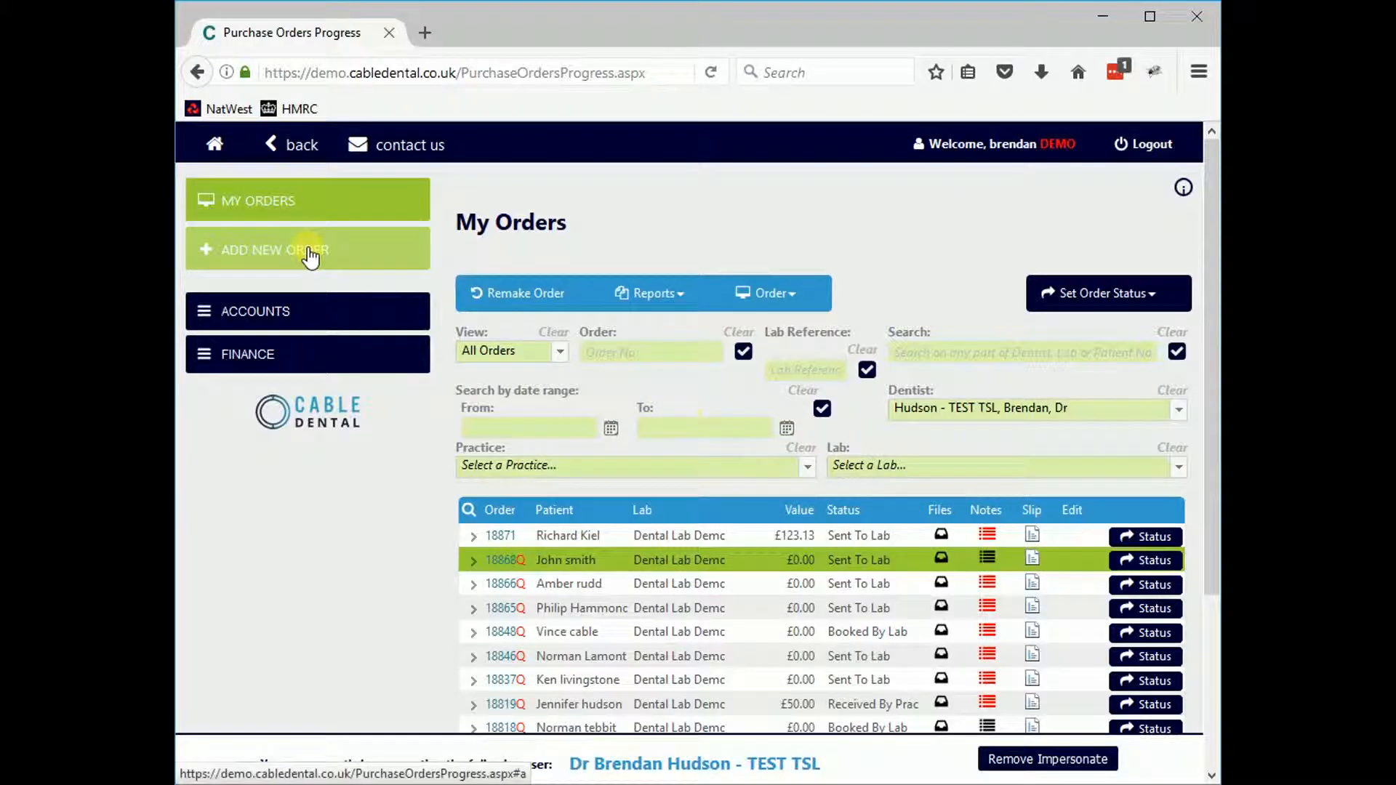
# - Start a new Cable Dental order for patient surname Kiel with a day of birth chosen
pyautogui.click(306, 250)
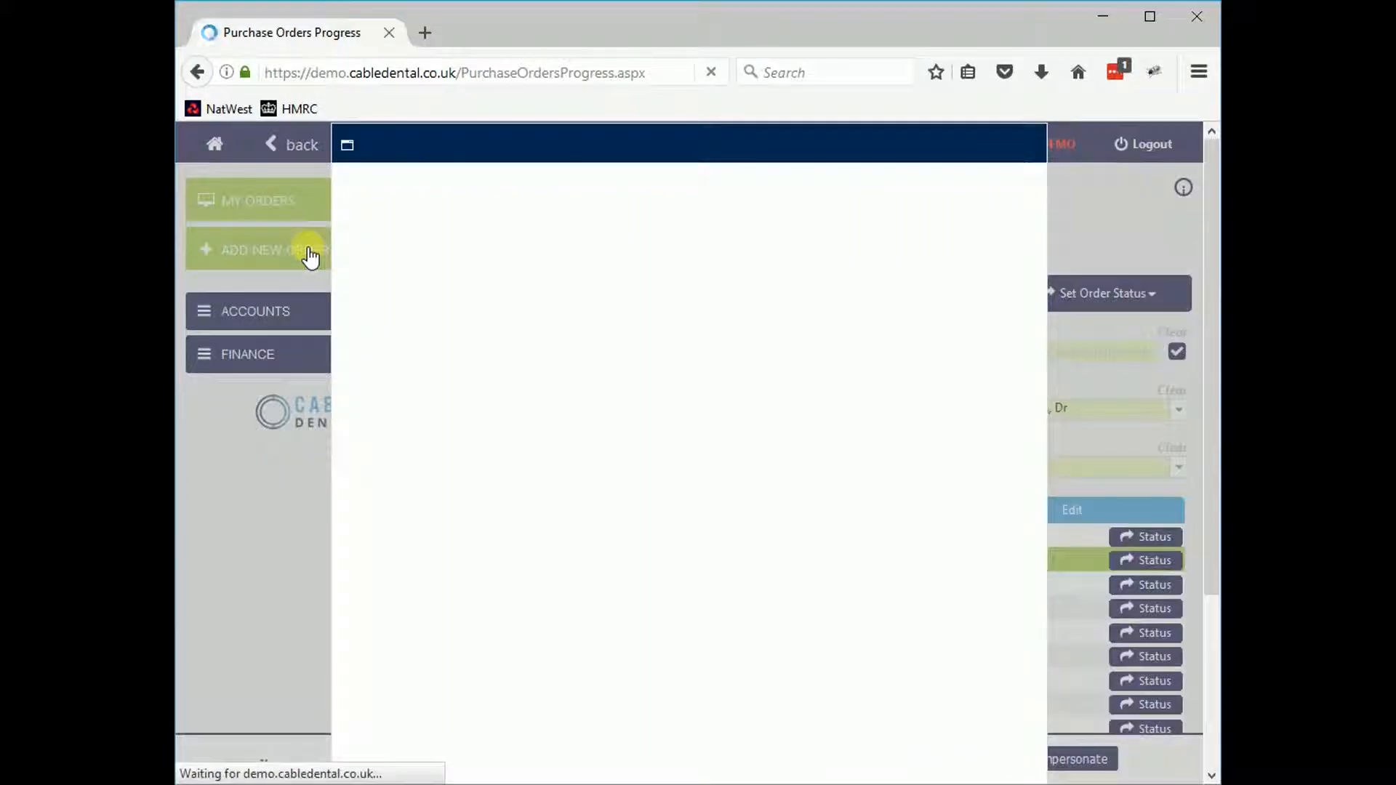
pyautogui.click(259, 250)
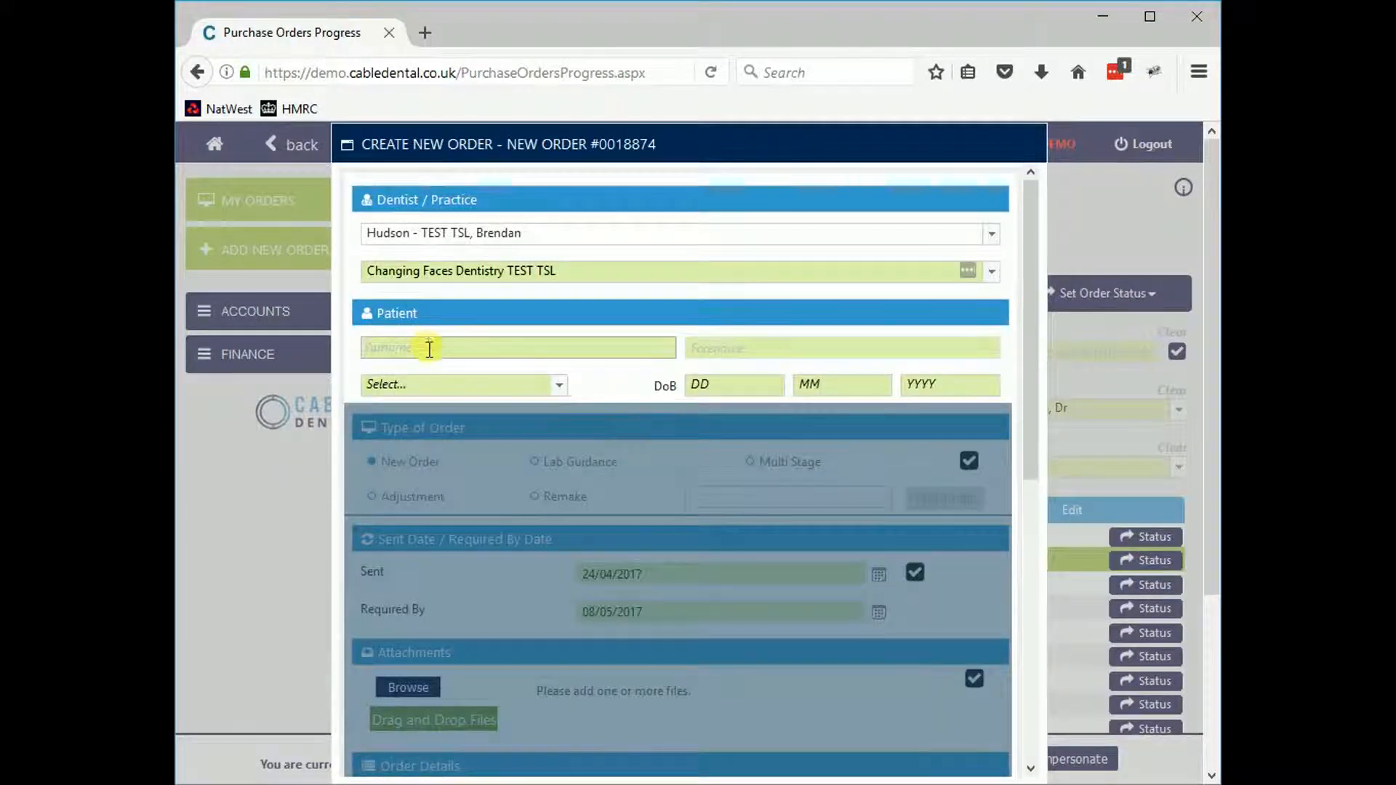
pyautogui.write('Kiel')
pyautogui.write('Richard')
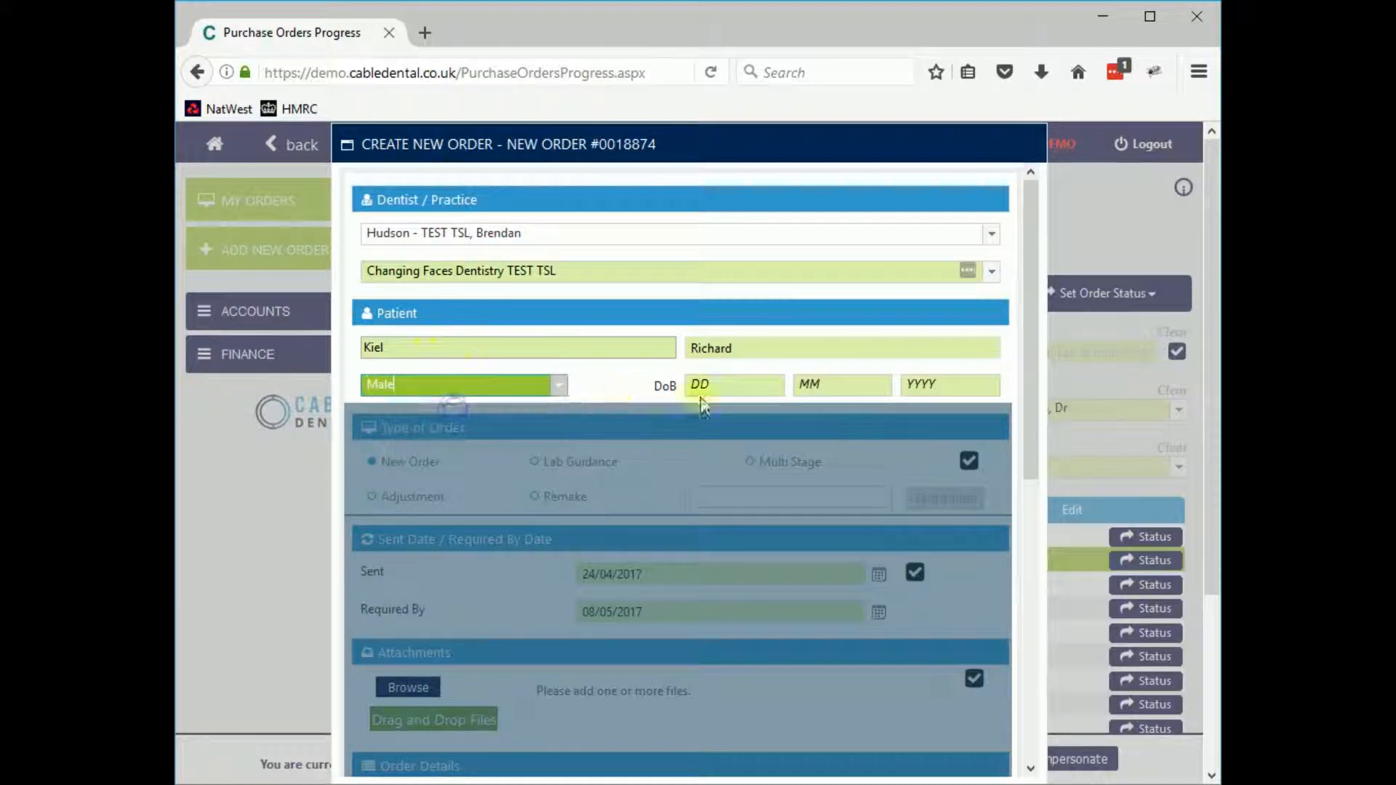
pyautogui.click(733, 383)
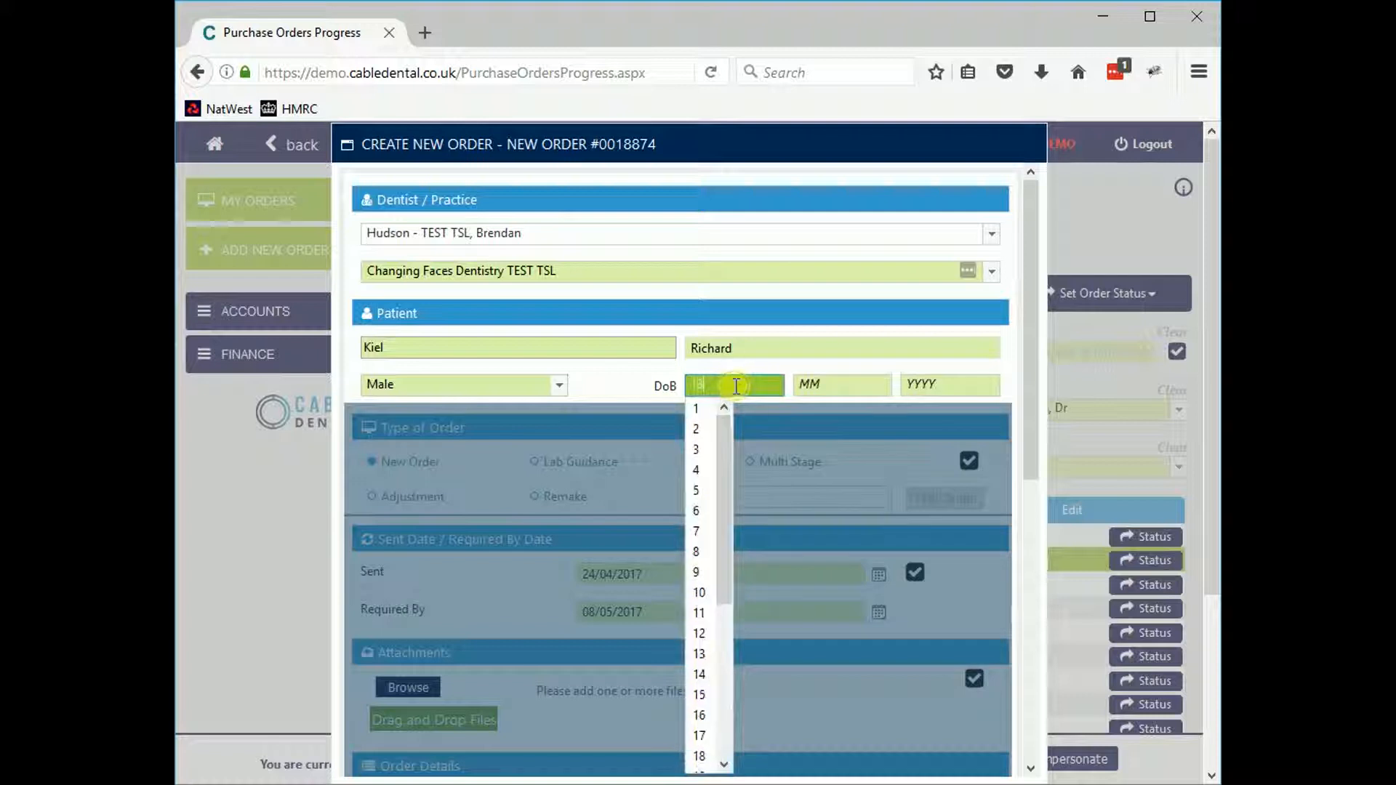
pyautogui.click(700, 653)
pyautogui.write('1939')
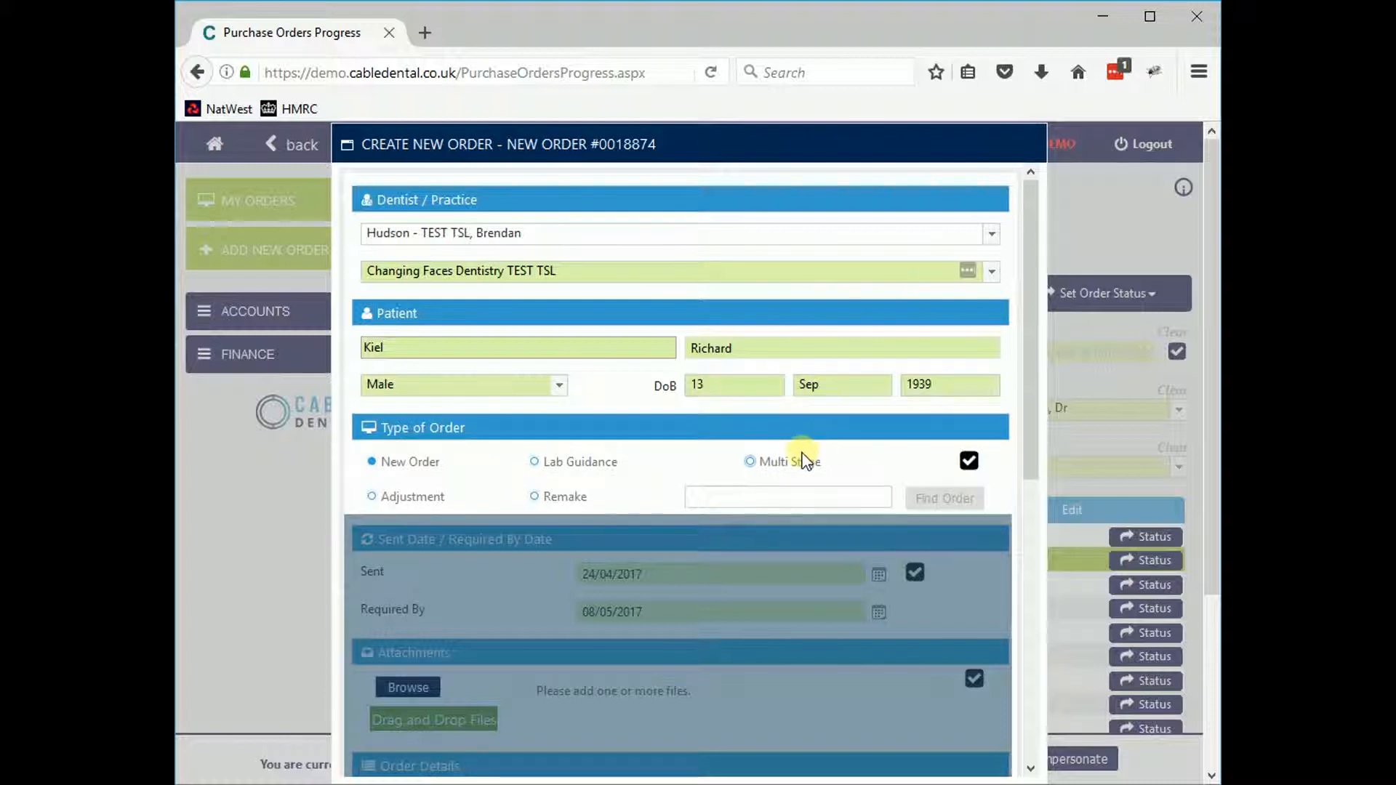
# - Confirm the type of order and the sent and required-by dates
pyautogui.click(968, 460)
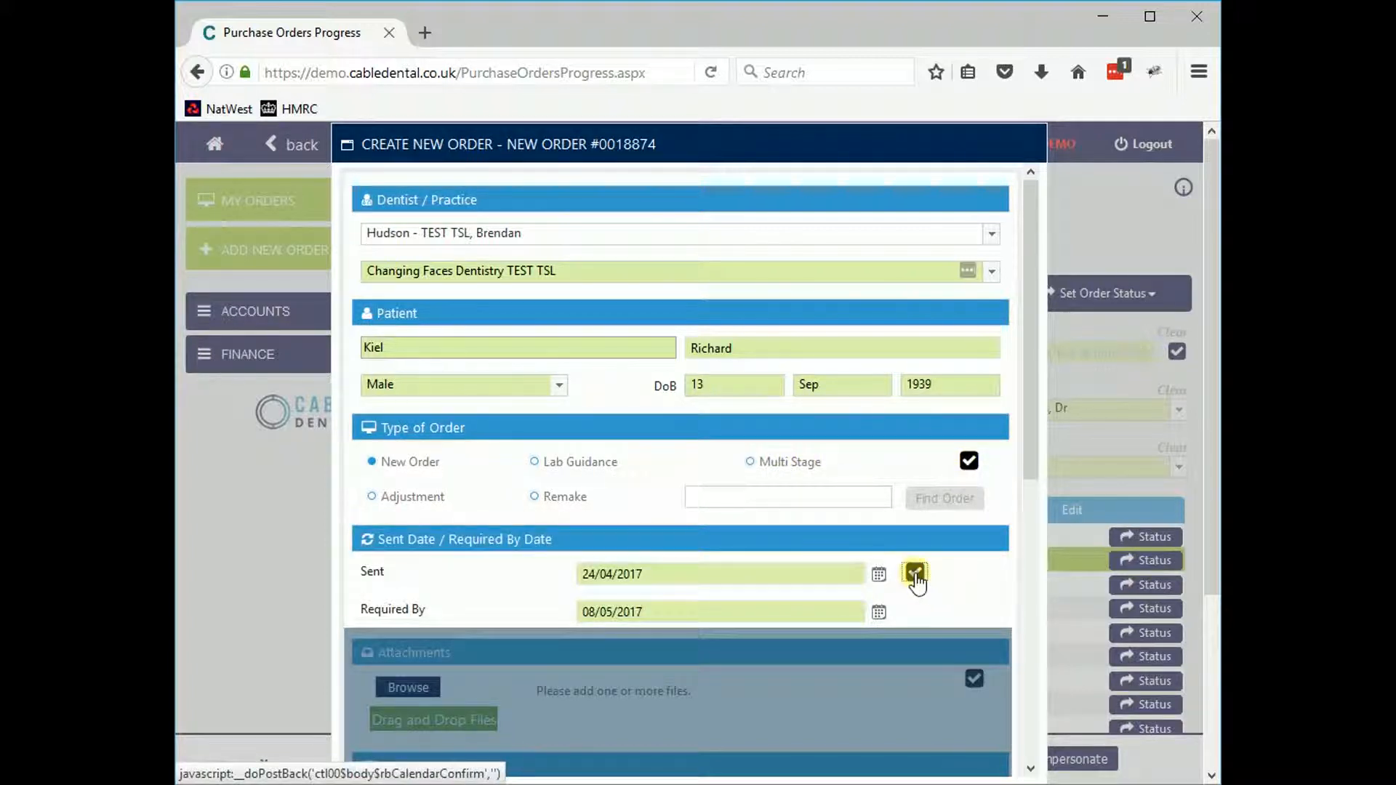
pyautogui.click(407, 687)
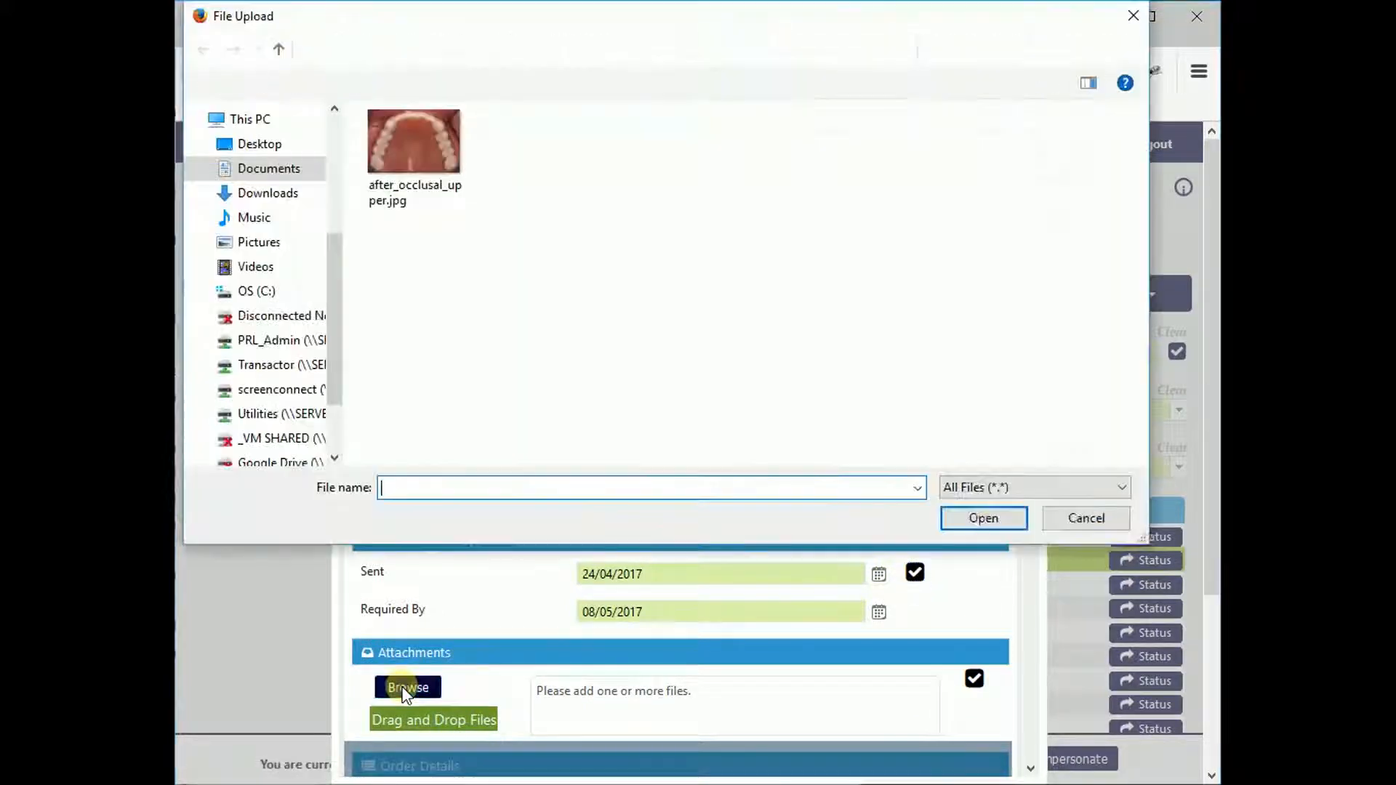
# - Attach after_occlusual_upper.jpg to the order and confirm the attachments
pyautogui.click(415, 141)
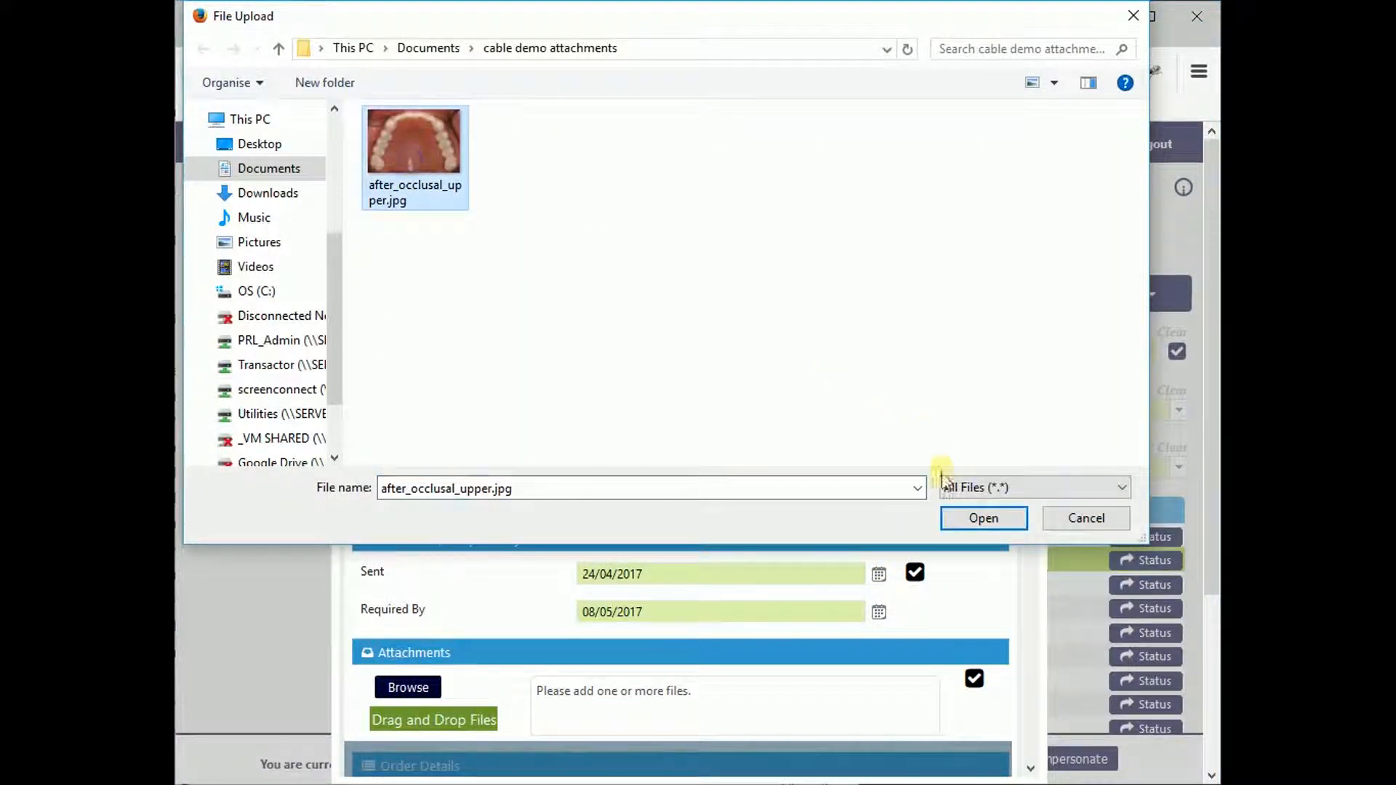
pyautogui.click(983, 518)
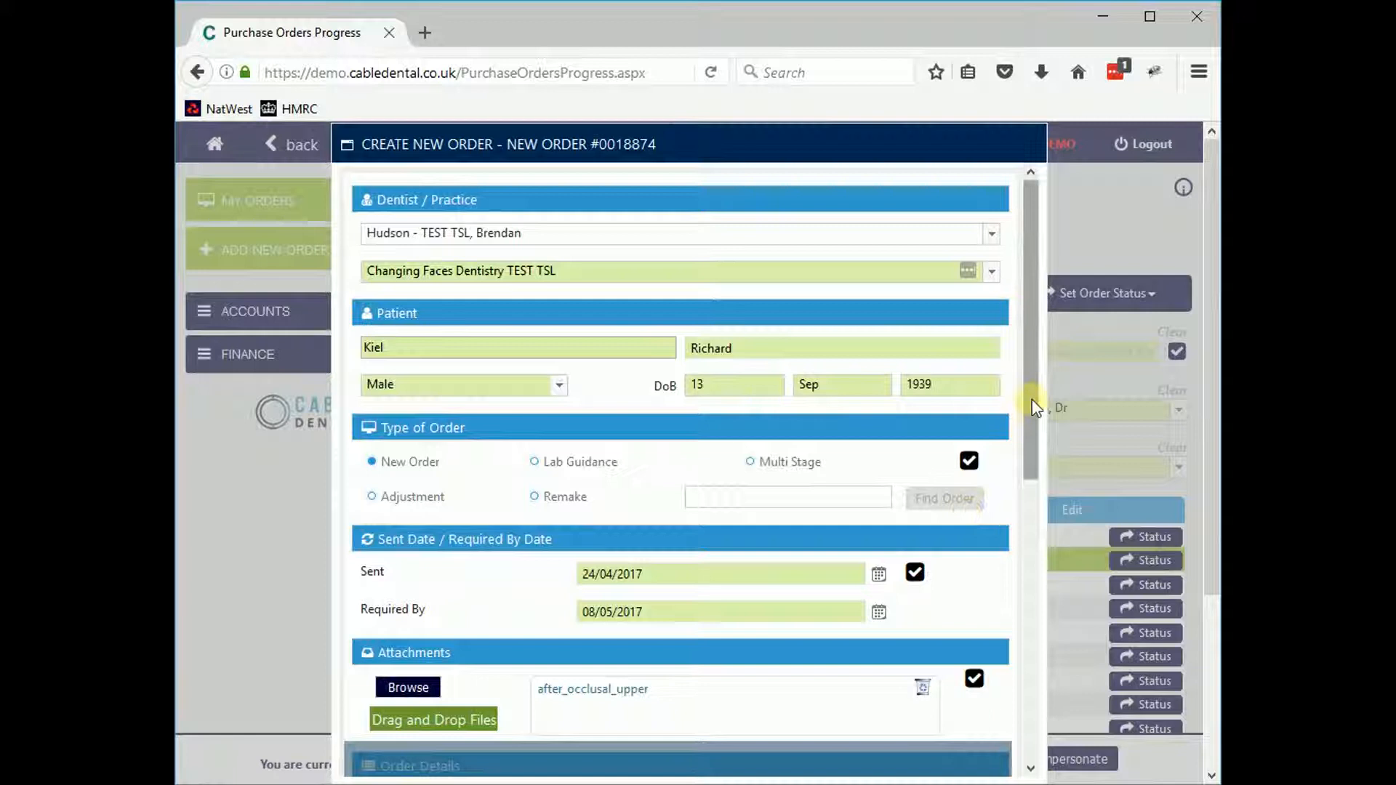
pyautogui.scroll(-3)
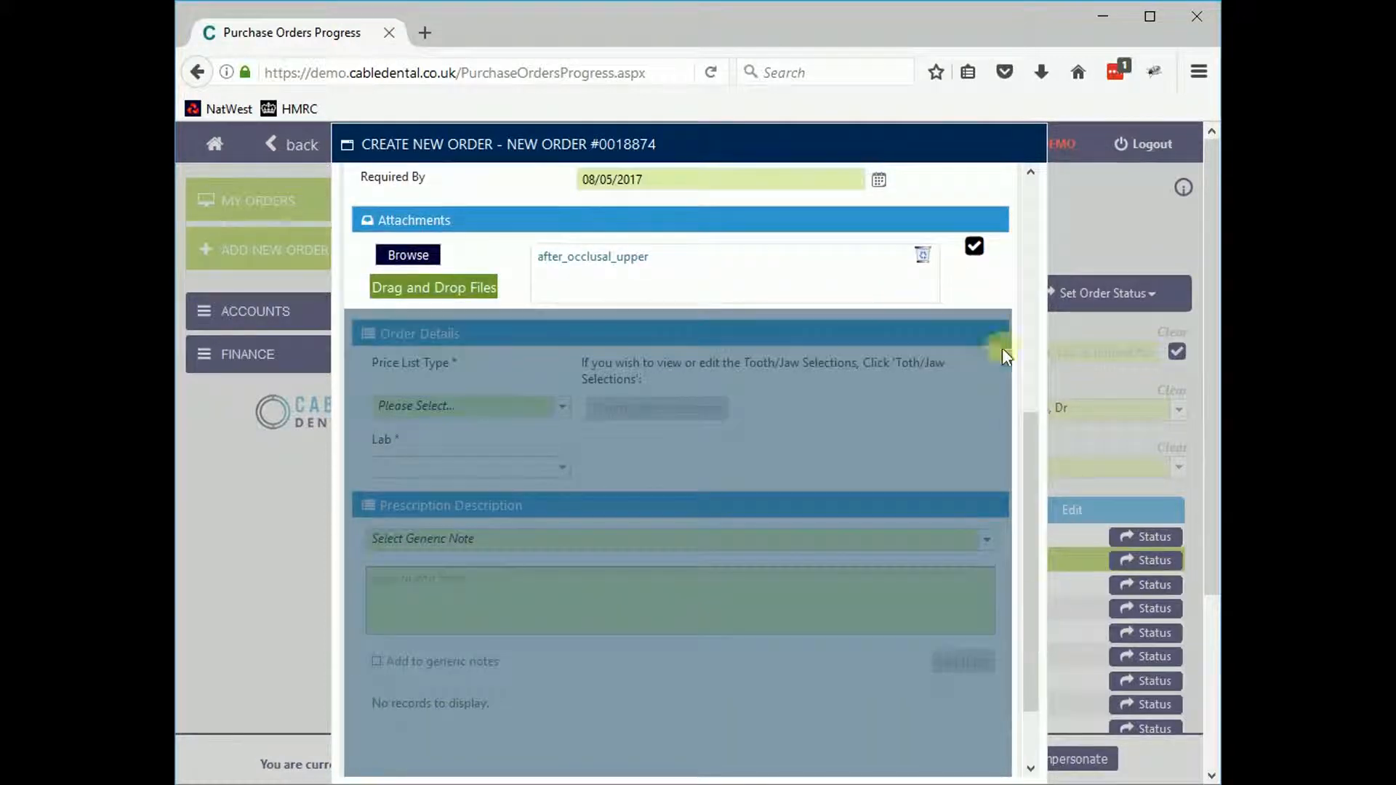
pyautogui.click(973, 247)
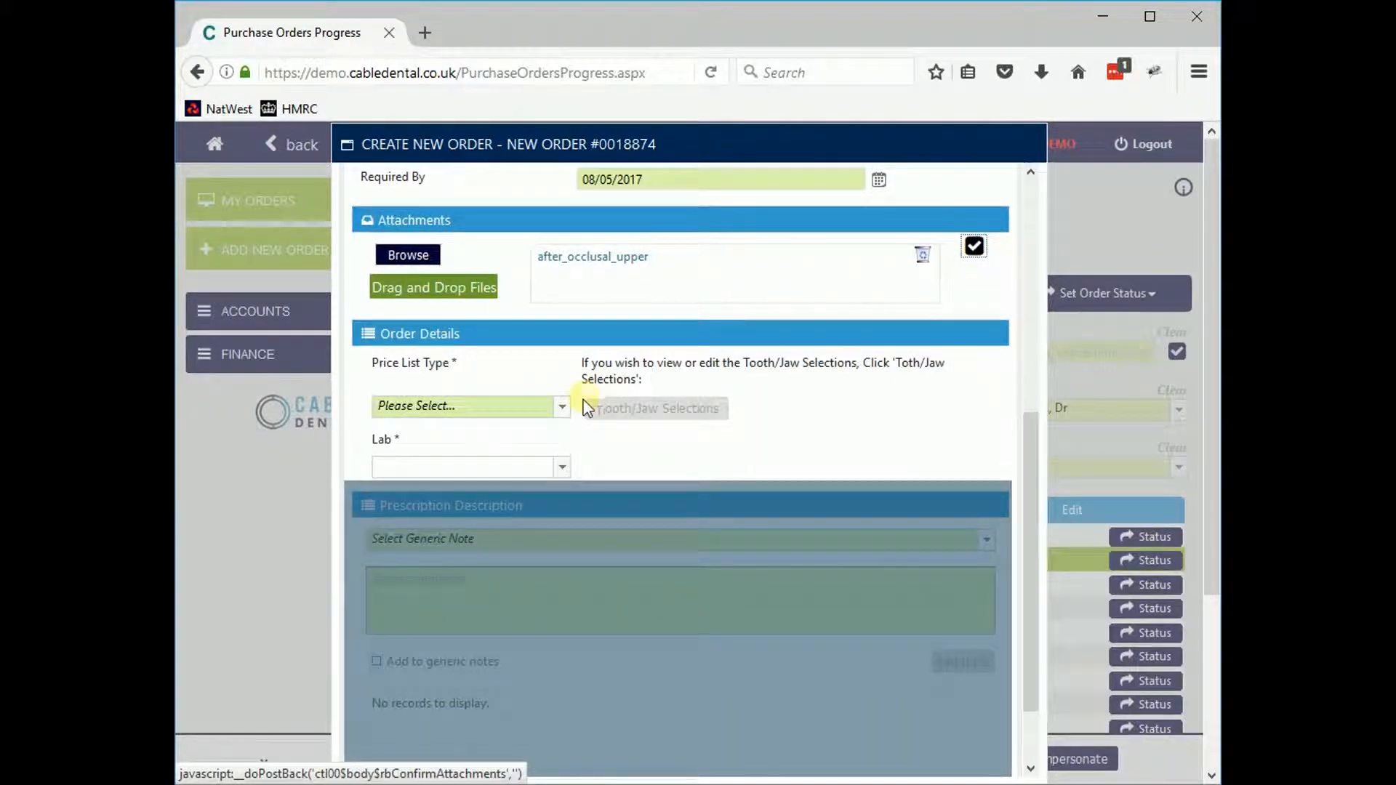
# - Set the price list type to Private
pyautogui.click(561, 407)
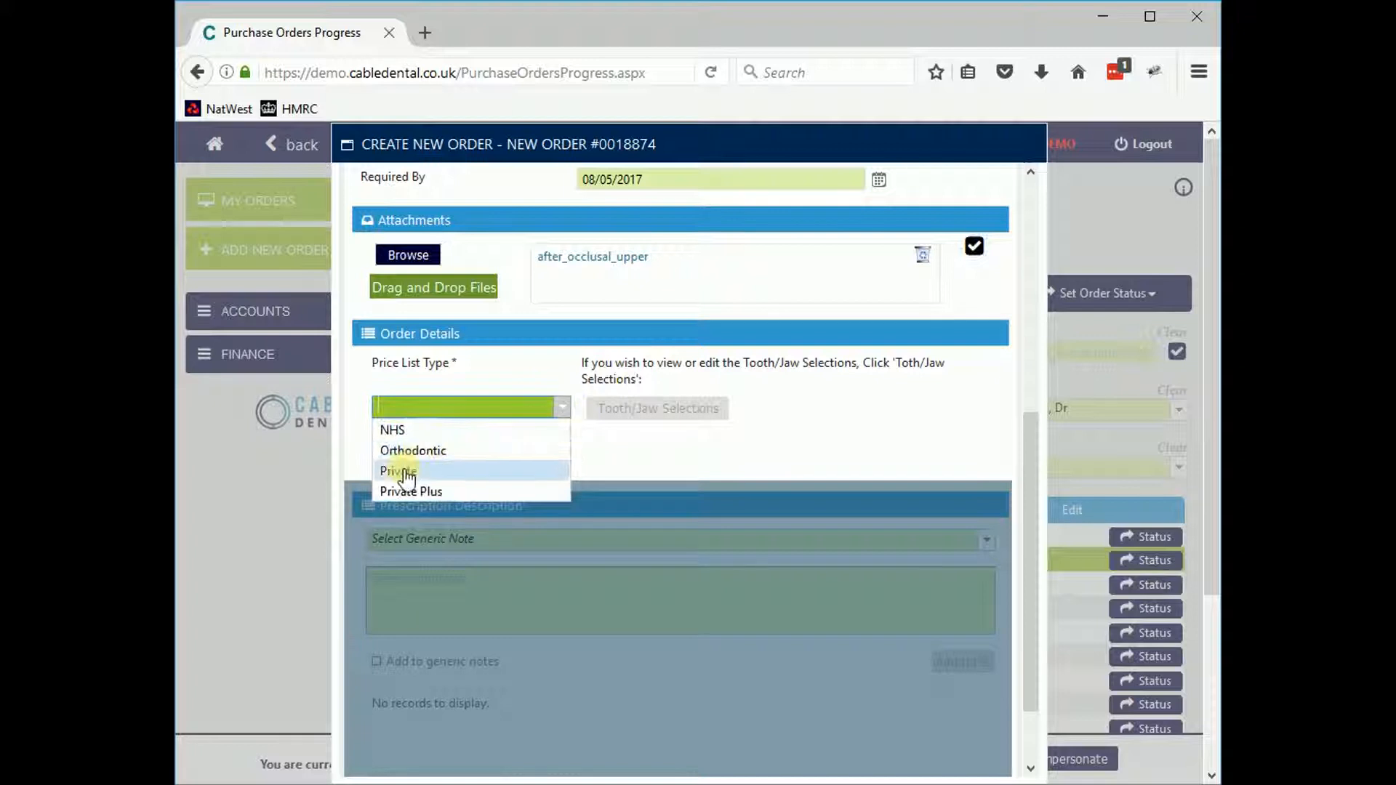
pyautogui.click(398, 471)
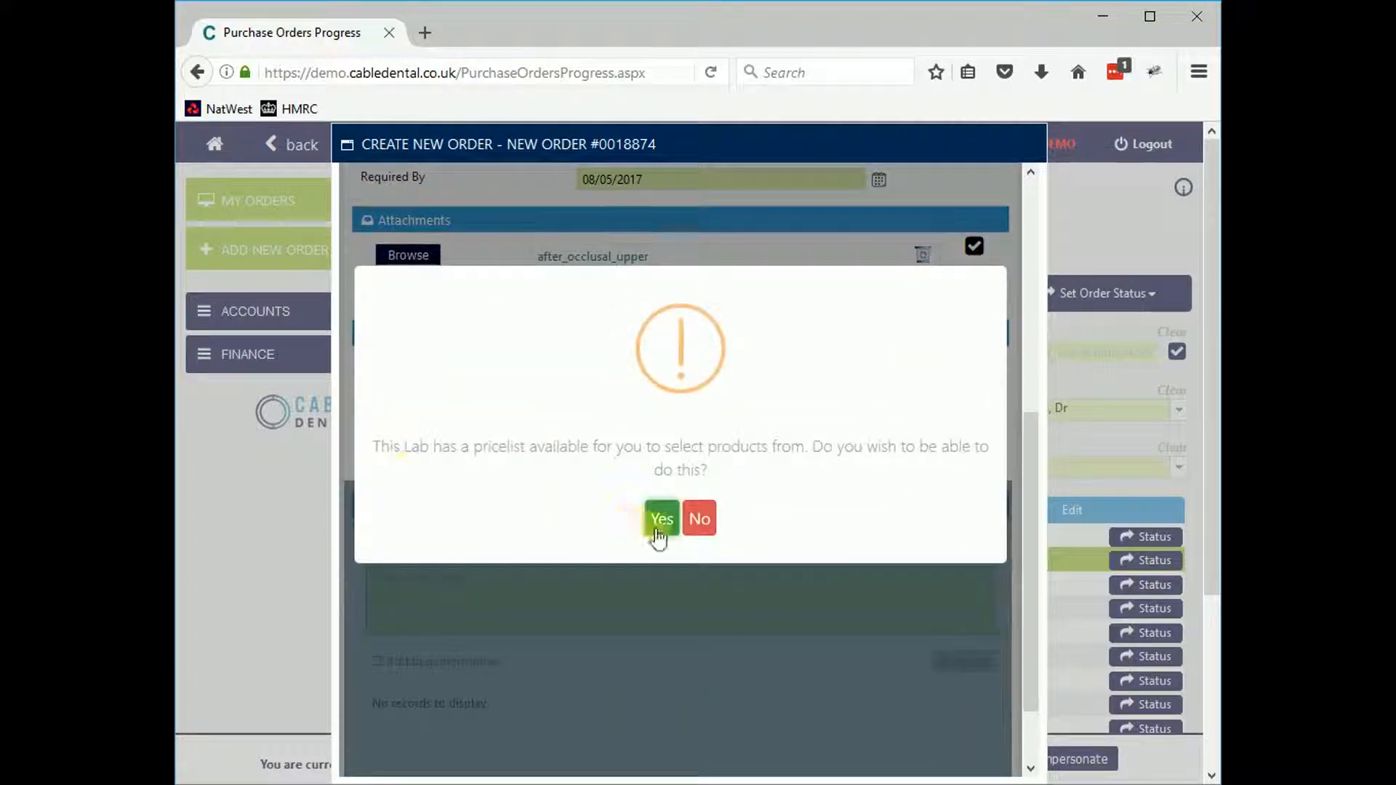
# - Fill the prescription chart with Light occlusal contact, Ridge Lap pontic and shade A2, and save it
pyautogui.click(662, 519)
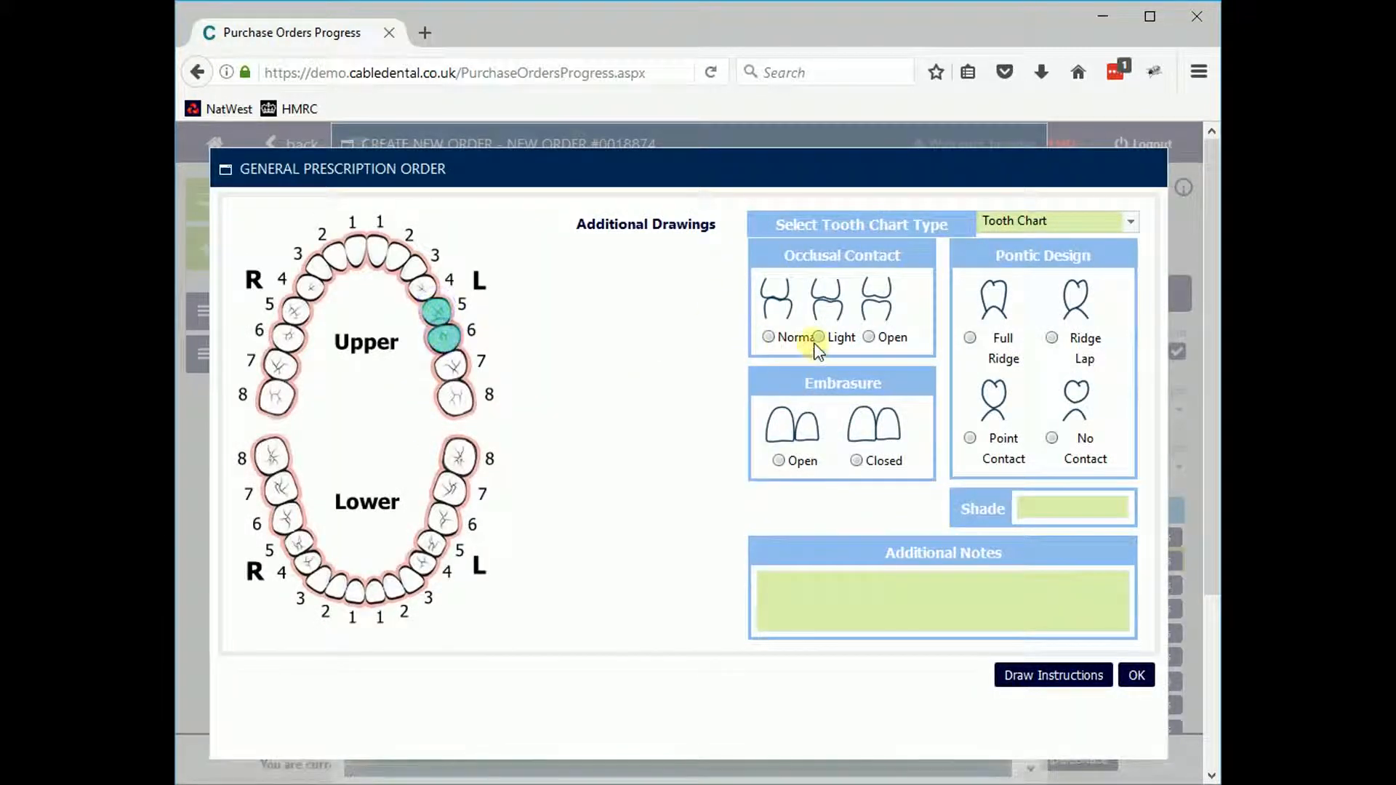
pyautogui.click(778, 461)
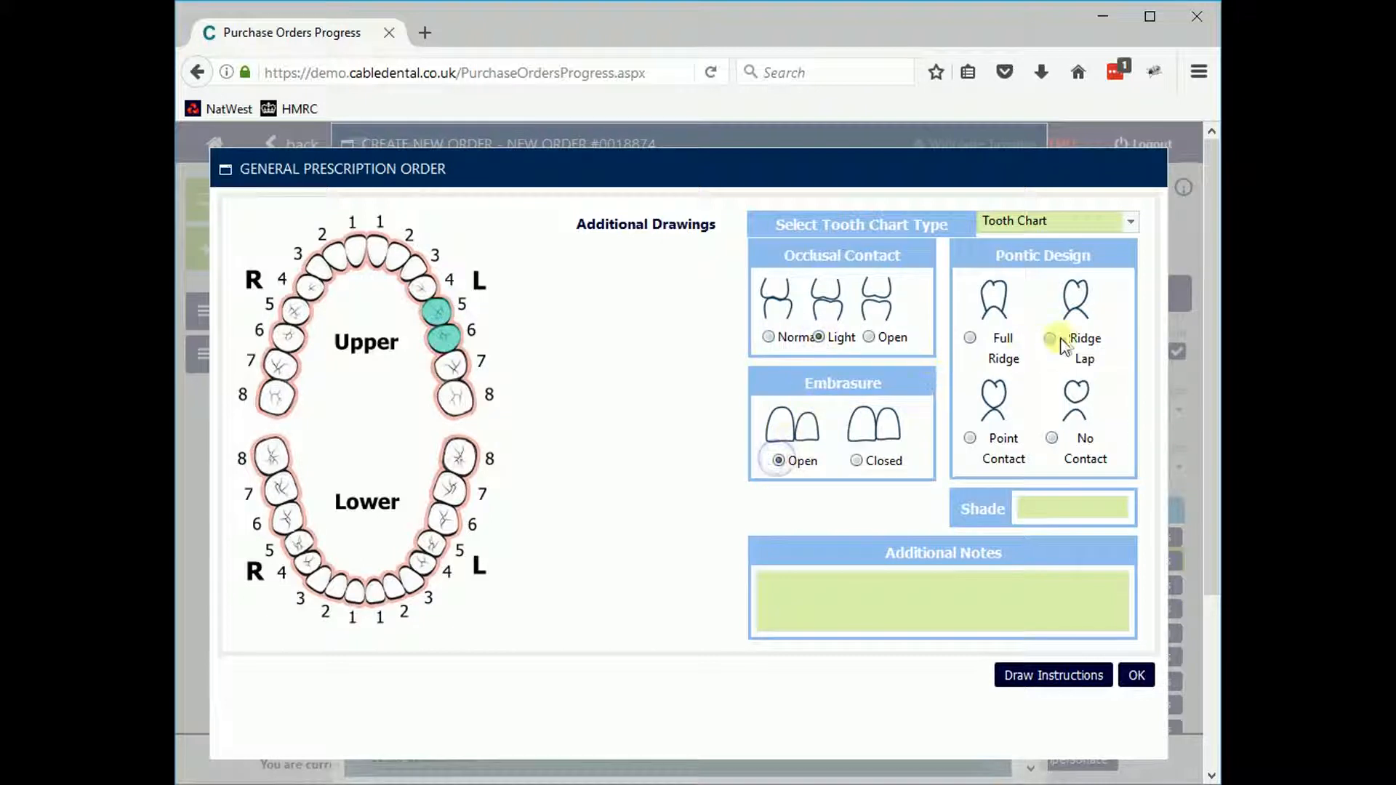
pyautogui.click(1051, 338)
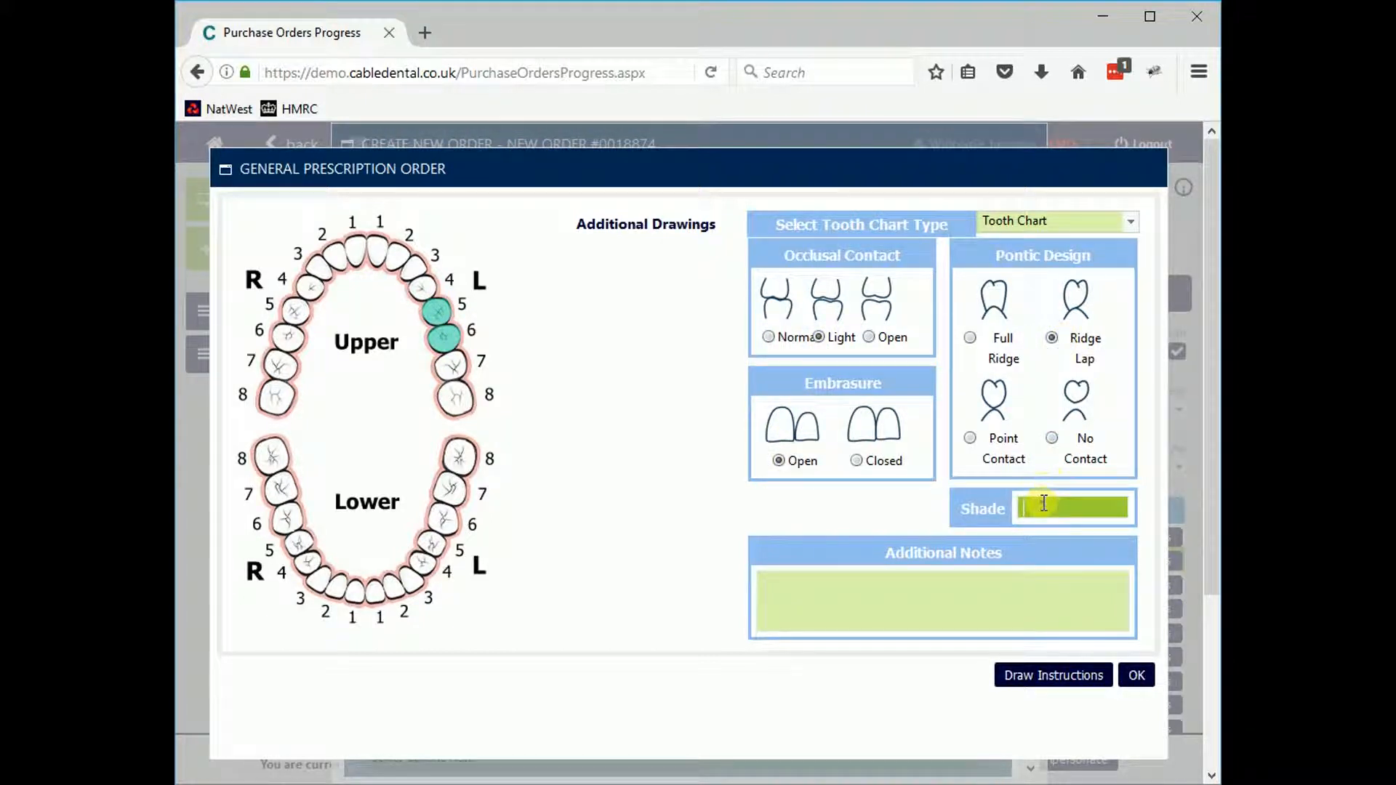
pyautogui.write('A2')
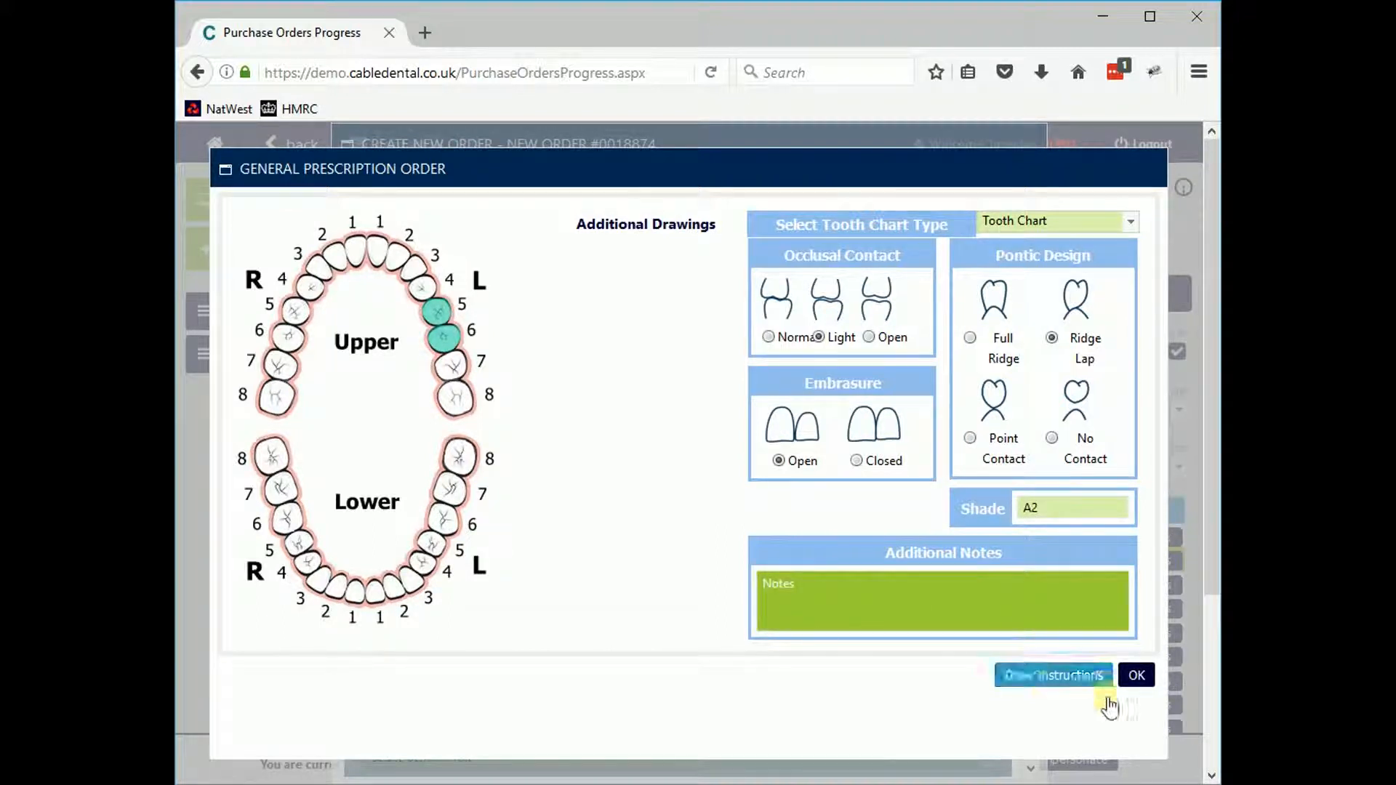
pyautogui.click(1136, 674)
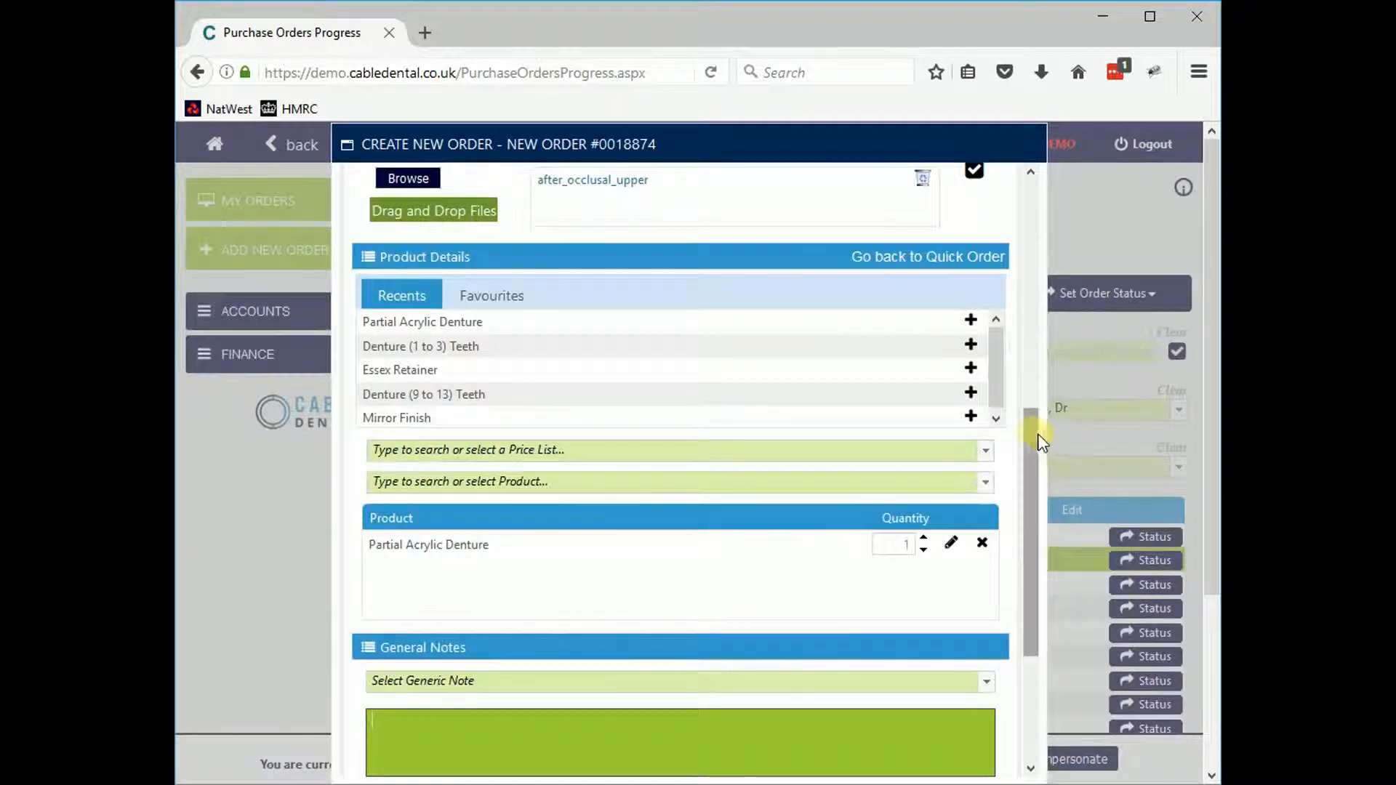
# - Add the general note 'Strengthener required'
pyautogui.scroll(-3)
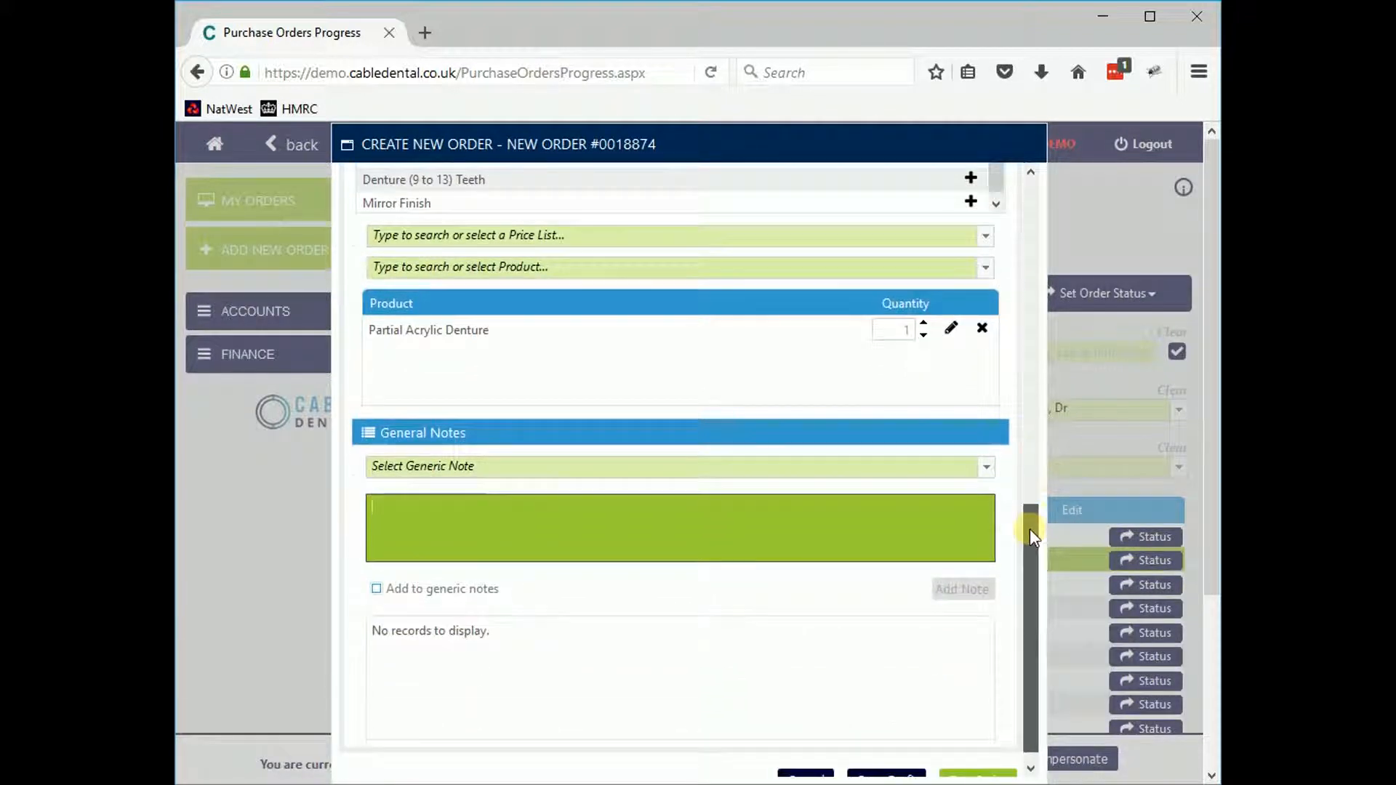
pyautogui.write('s')
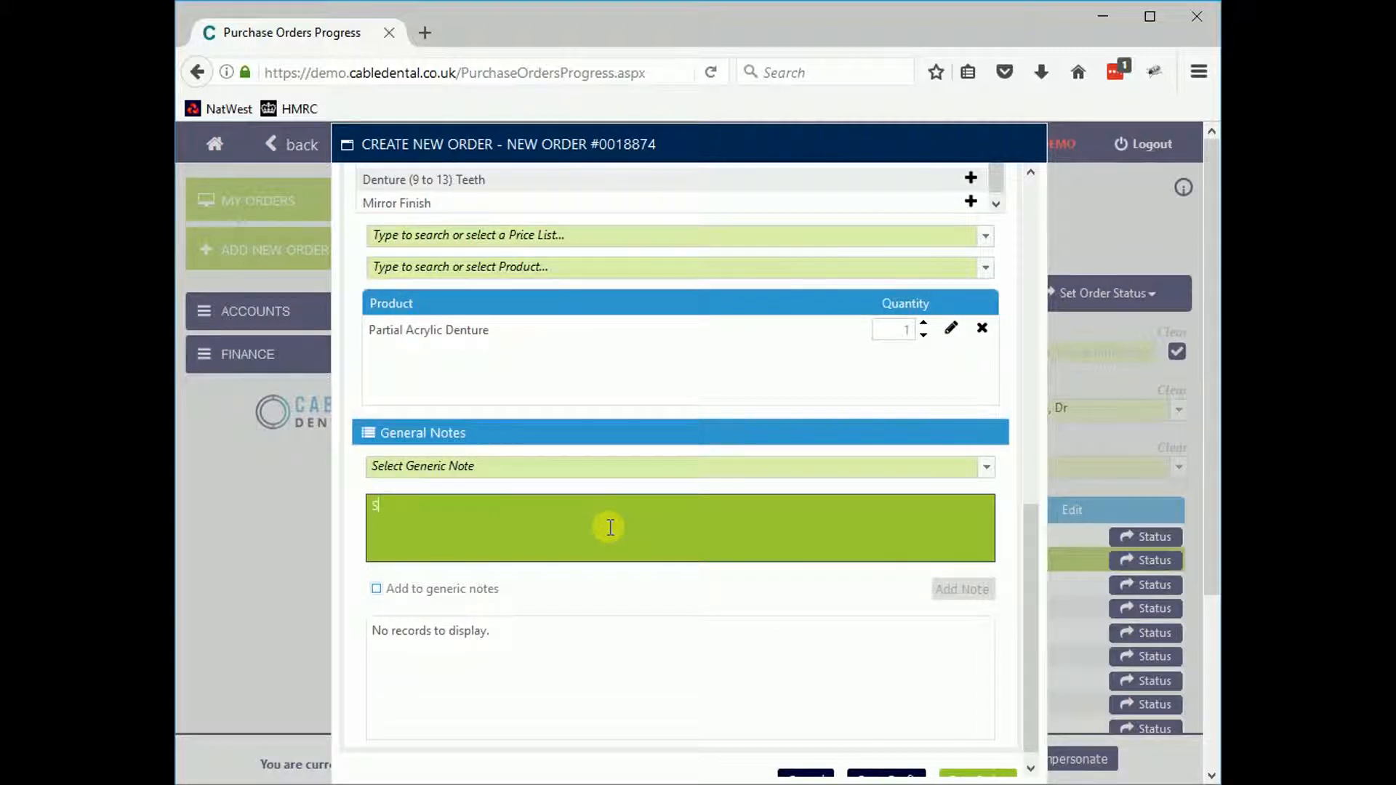
pyautogui.write('trengthener')
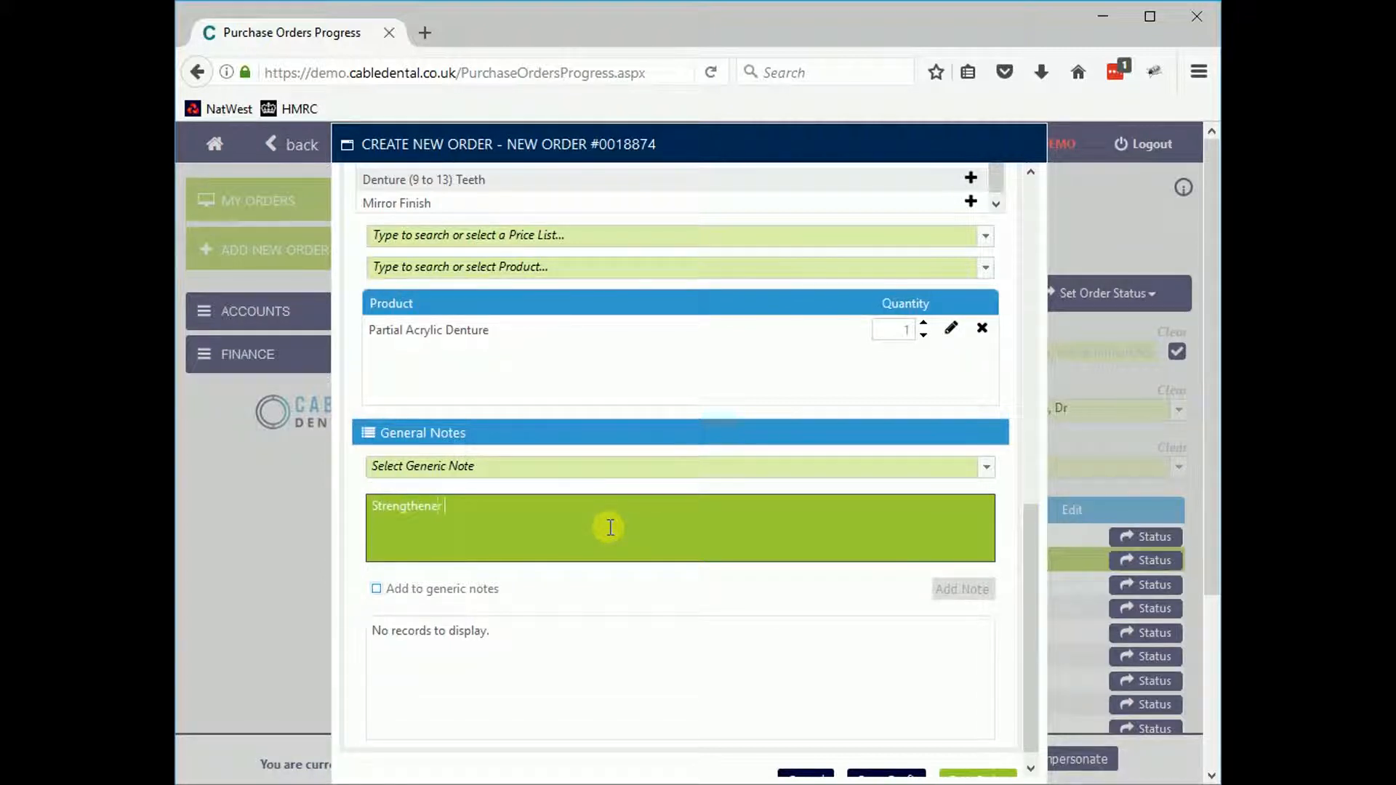
pyautogui.write('required')
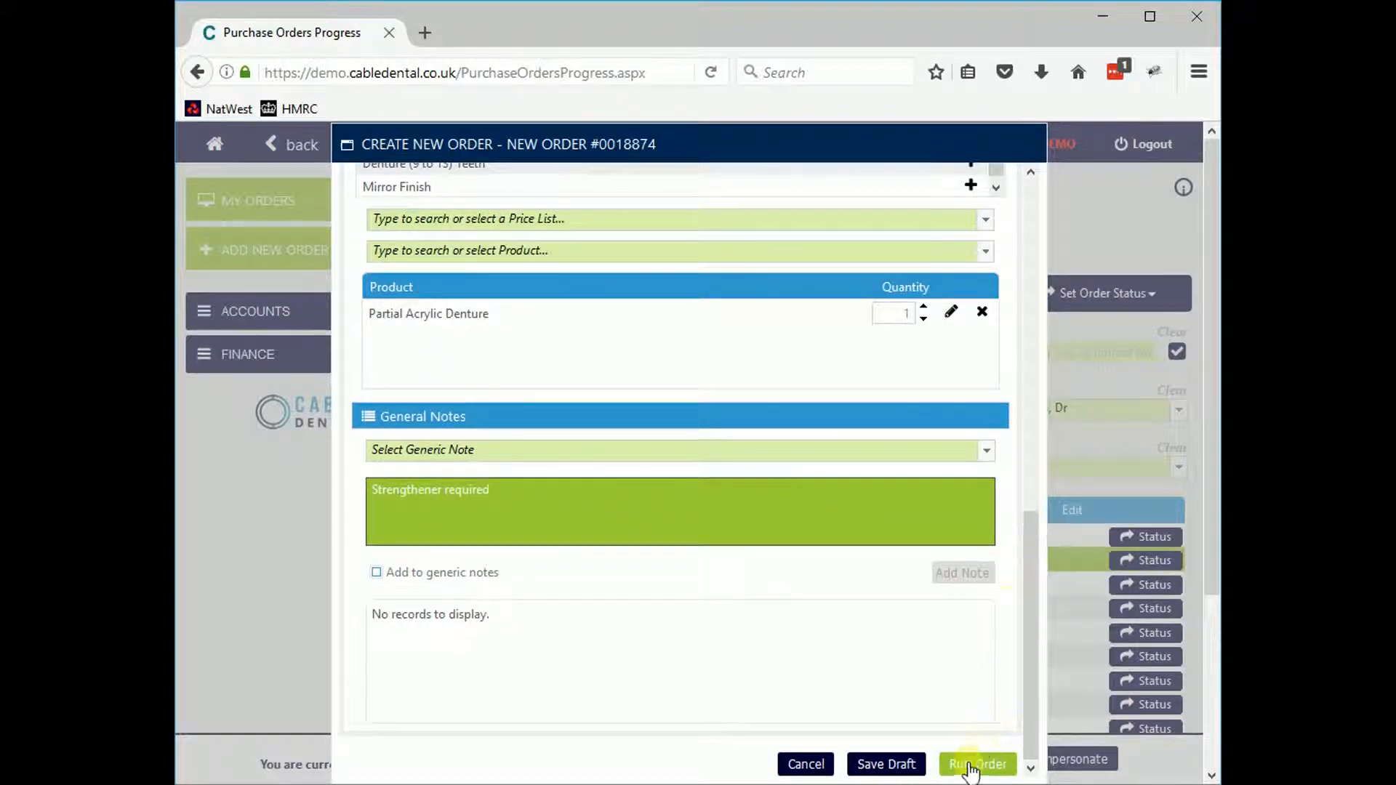
# - Run the order, choose the Dental Lab Demonstration Company product and check out to produce purchase order 0018874
pyautogui.click(978, 763)
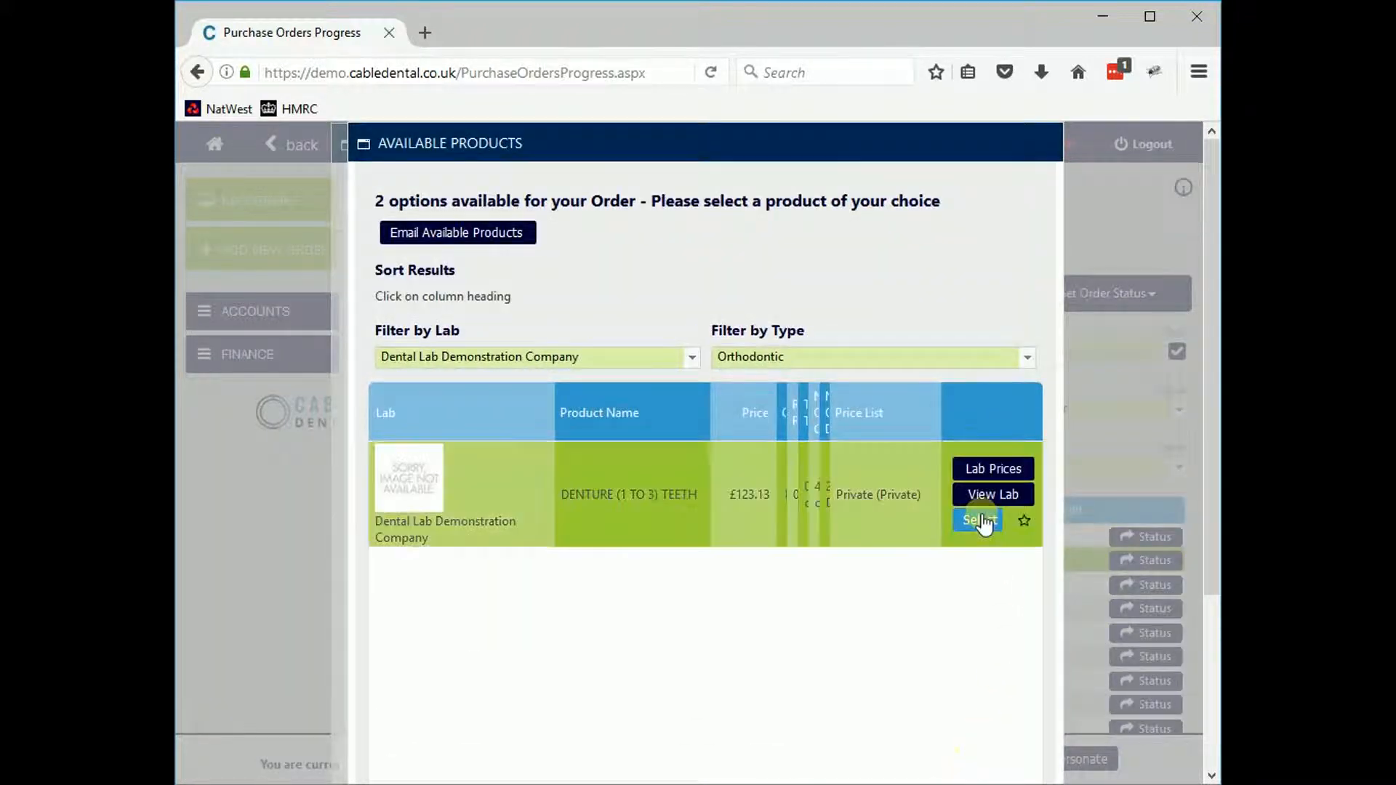
pyautogui.click(977, 520)
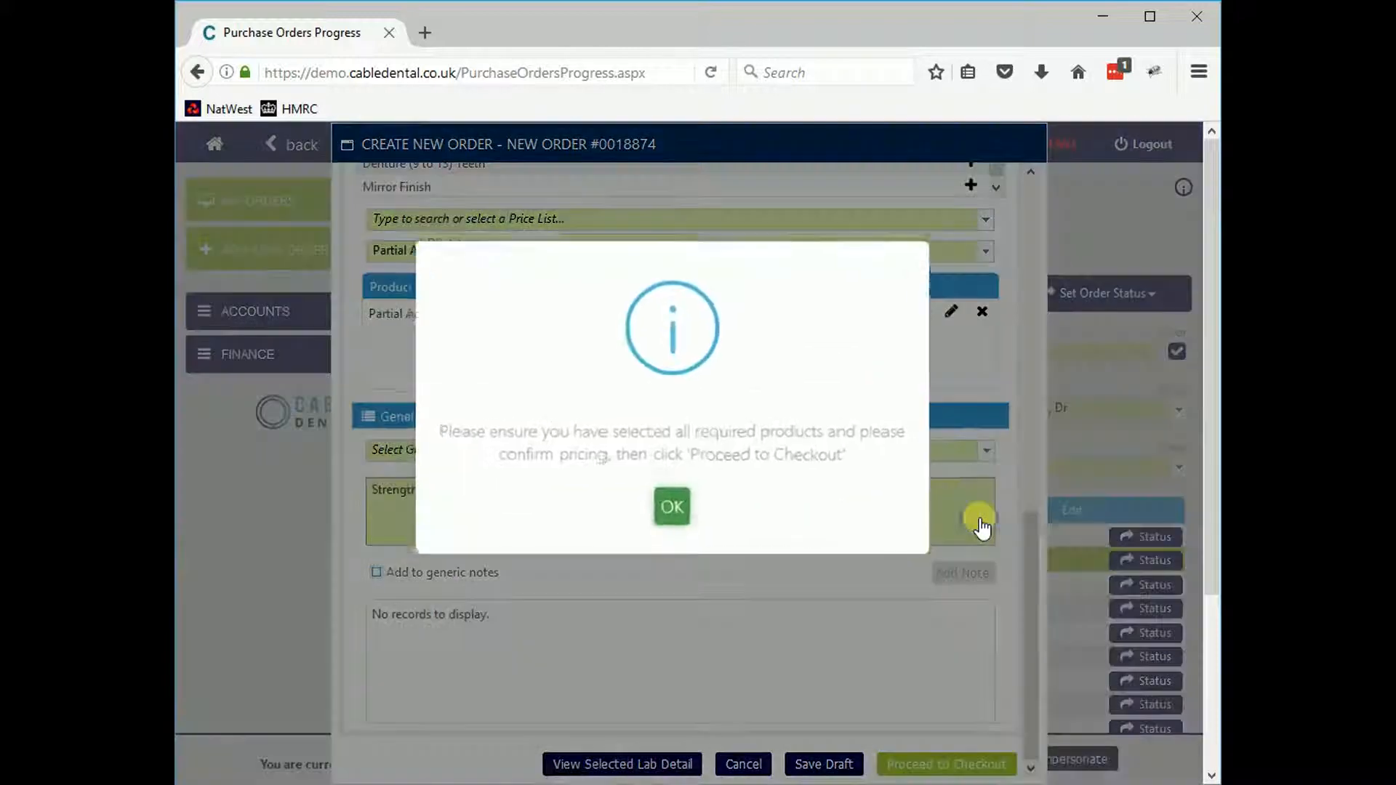
pyautogui.click(670, 506)
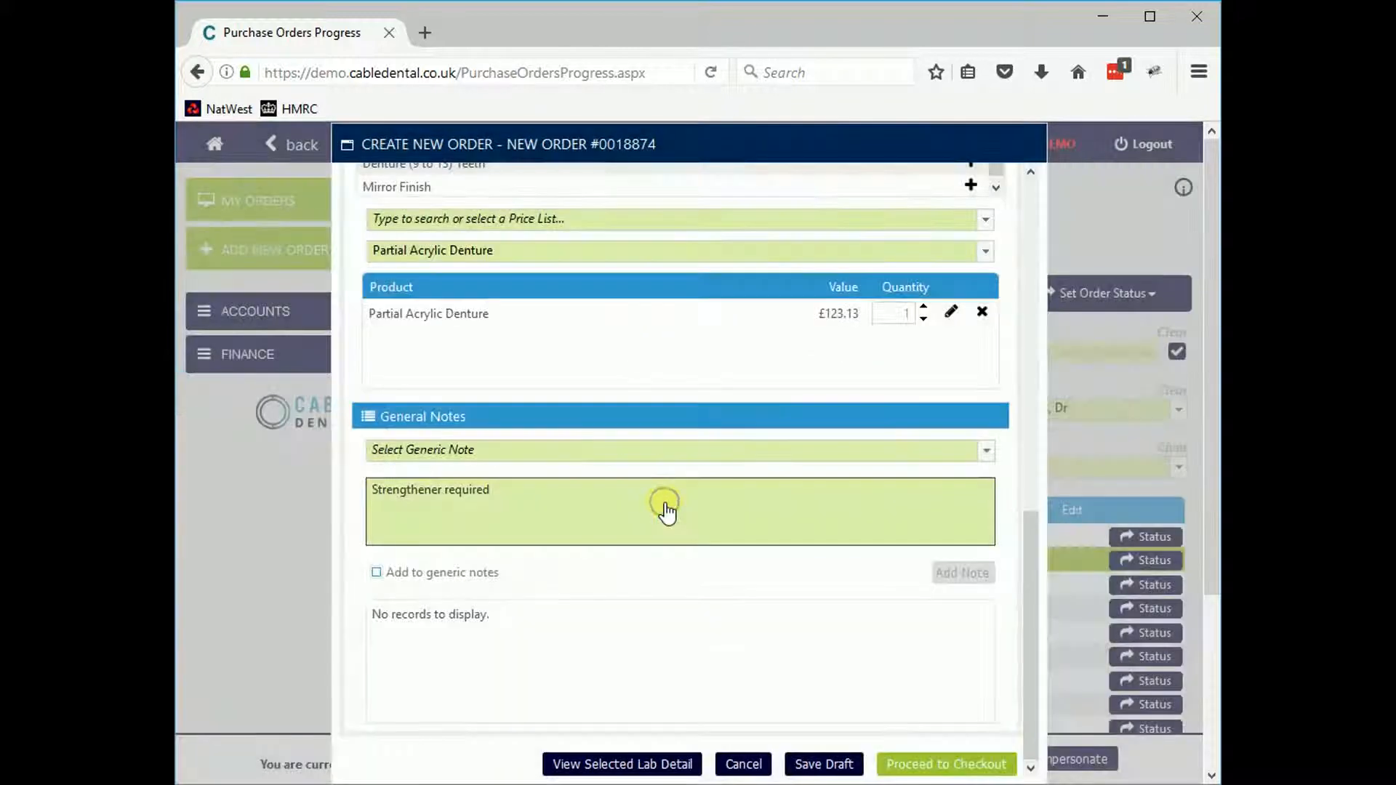
pyautogui.moveTo(946, 764)
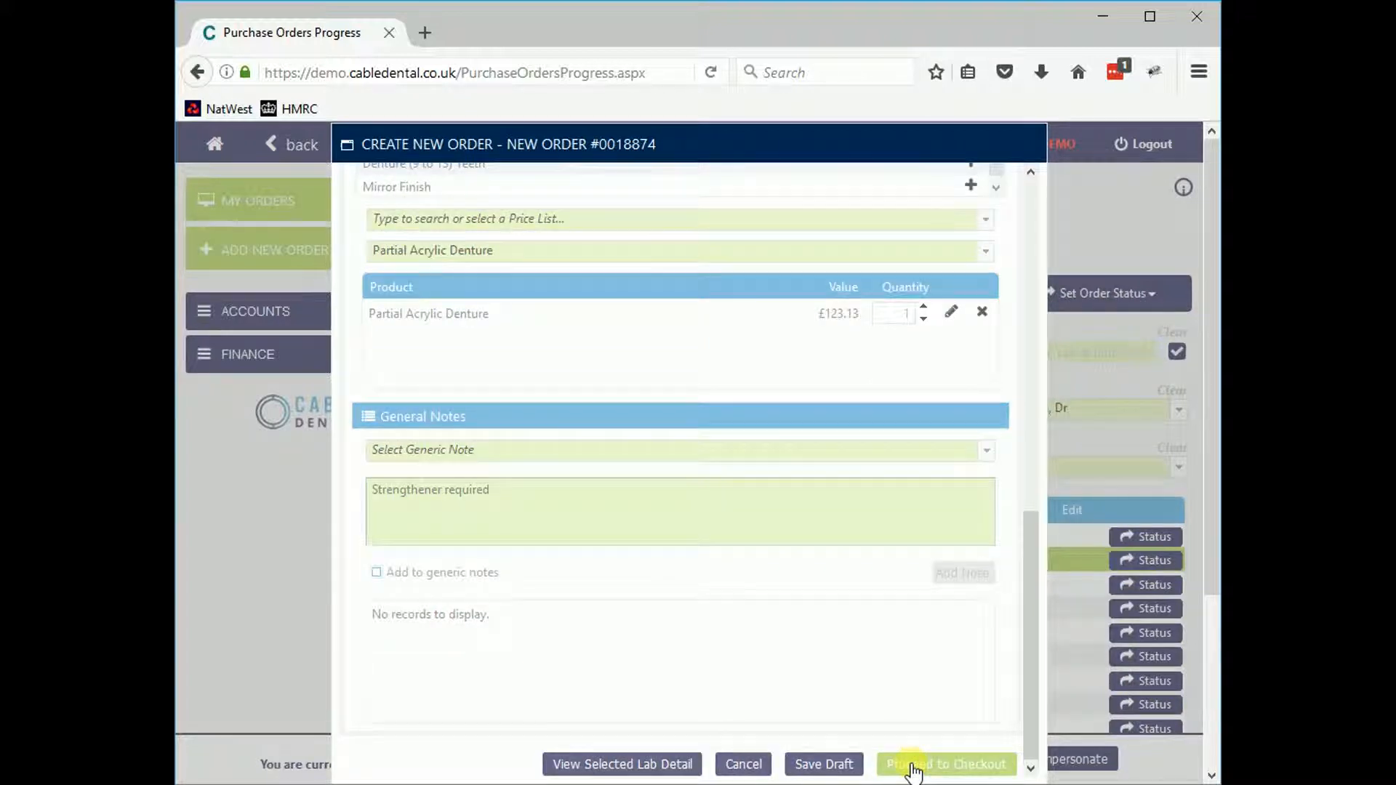
pyautogui.click(945, 764)
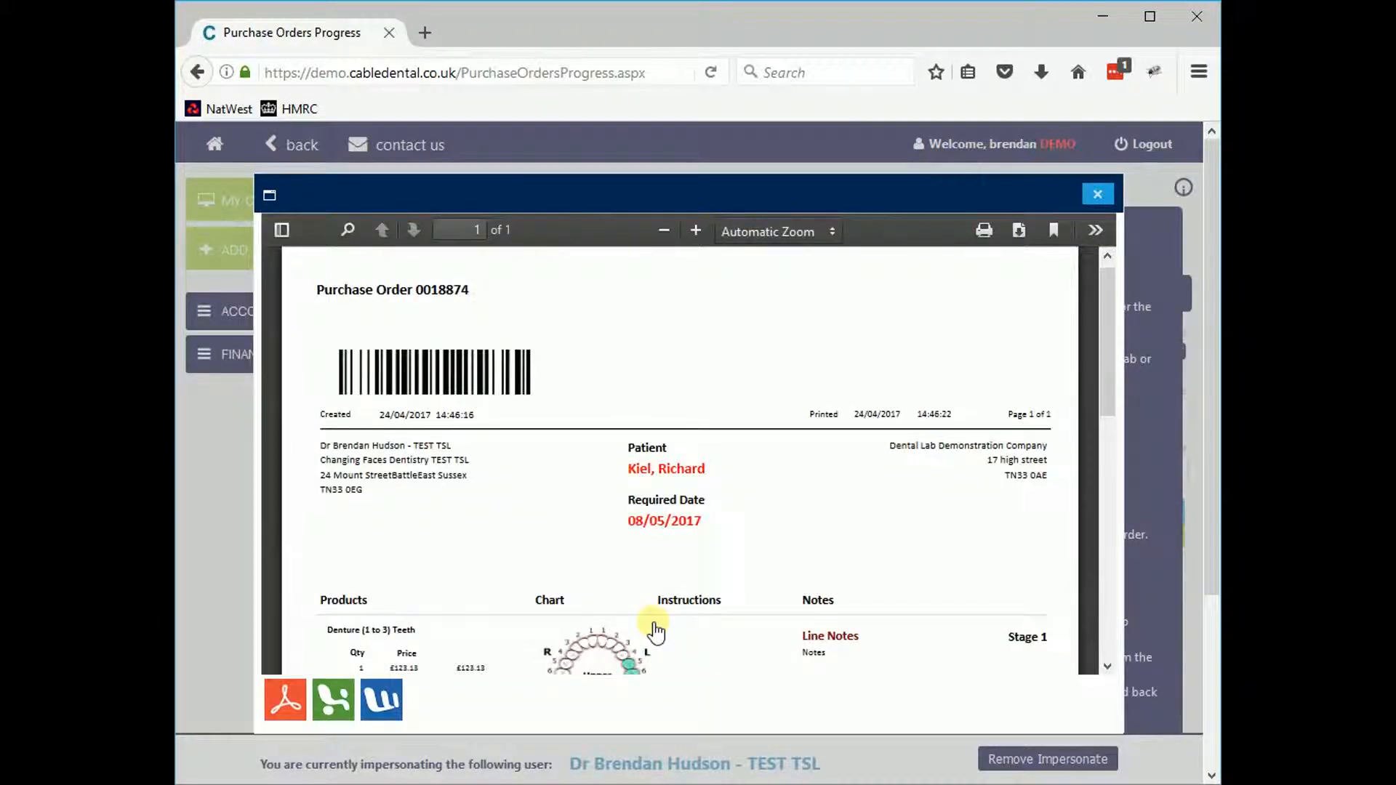
pyautogui.moveTo(995, 270)
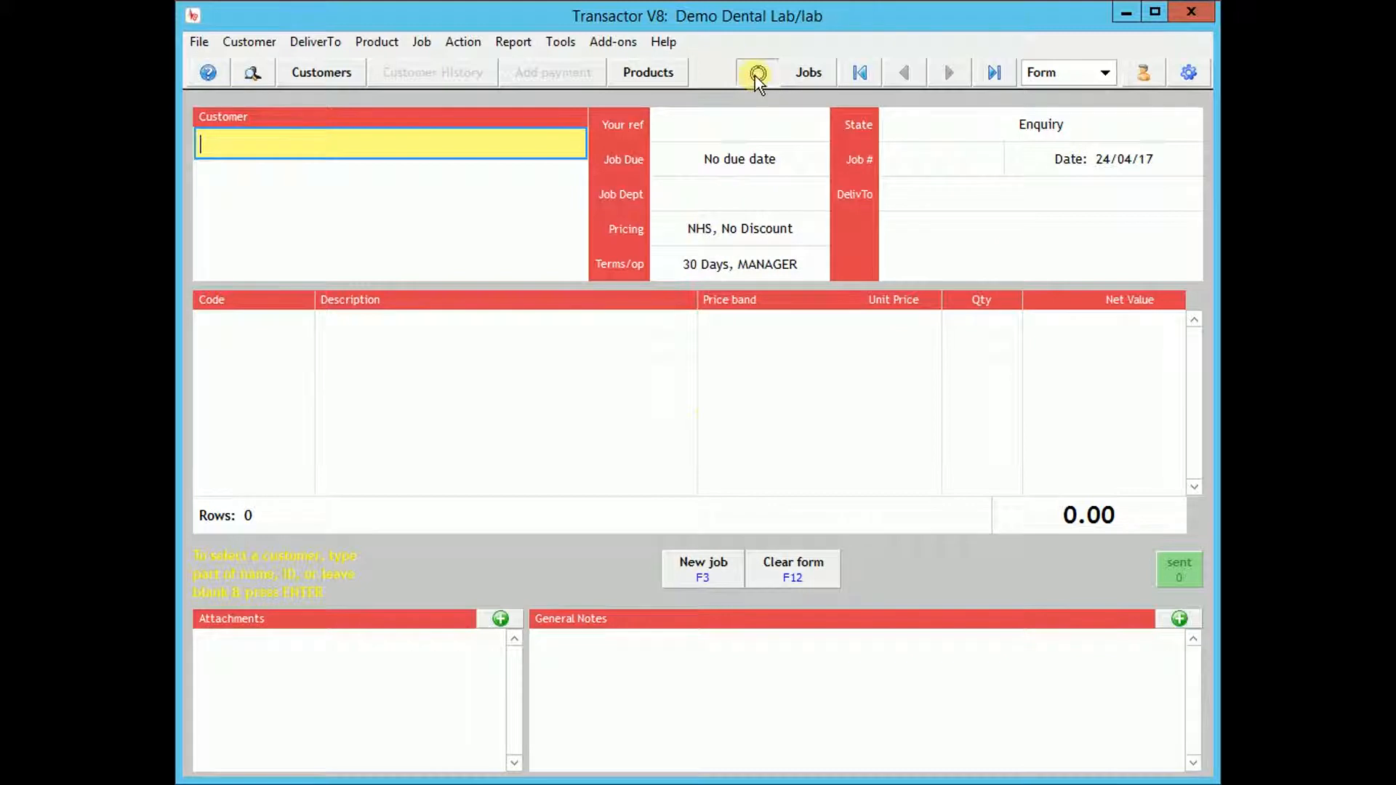
# - Load order C18874 from the Cable Dental notifications into the job form as Pre Booked
pyautogui.click(756, 73)
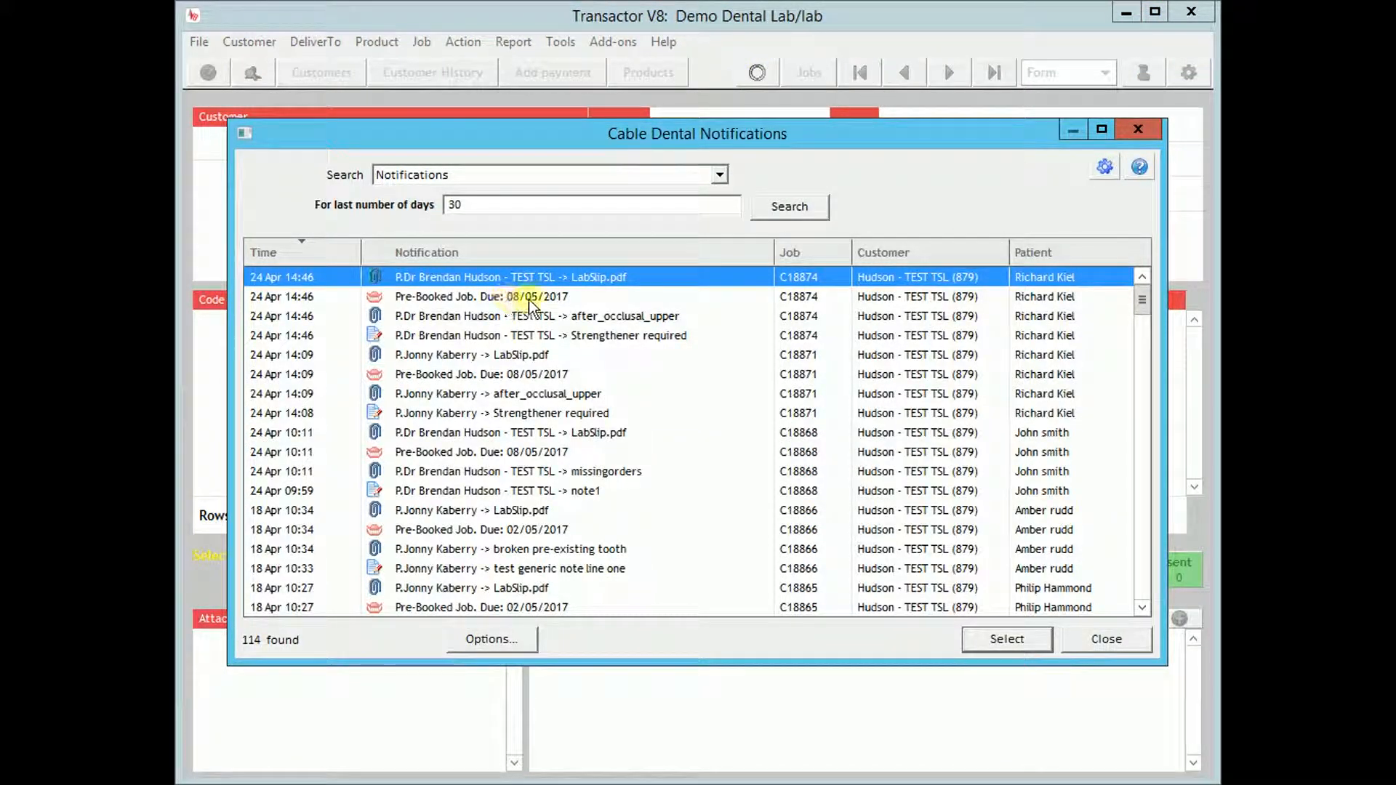
pyautogui.click(792, 297)
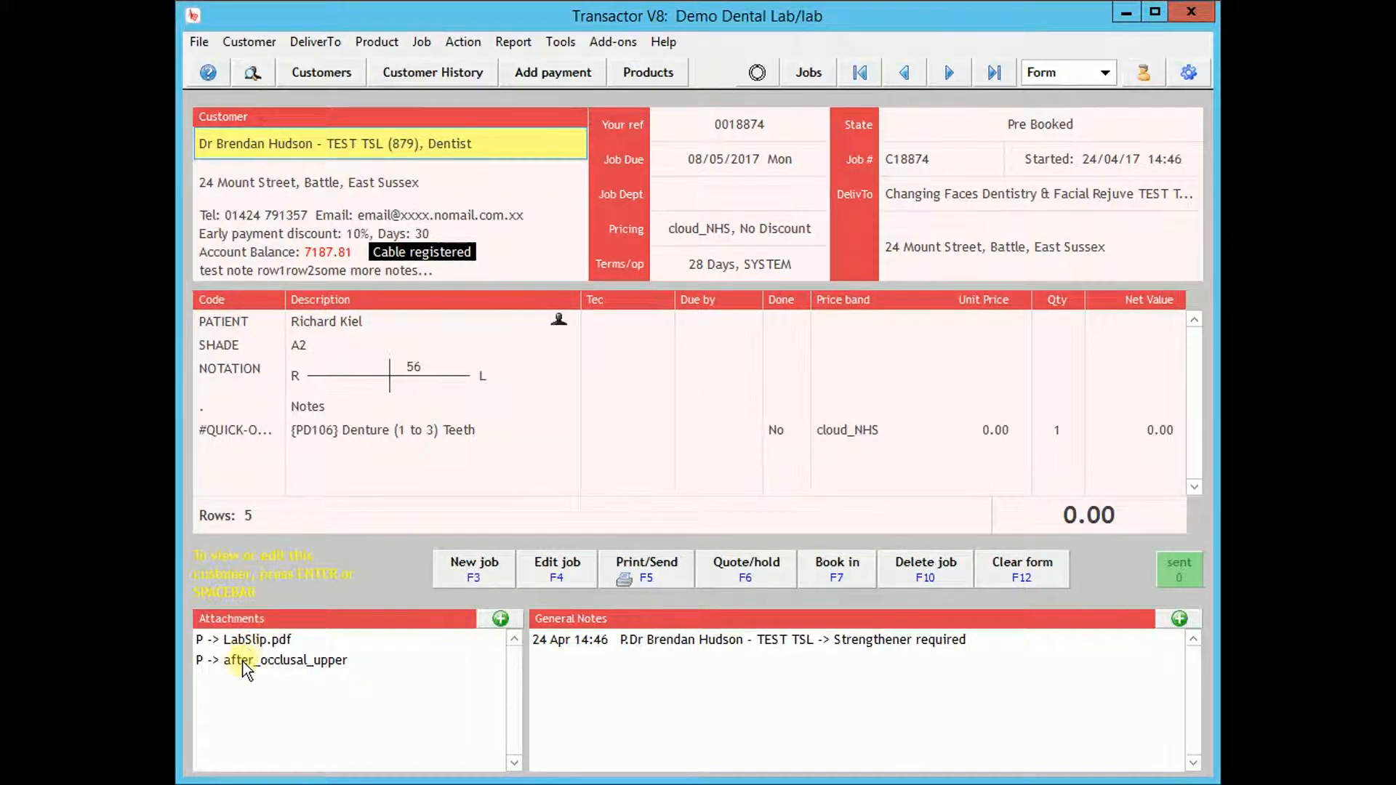
# - Begin booking in job C18874, bringing up the Book in job confirmation
pyautogui.rightClick(285, 660)
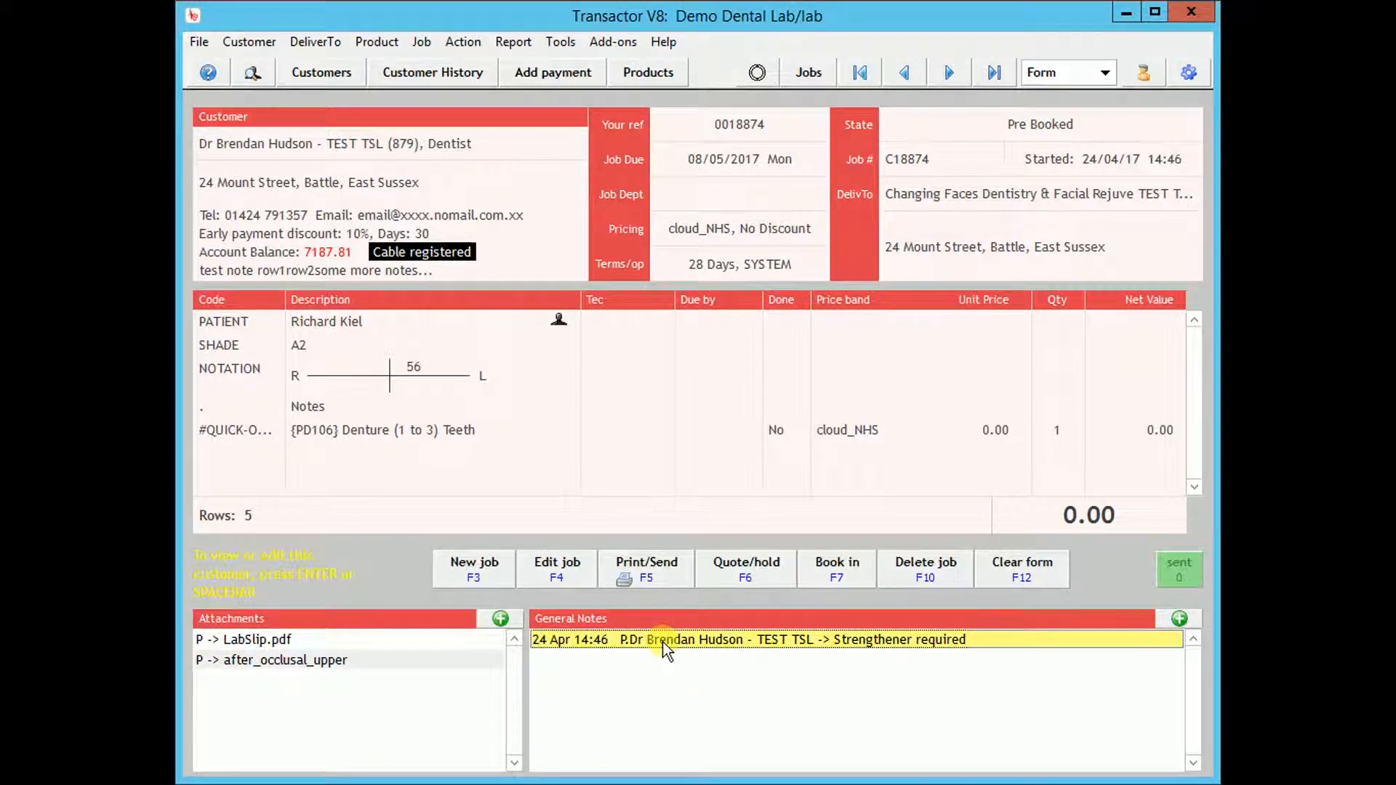
pyautogui.click(835, 569)
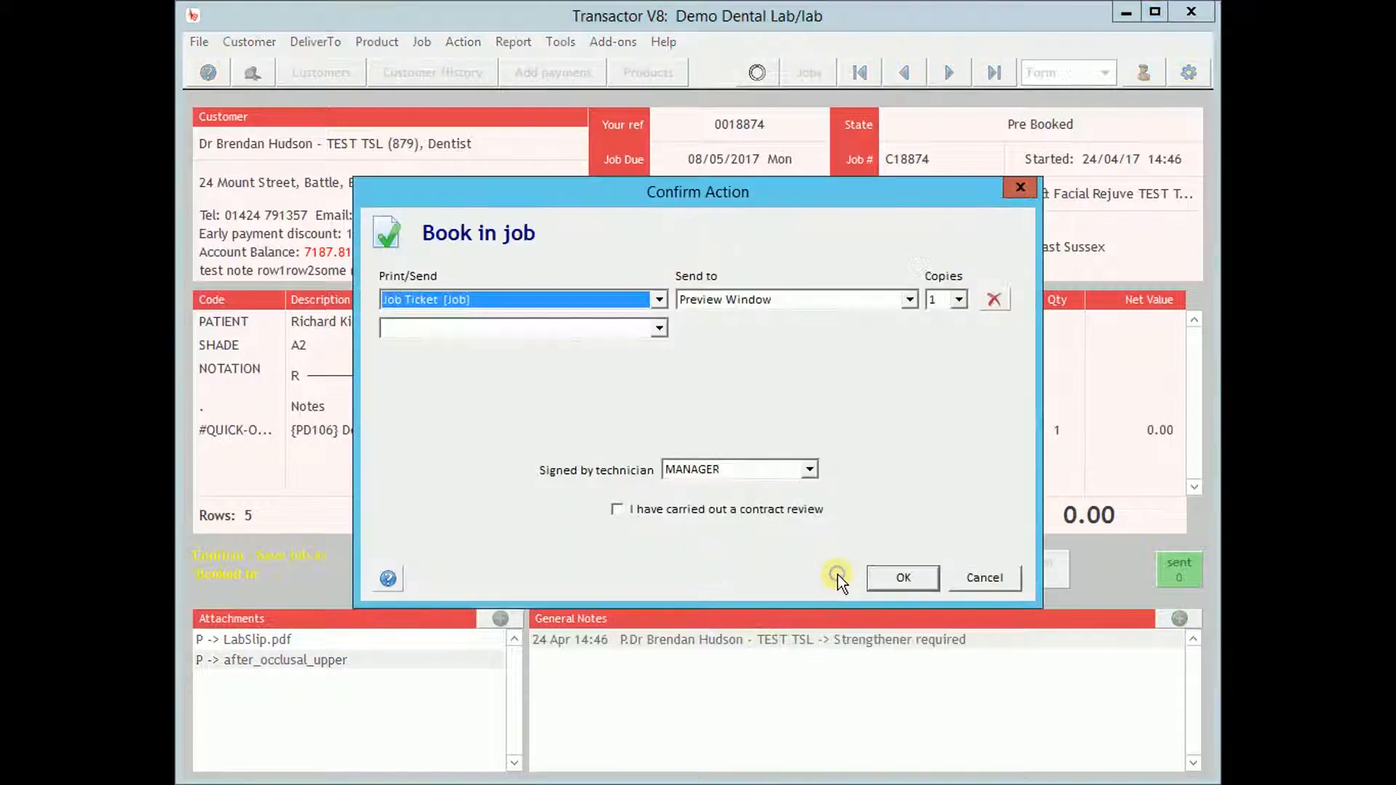
# - Confirm the contract review and book in job C18874, then close the job ticket preview
pyautogui.click(616, 509)
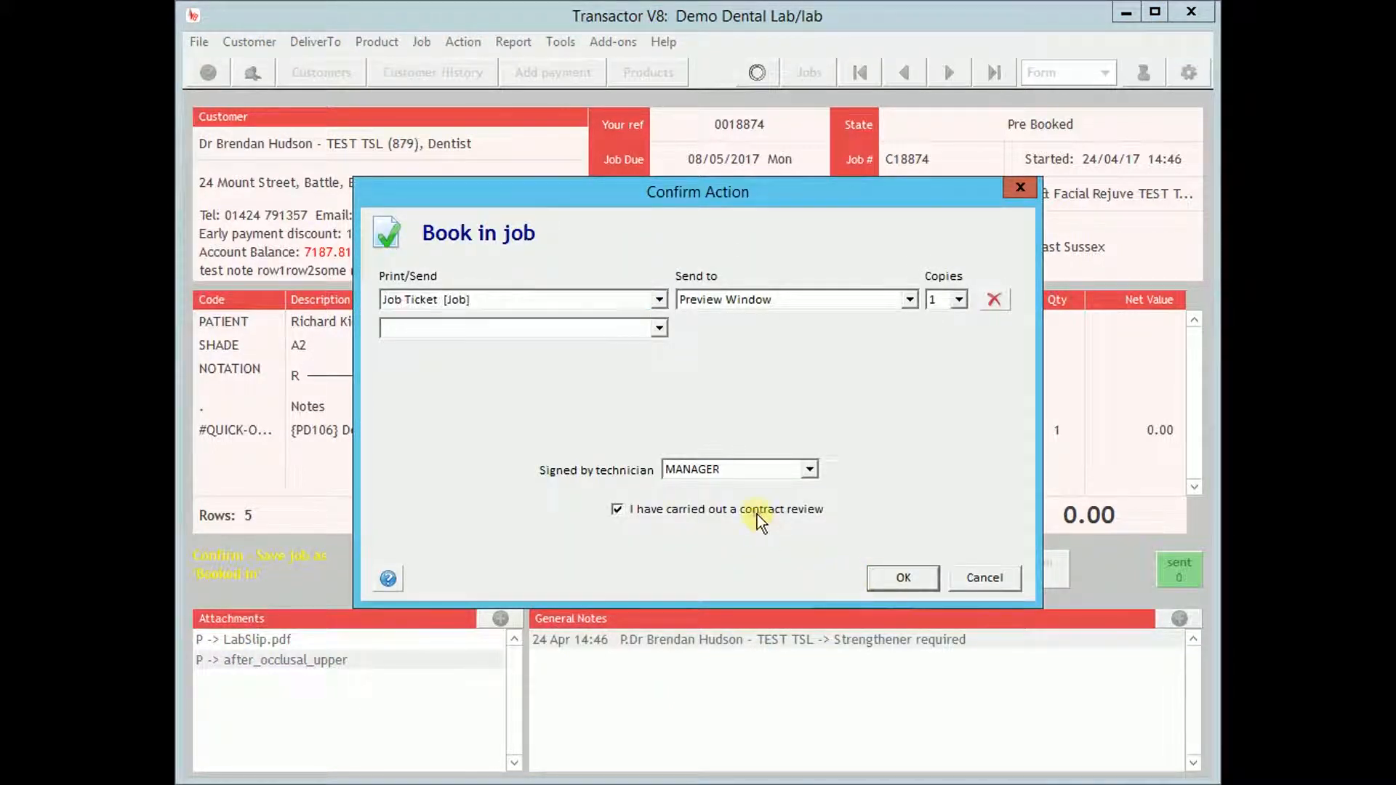
pyautogui.click(901, 577)
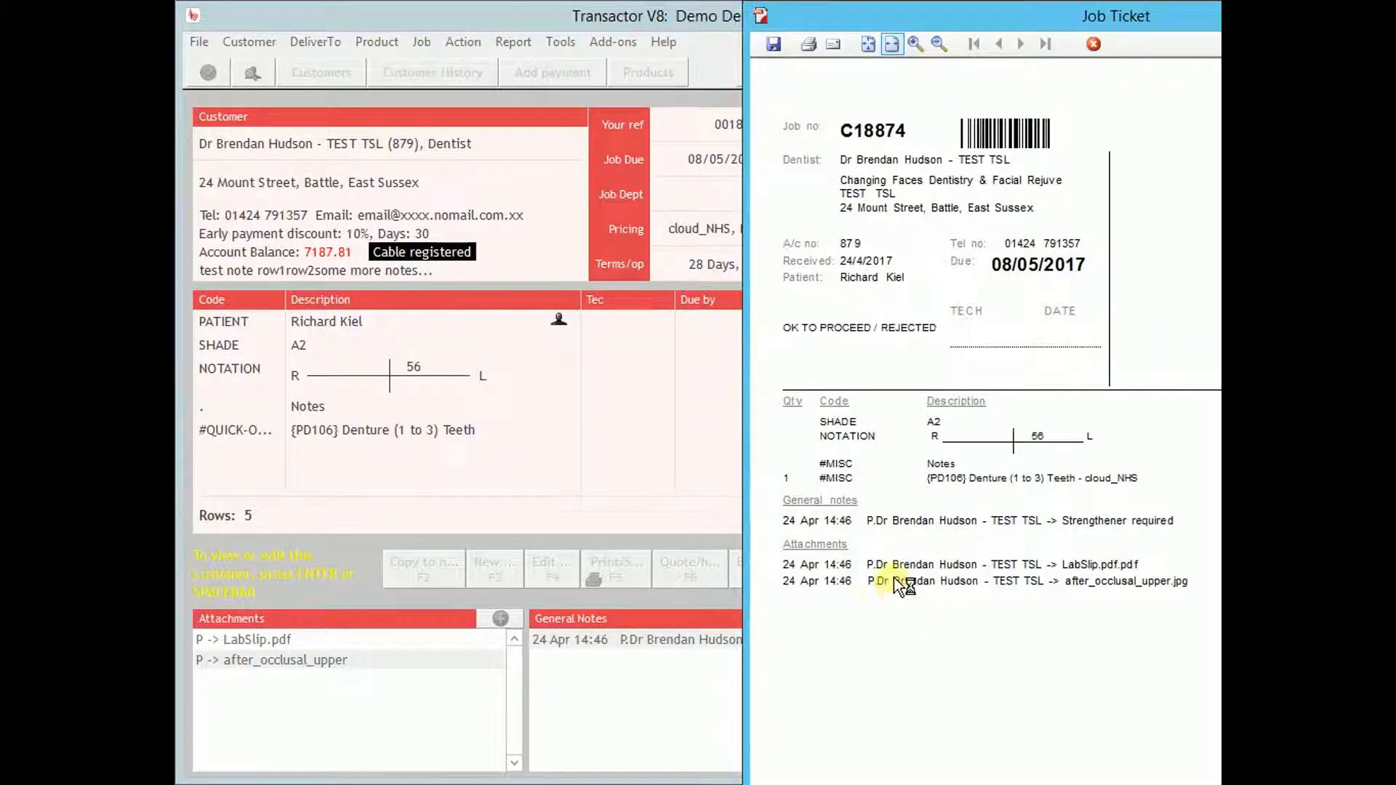
pyautogui.click(1092, 43)
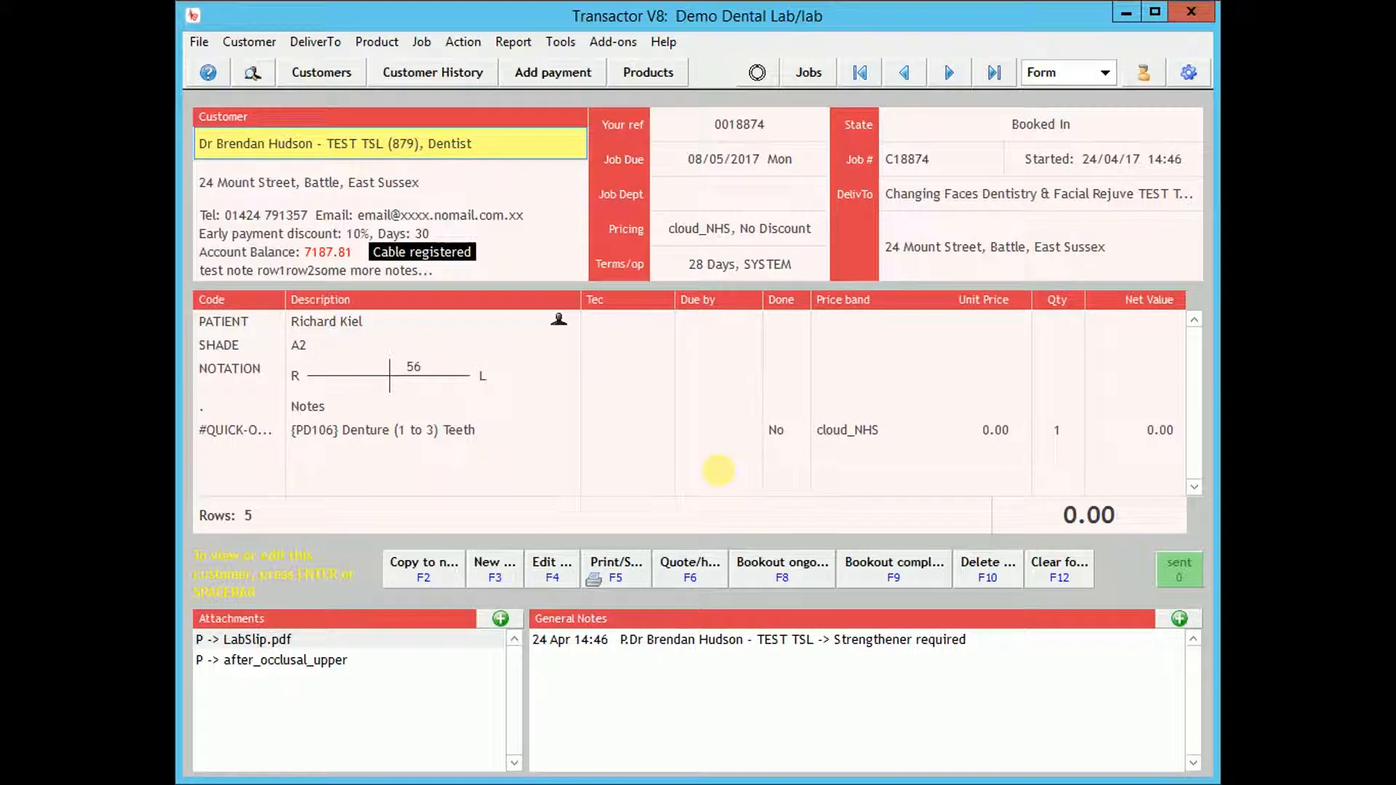
pyautogui.moveTo(906, 178)
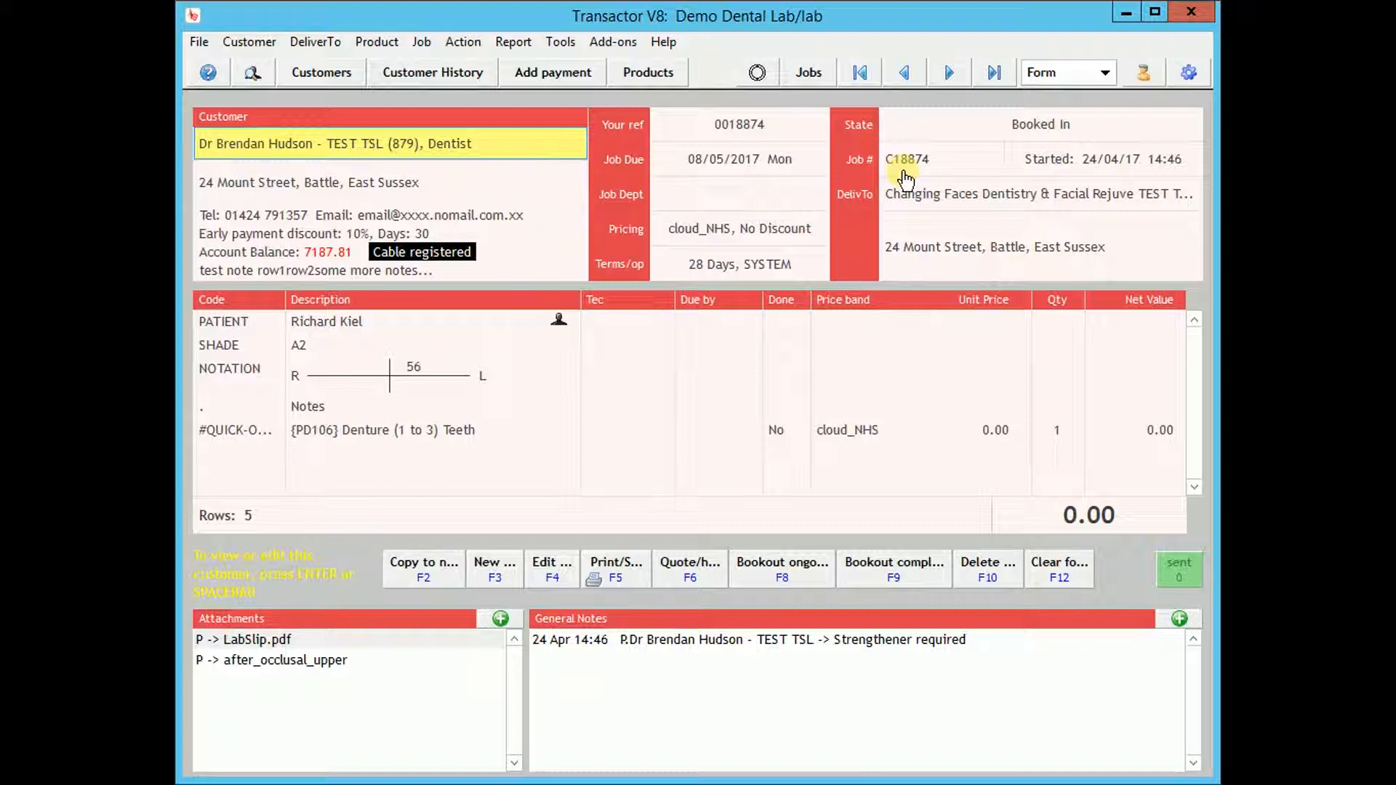
pyautogui.moveTo(471, 505)
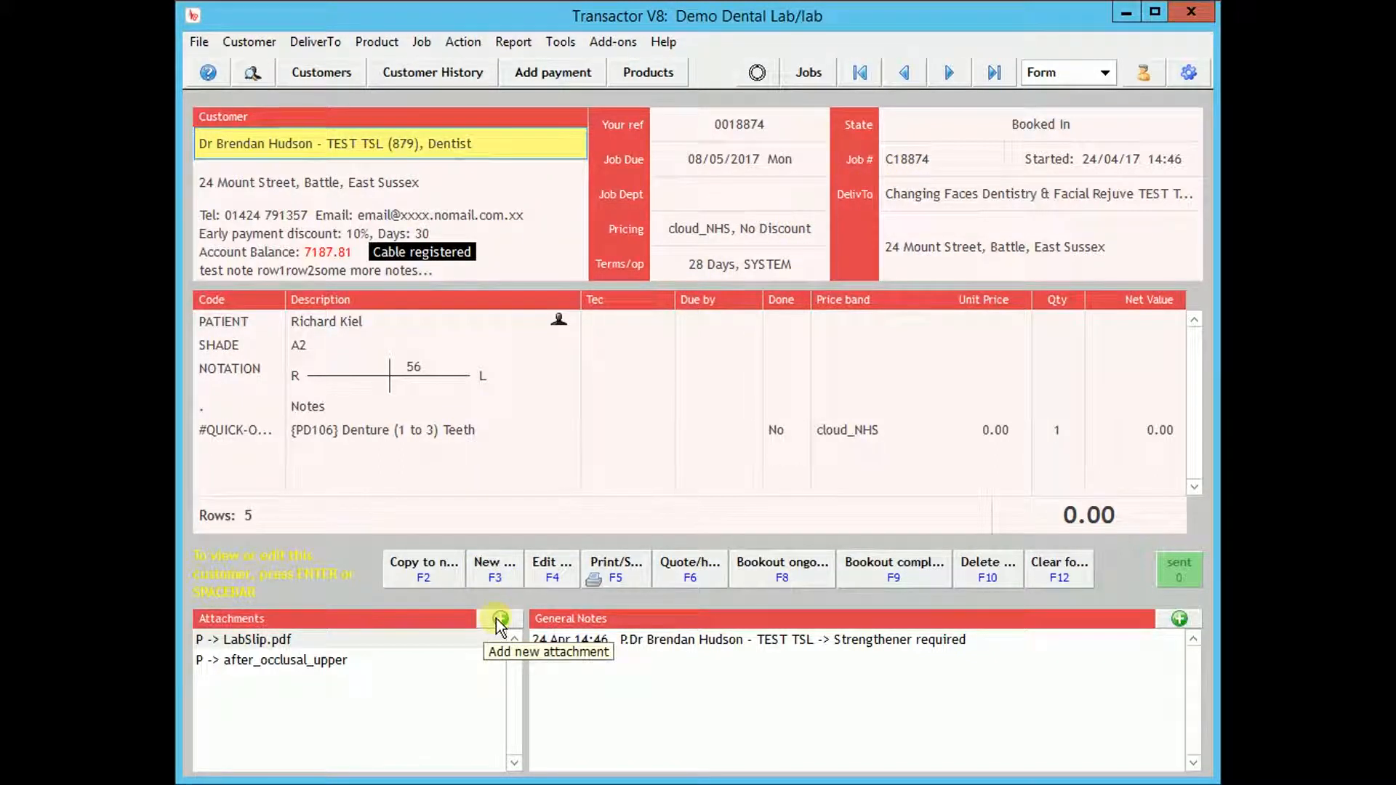
# - Attach Job Ticket - Job C18875.pdf from Pictures to job C18874 and begin a new general note
pyautogui.click(499, 618)
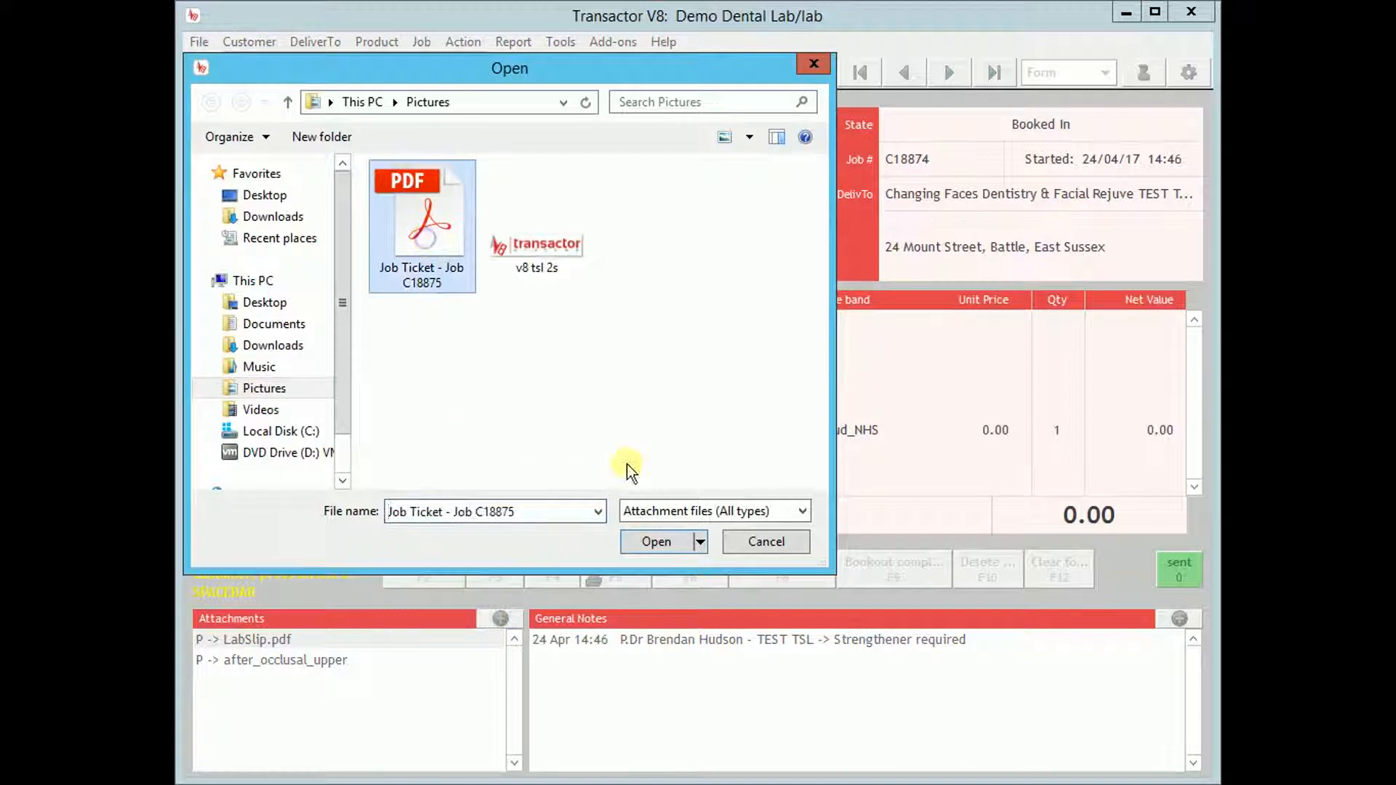
pyautogui.click(656, 541)
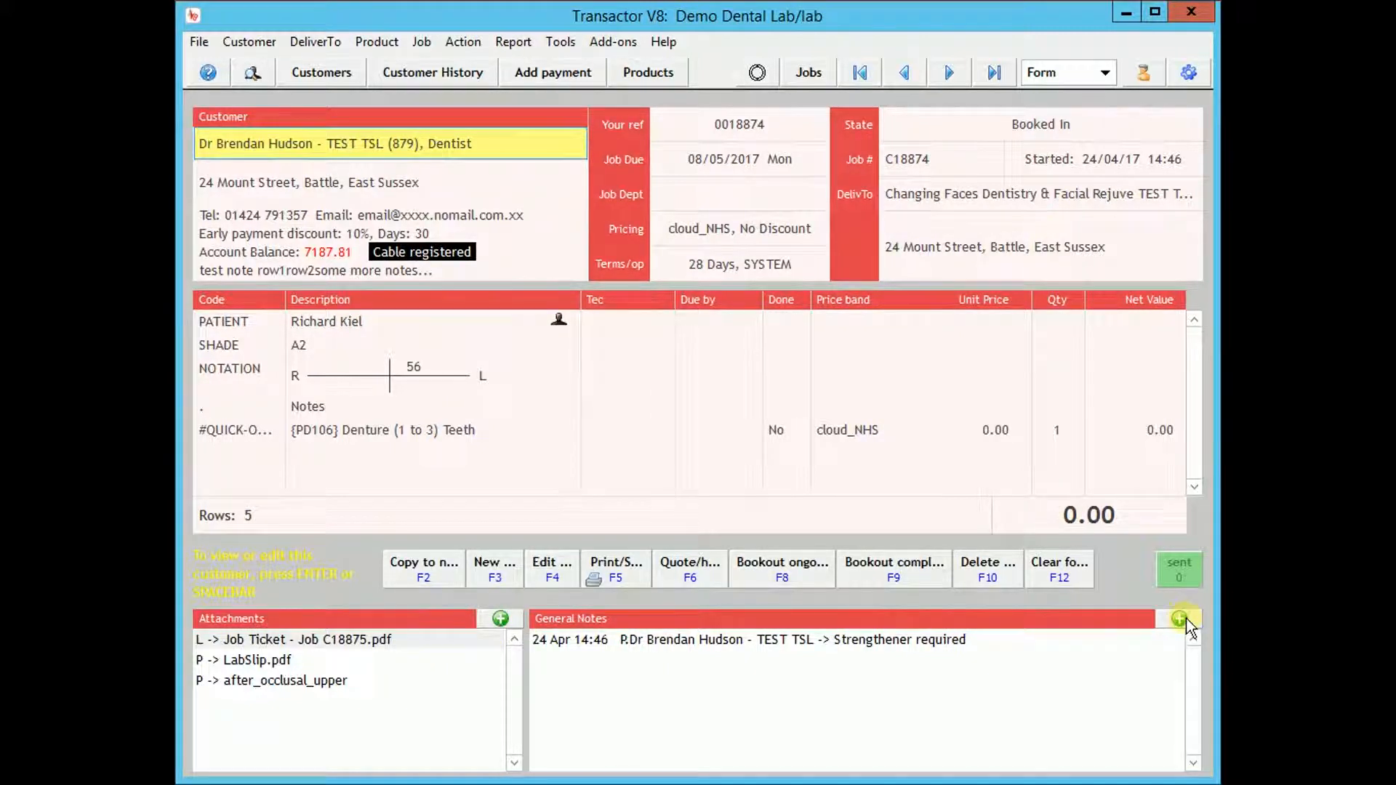
pyautogui.click(1179, 618)
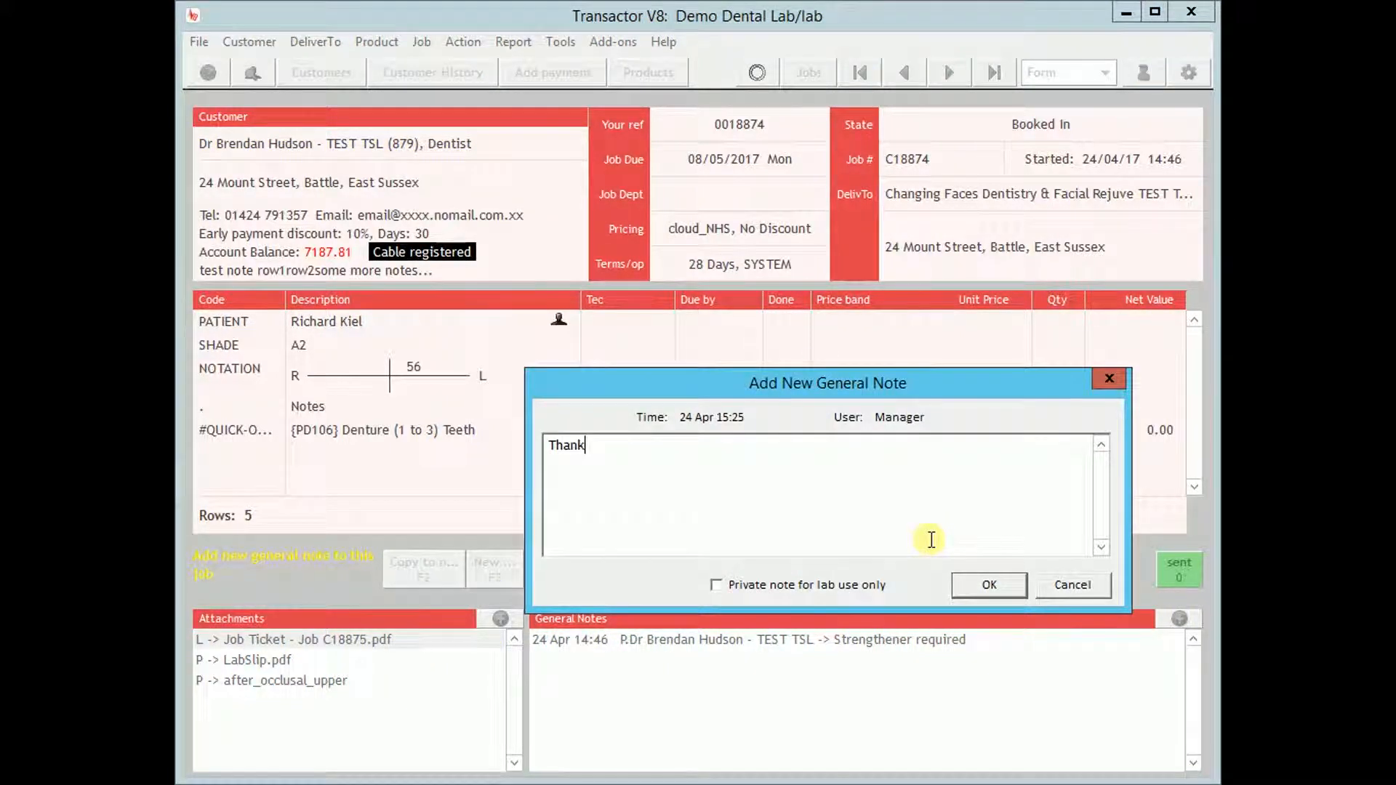
# - Save a thank-you note for the first order to the job
pyautogui.write('s for your first order, Brend')
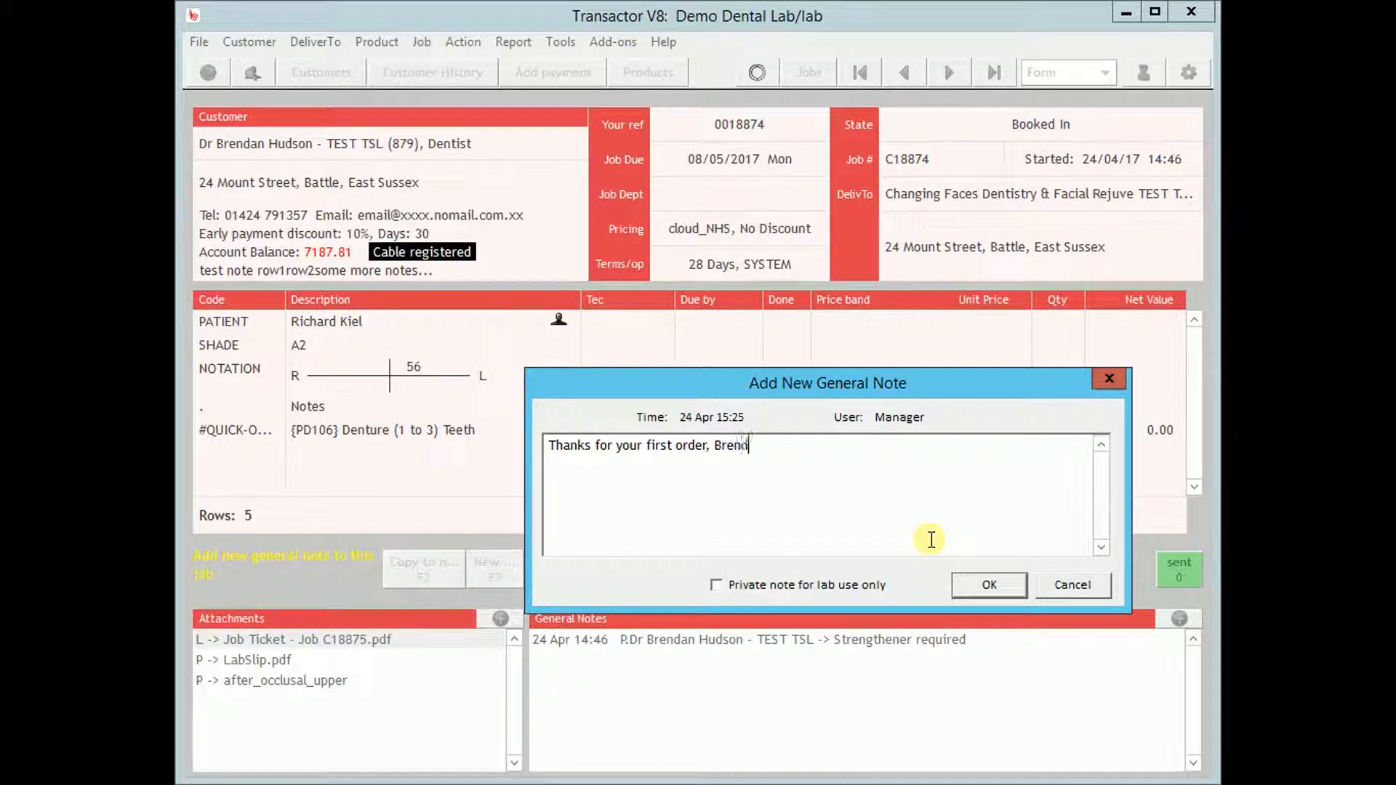
pyautogui.click(989, 584)
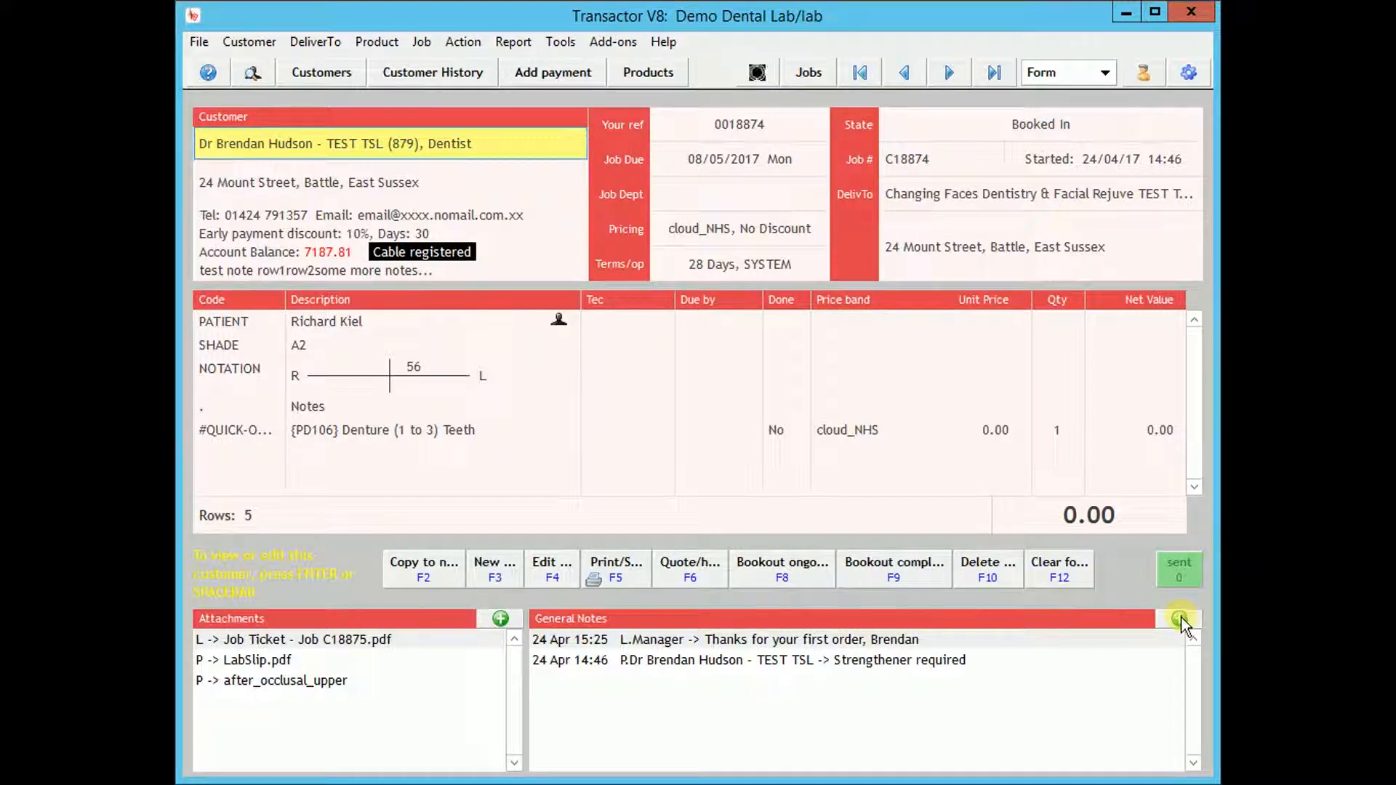
# - Add a second note 'Priority job please' marked Private for lab use
pyautogui.click(1179, 620)
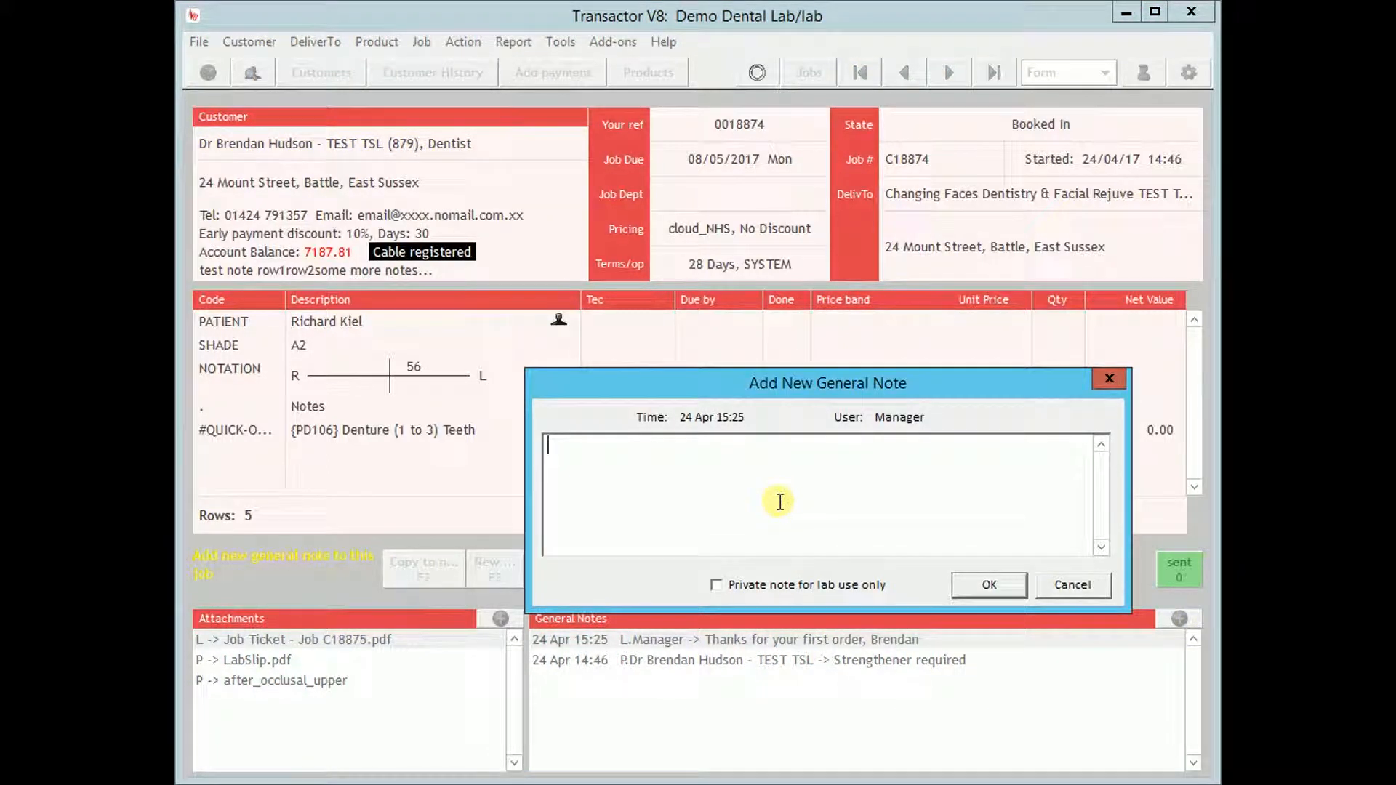
pyautogui.write('Priority j')
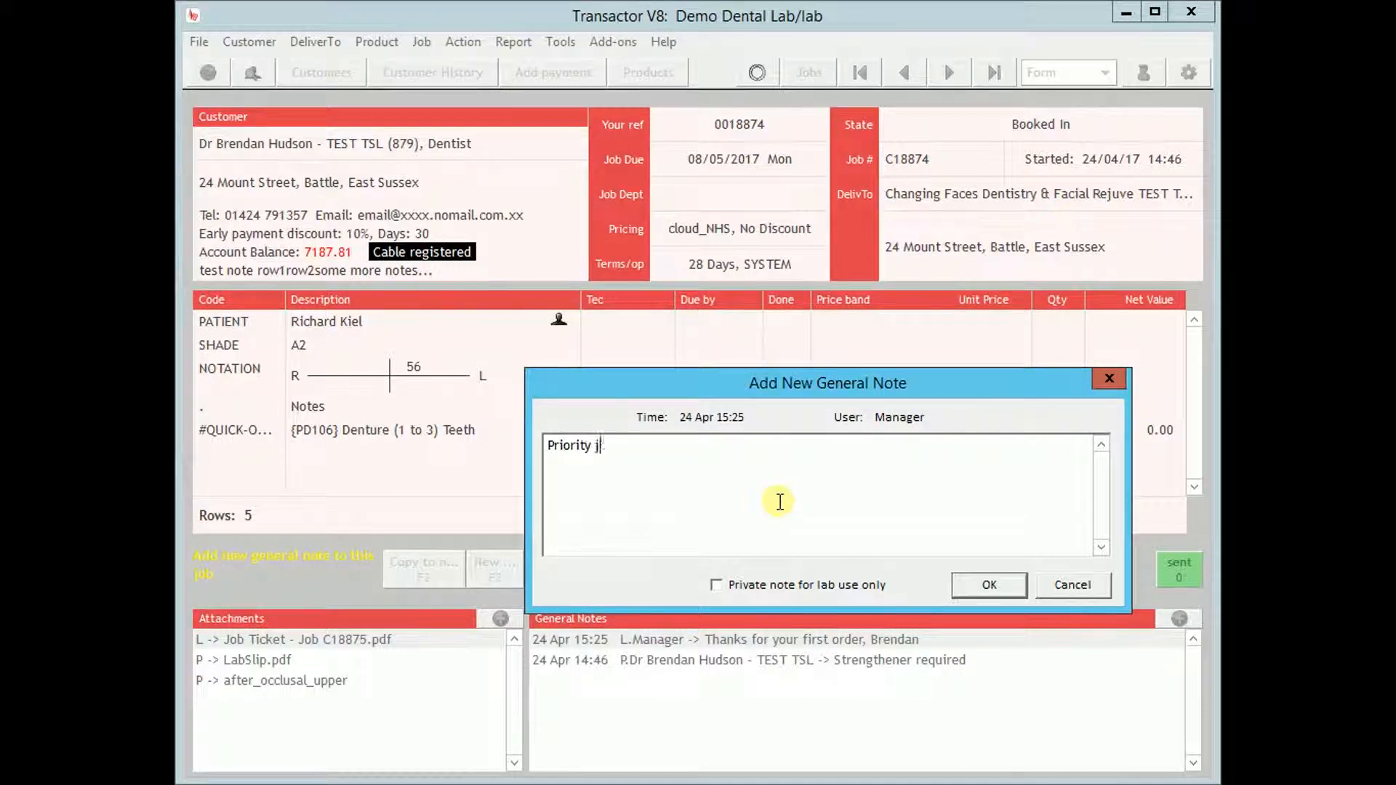
pyautogui.write('ob please')
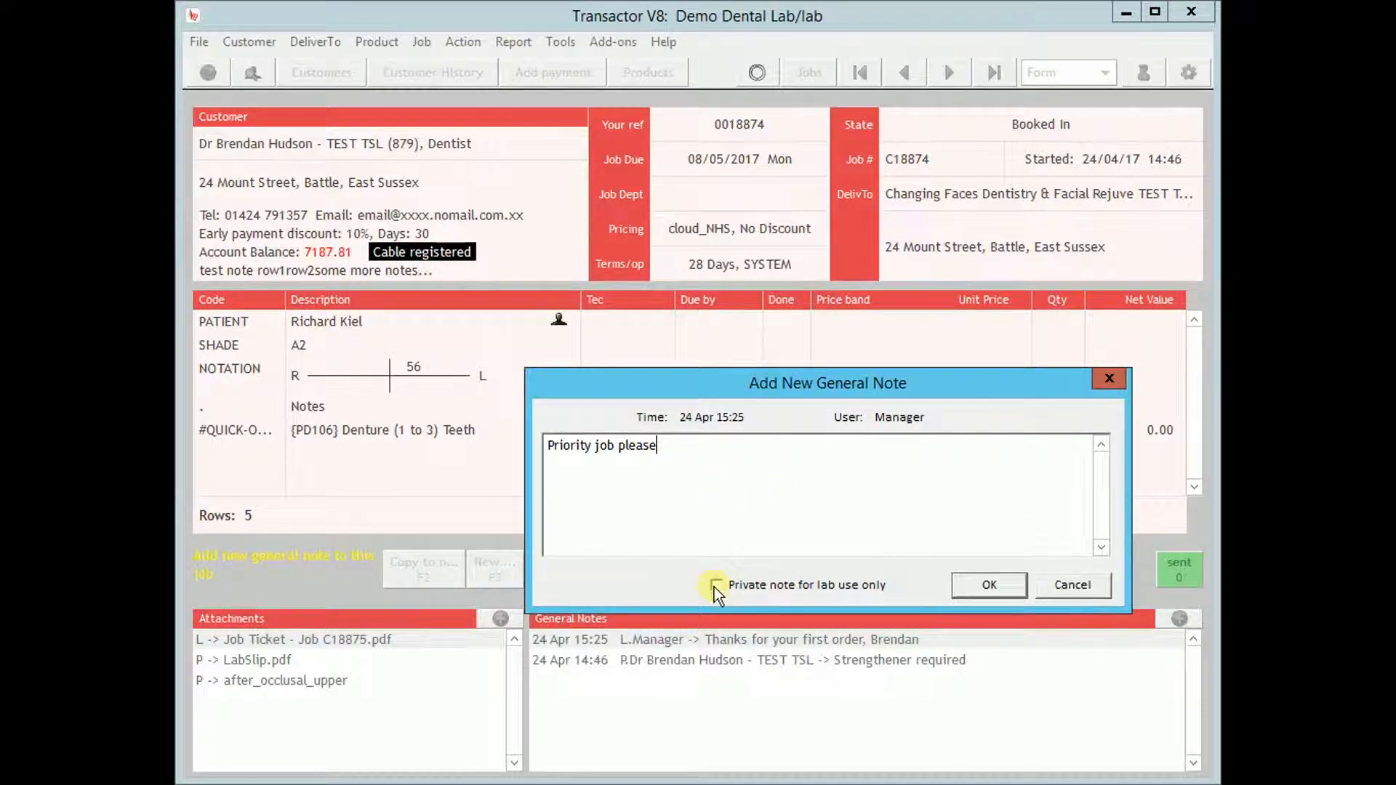
pyautogui.click(987, 585)
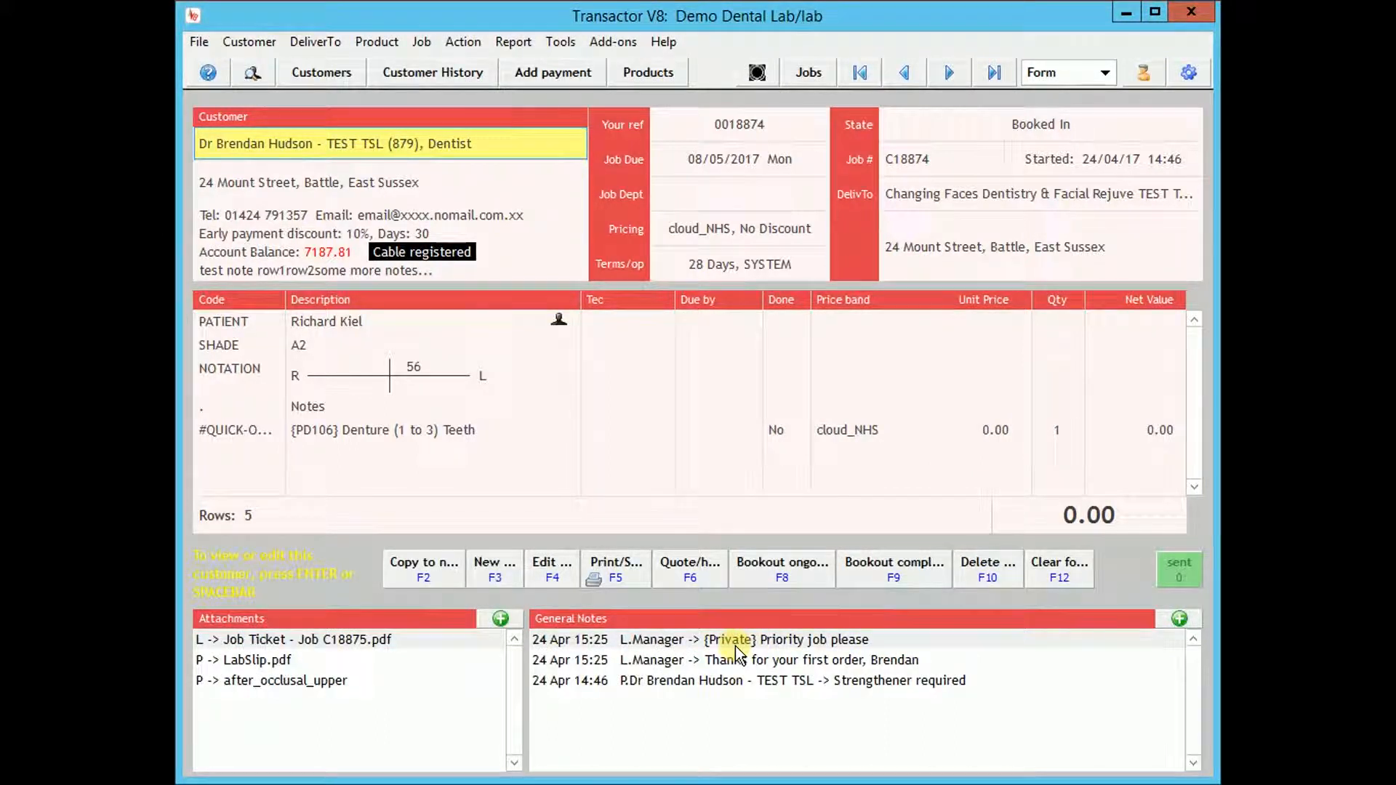
pyautogui.moveTo(903, 580)
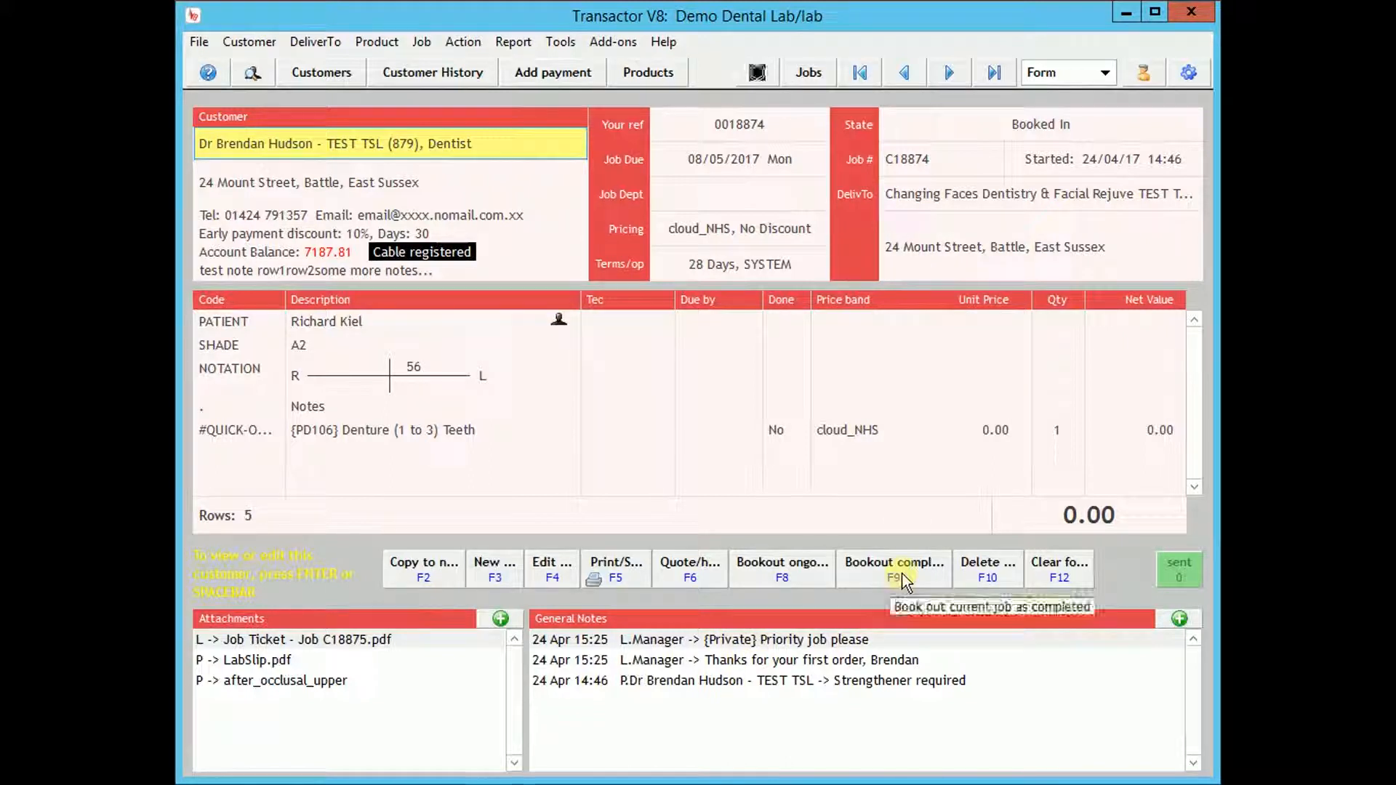
# - Book the job out as complete and confirm, previewing the Patient Statement
pyautogui.click(894, 568)
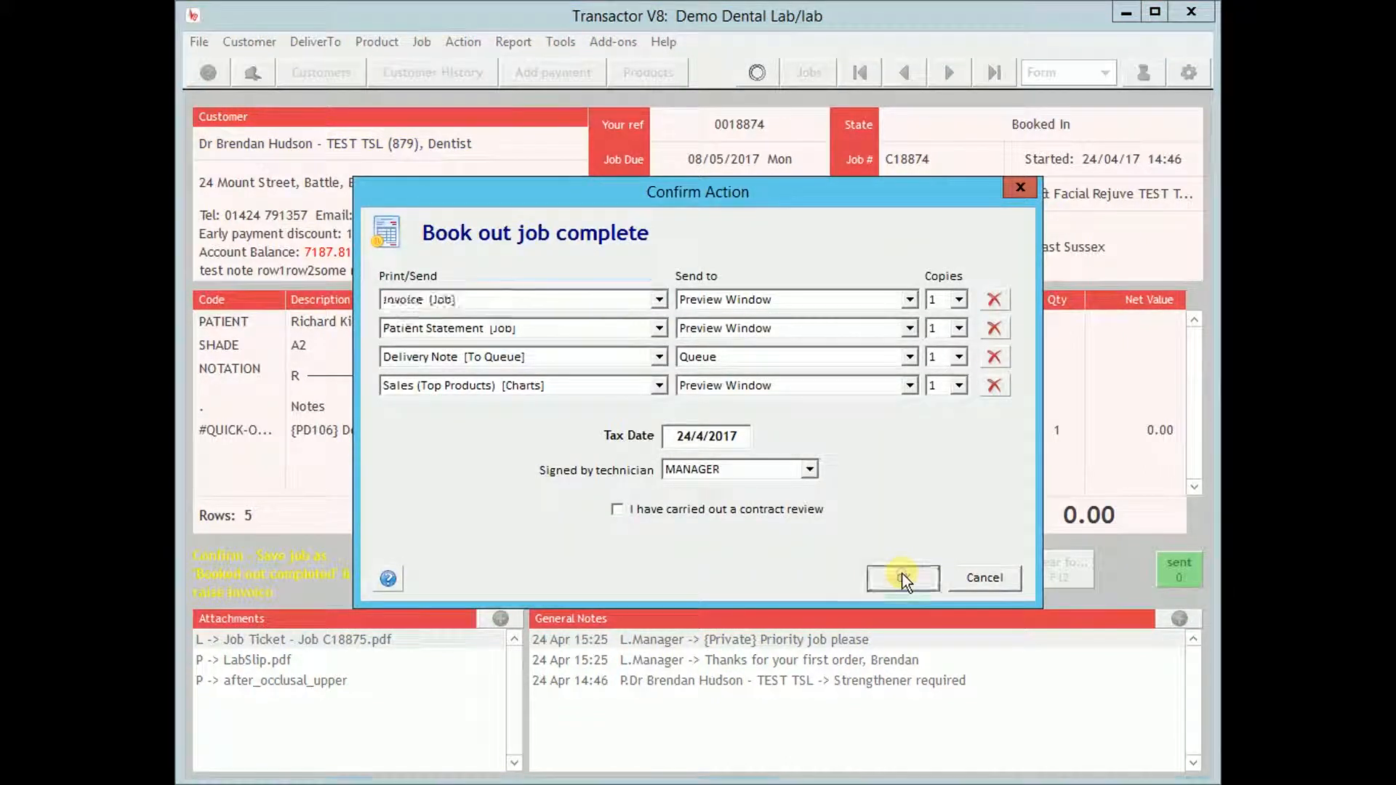
pyautogui.click(902, 578)
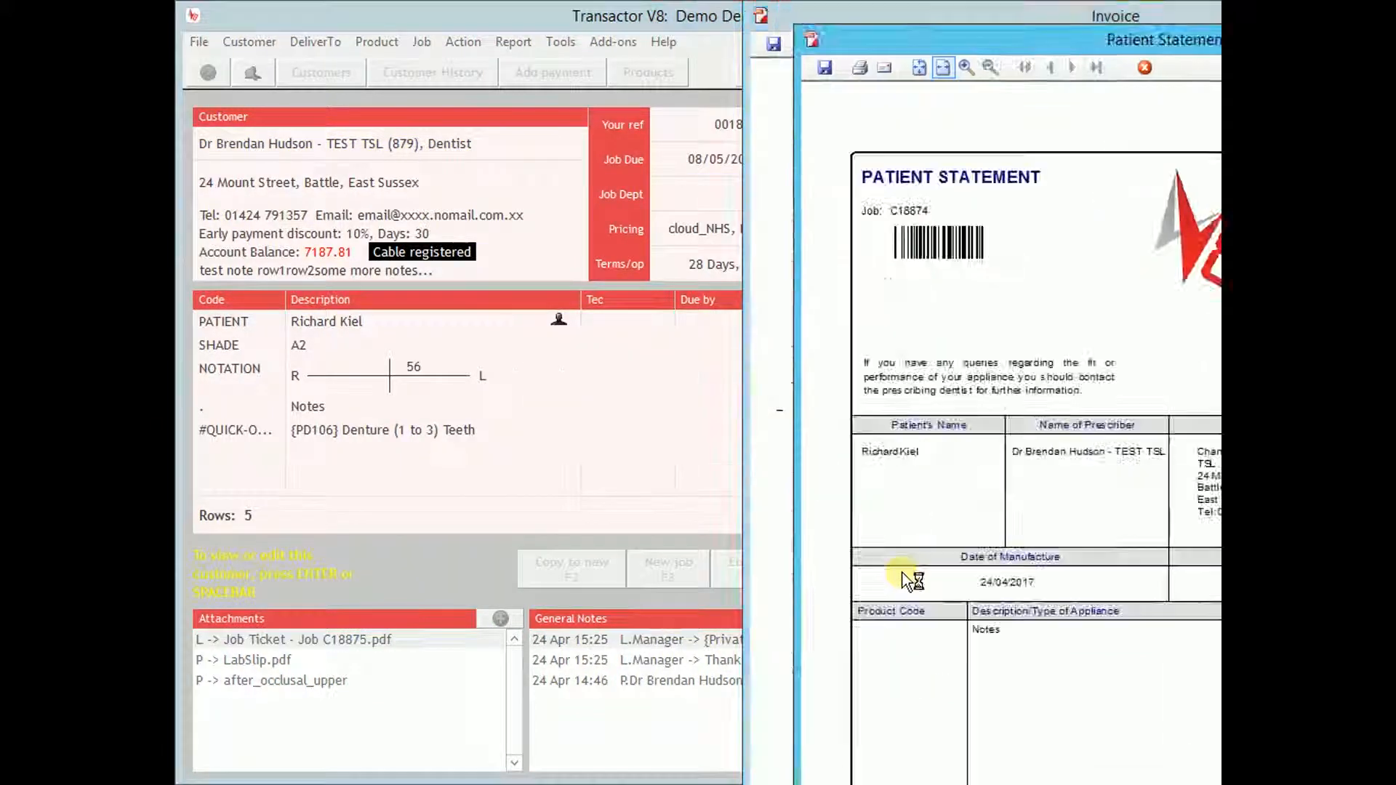